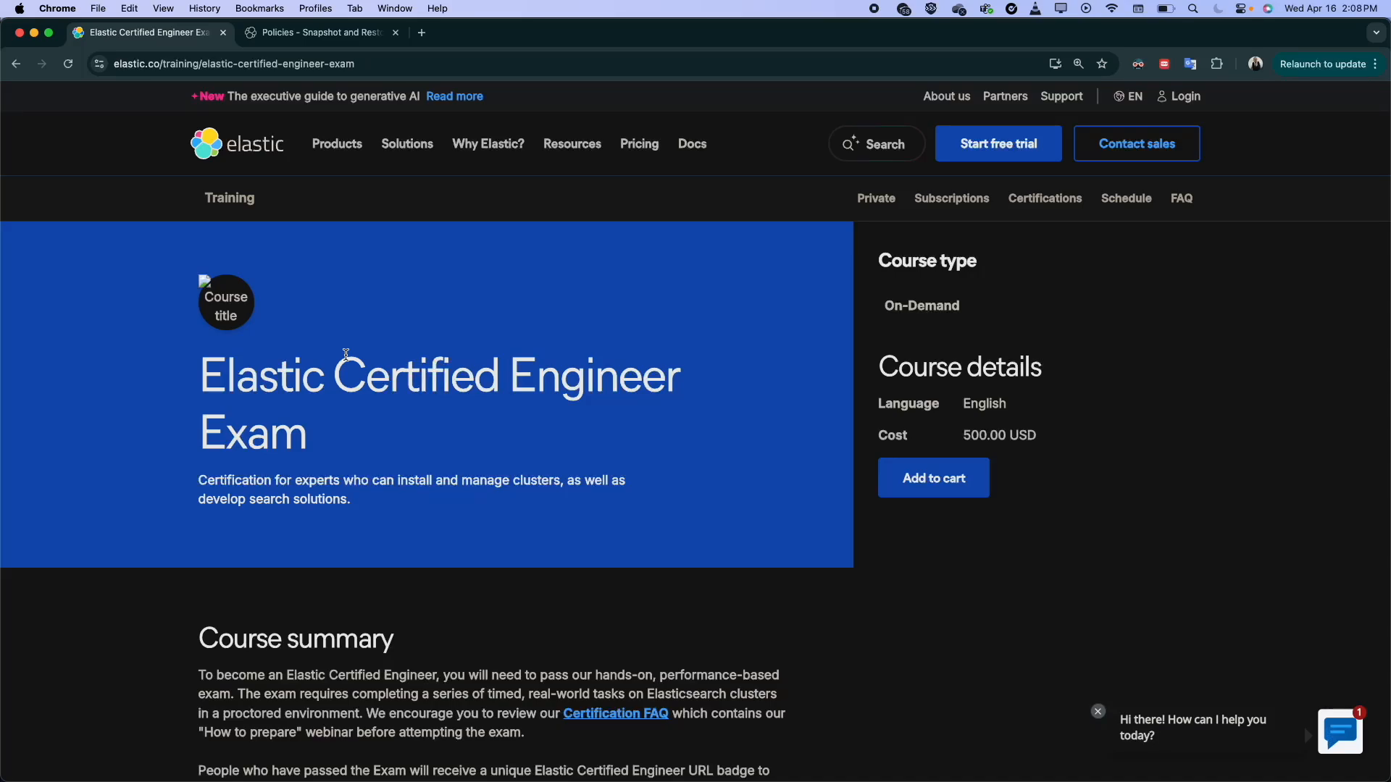
pyautogui.moveTo(354, 523)
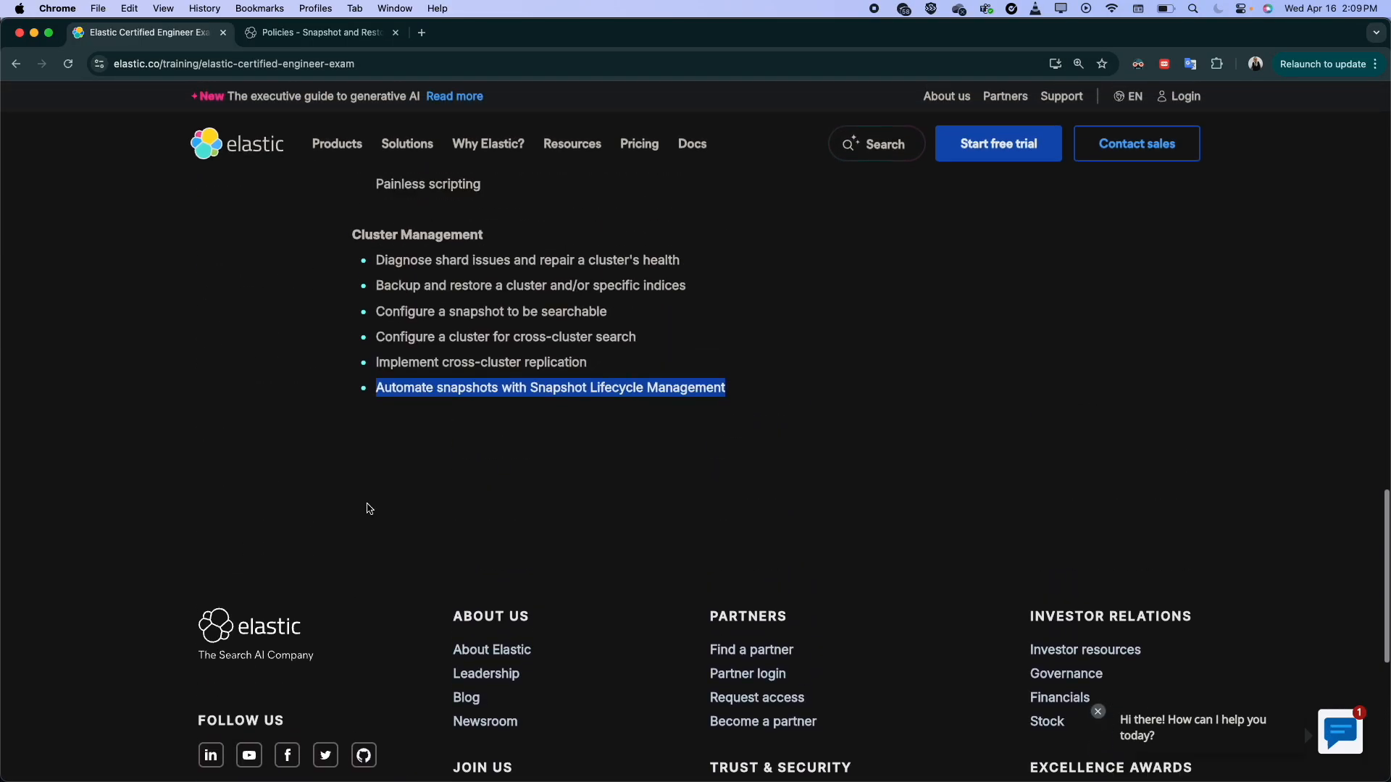
pyautogui.moveTo(469, 417)
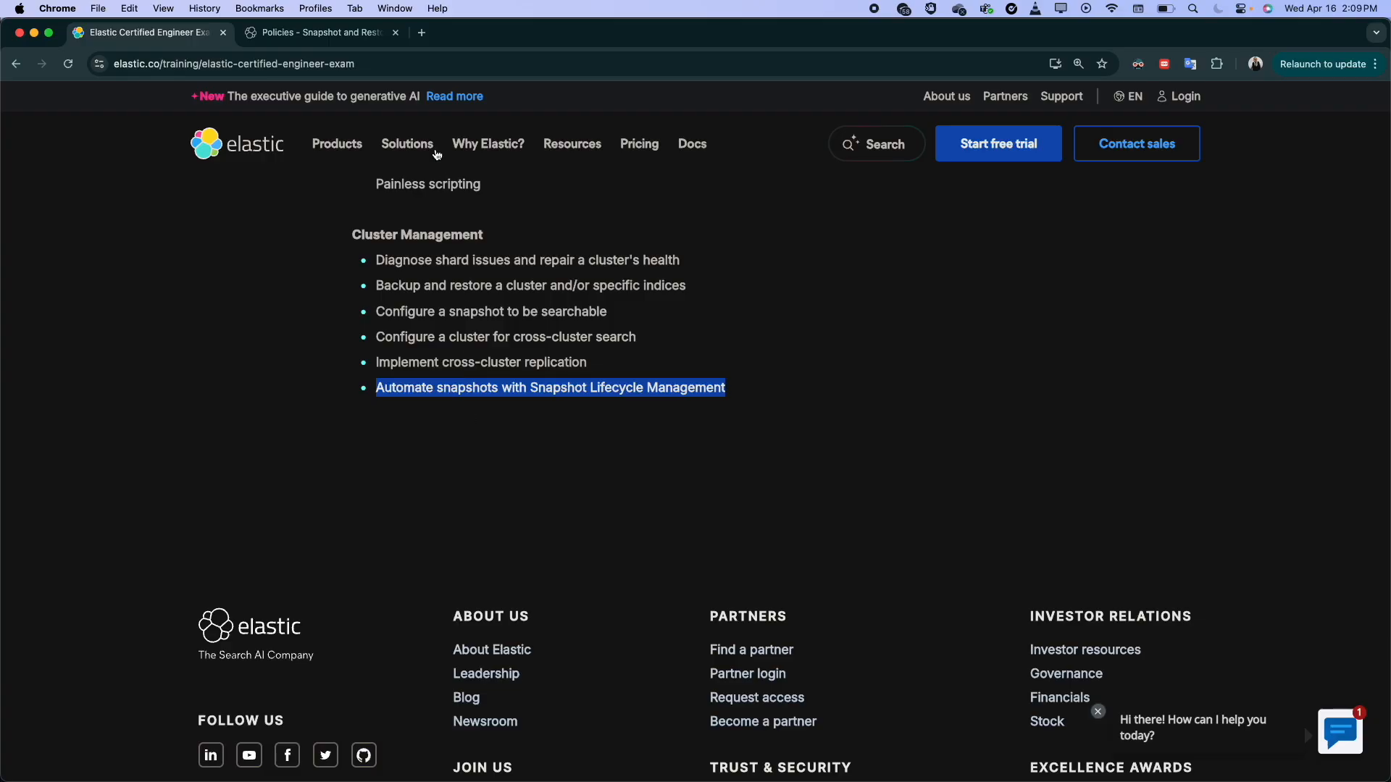
# Step: Switch Chrome to the 'Policies - Snapshot and Restore' tab showing Kibana
pyautogui.click(316, 32)
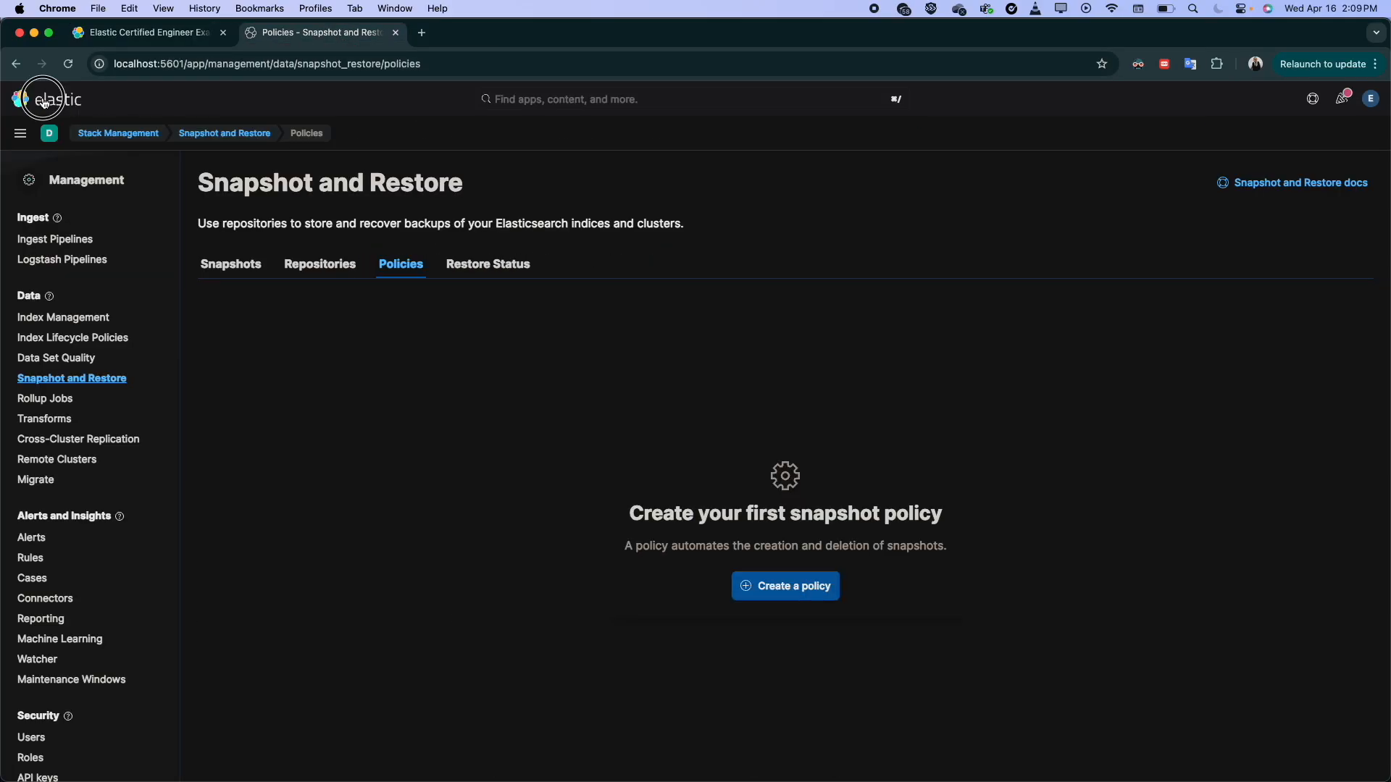
# Step: Return to the Kibana home page and open the main navigation menu
pyautogui.click(144, 32)
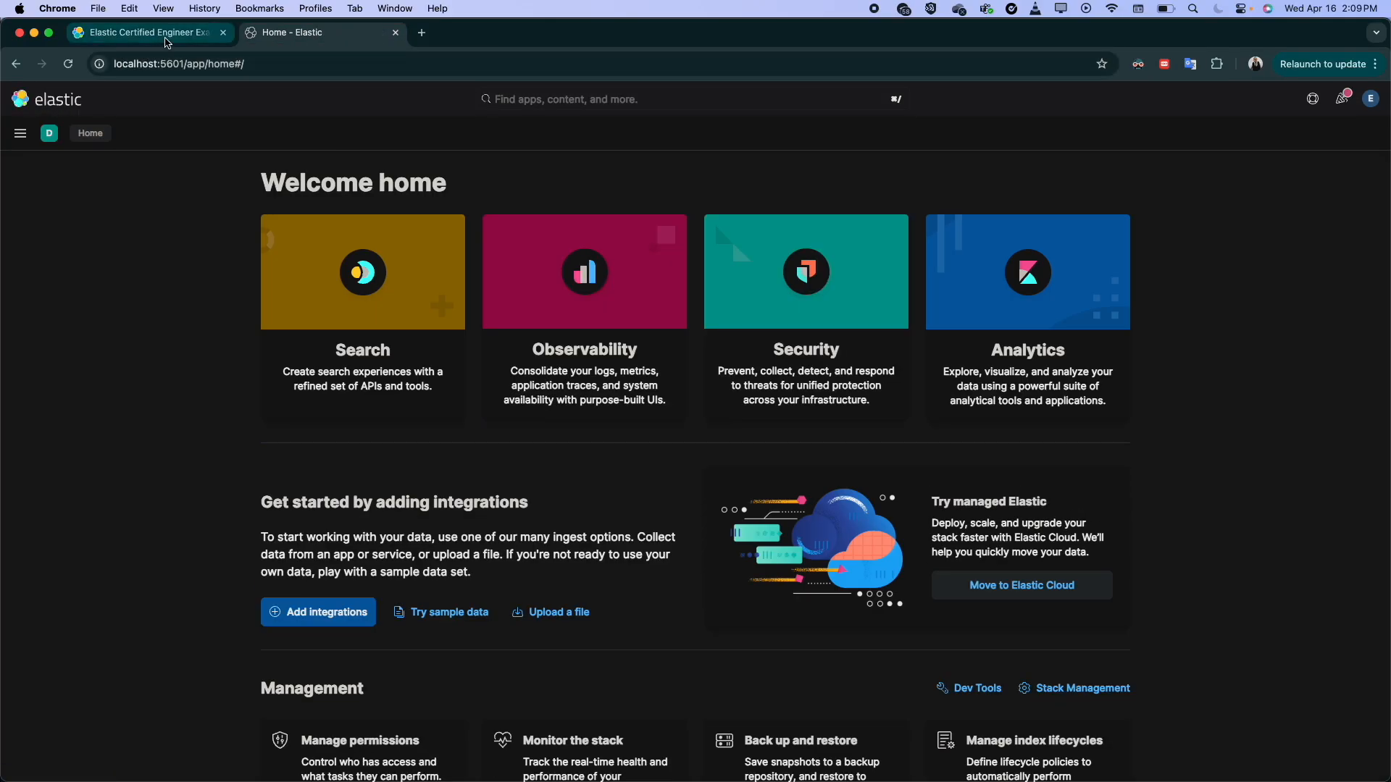
pyautogui.moveTo(167, 35)
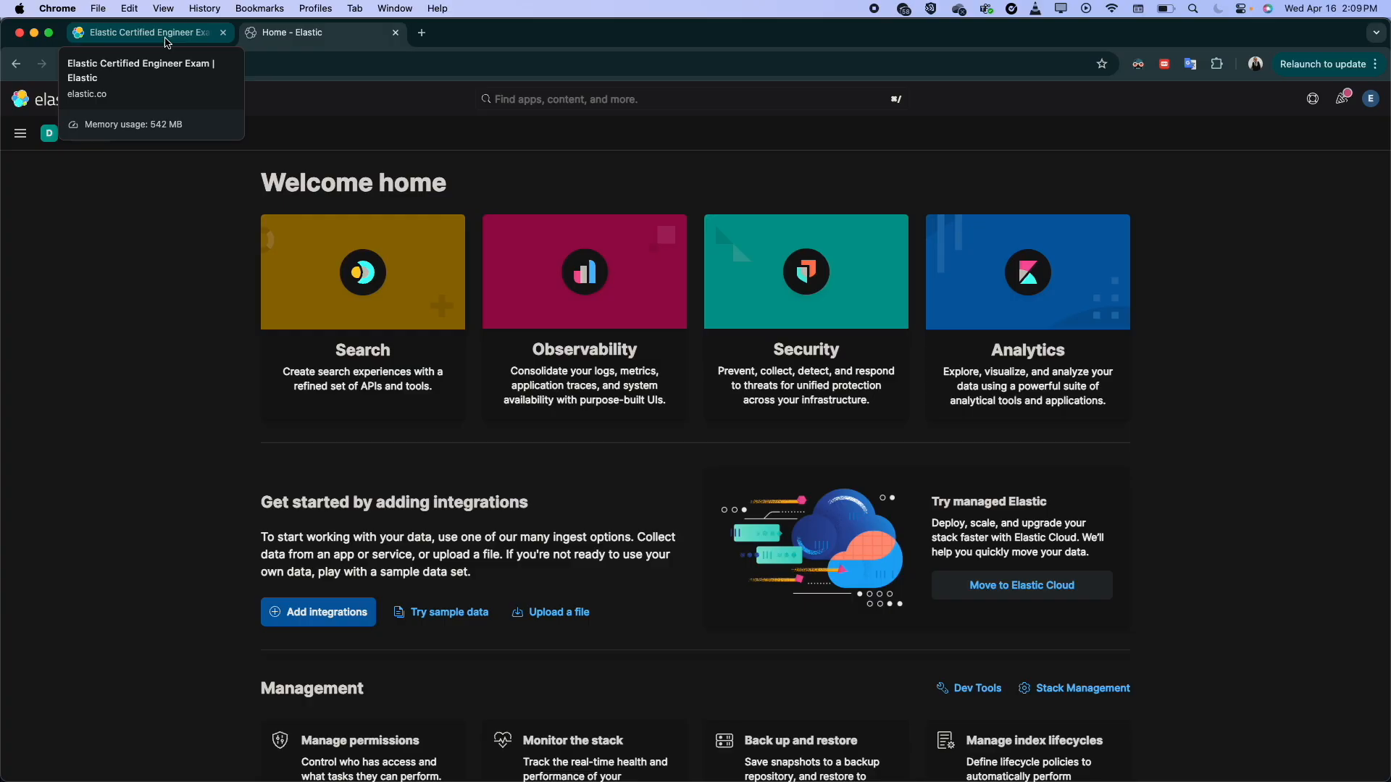
pyautogui.click(20, 133)
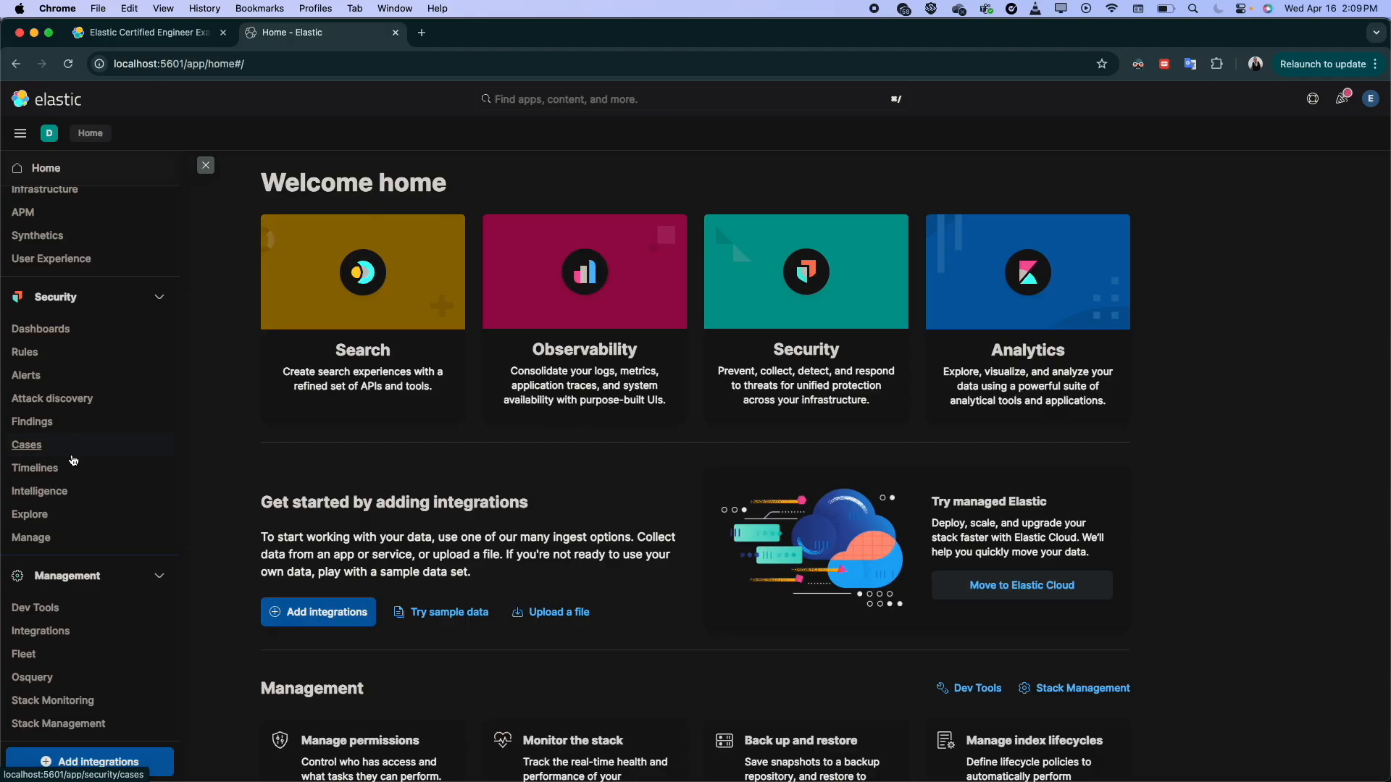
# Step: Go to Snapshot and Restore under Stack Management and show the empty Policies list
pyautogui.scroll(-3)
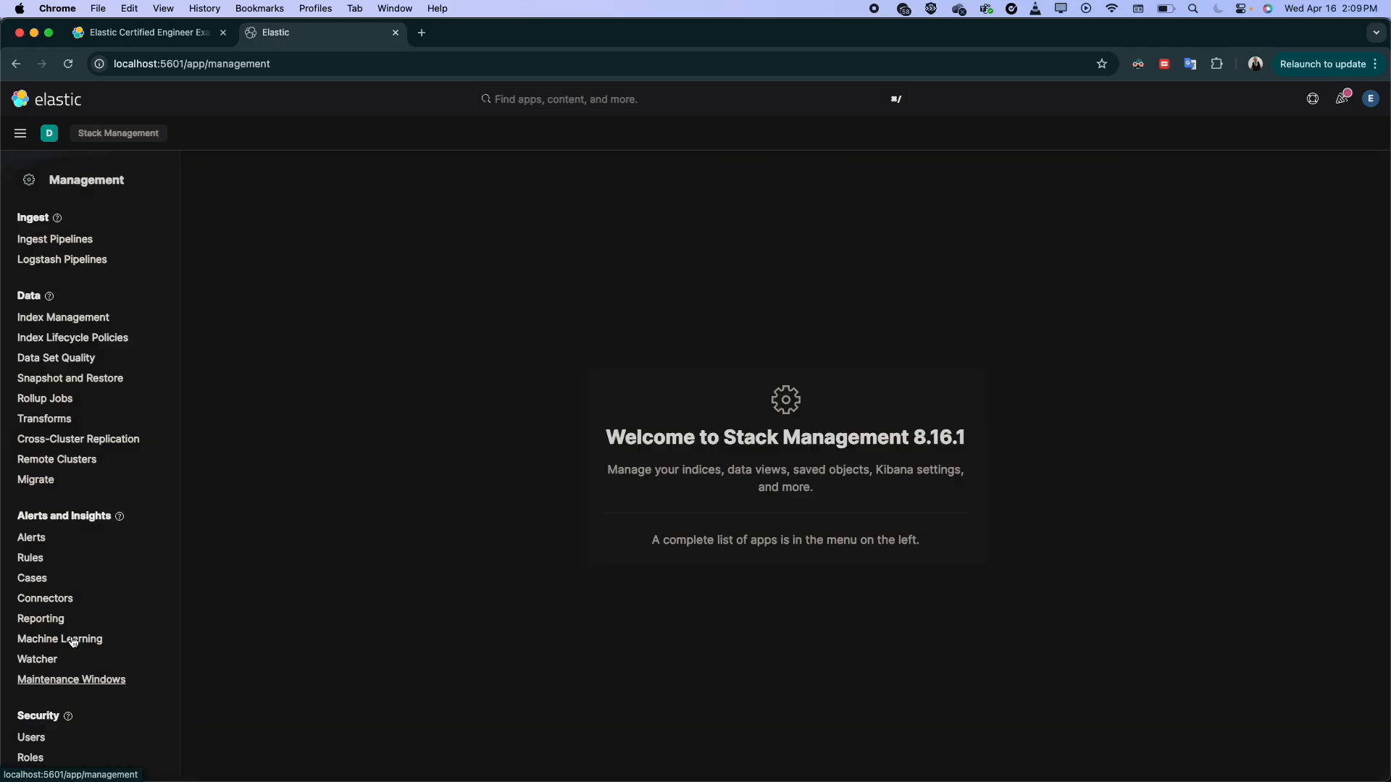
pyautogui.click(70, 378)
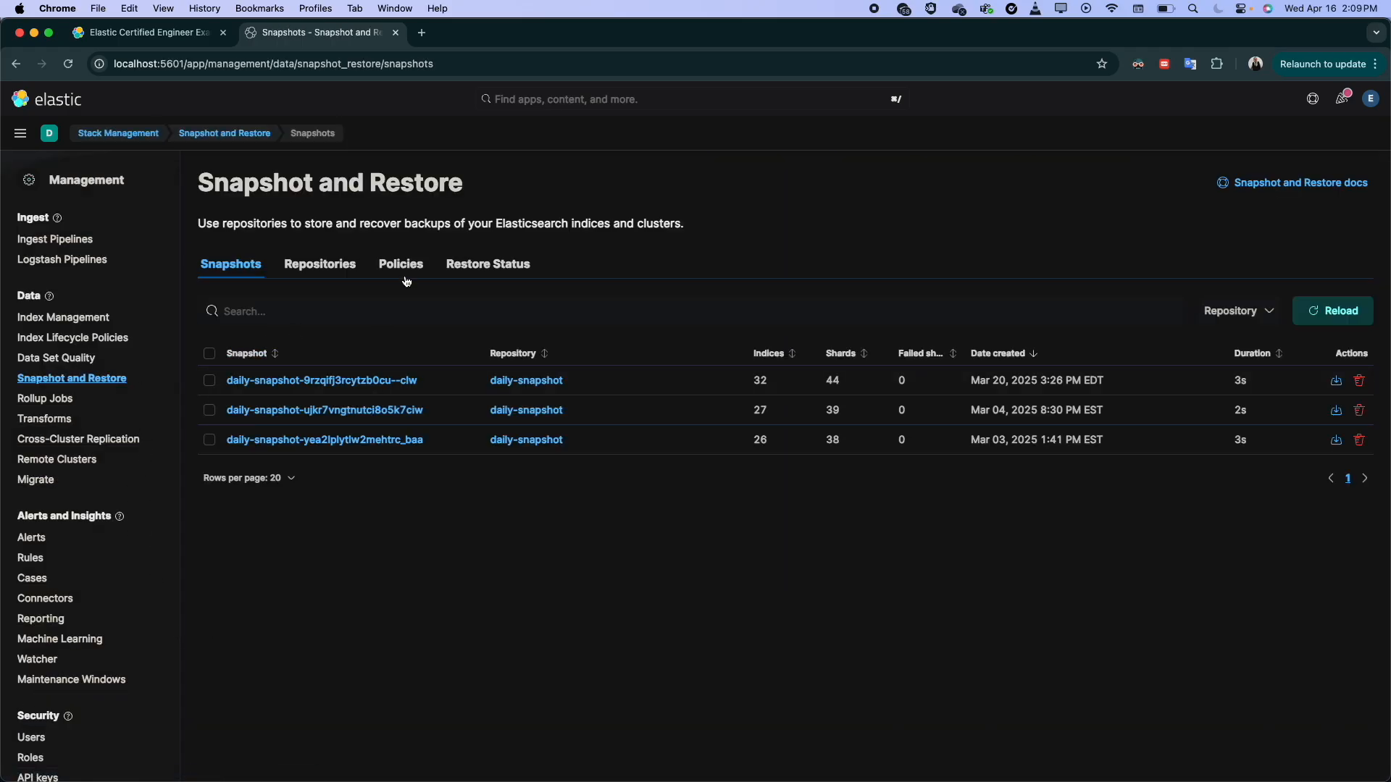
pyautogui.click(400, 263)
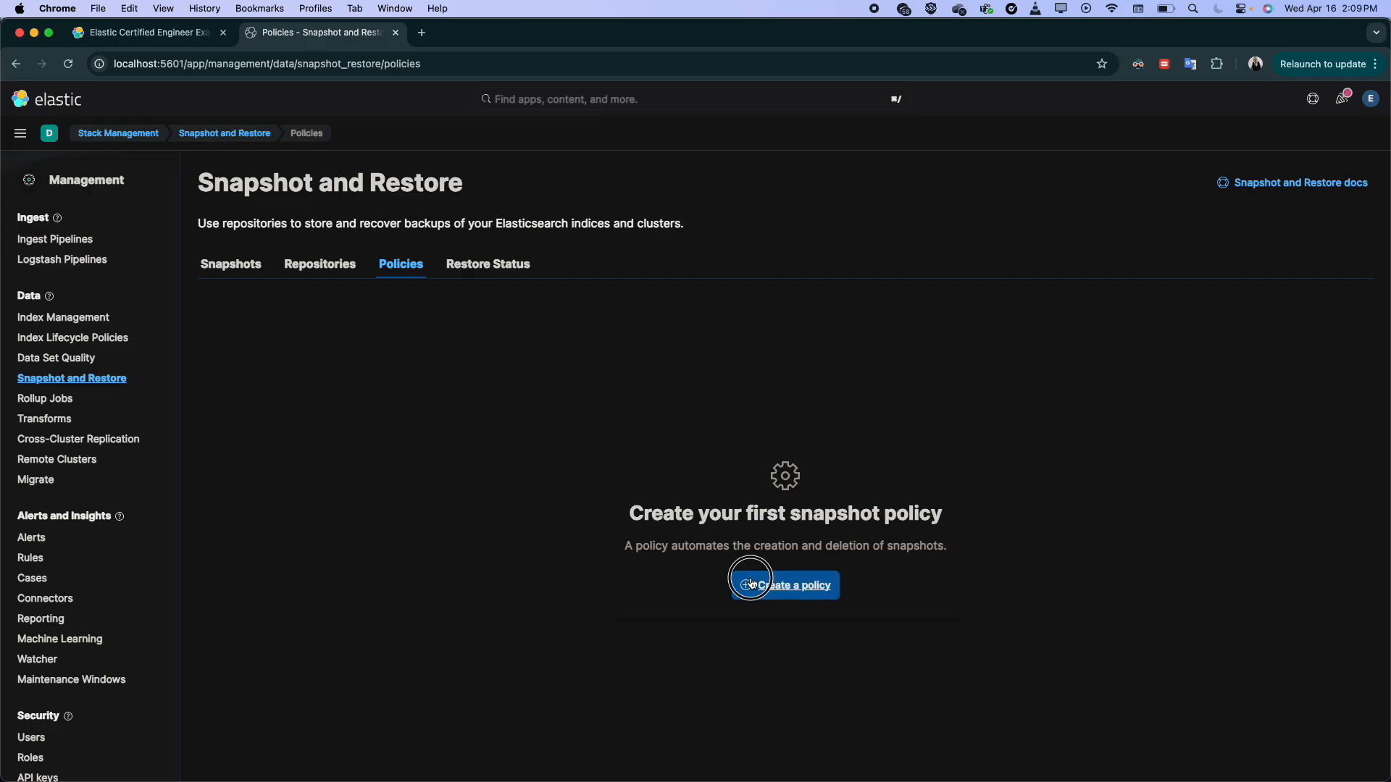
# Step: Start a new policy 'daily-snap' with snapshot name 'daily-sanp' and repository 'daily-snapshot'
pyautogui.click(785, 584)
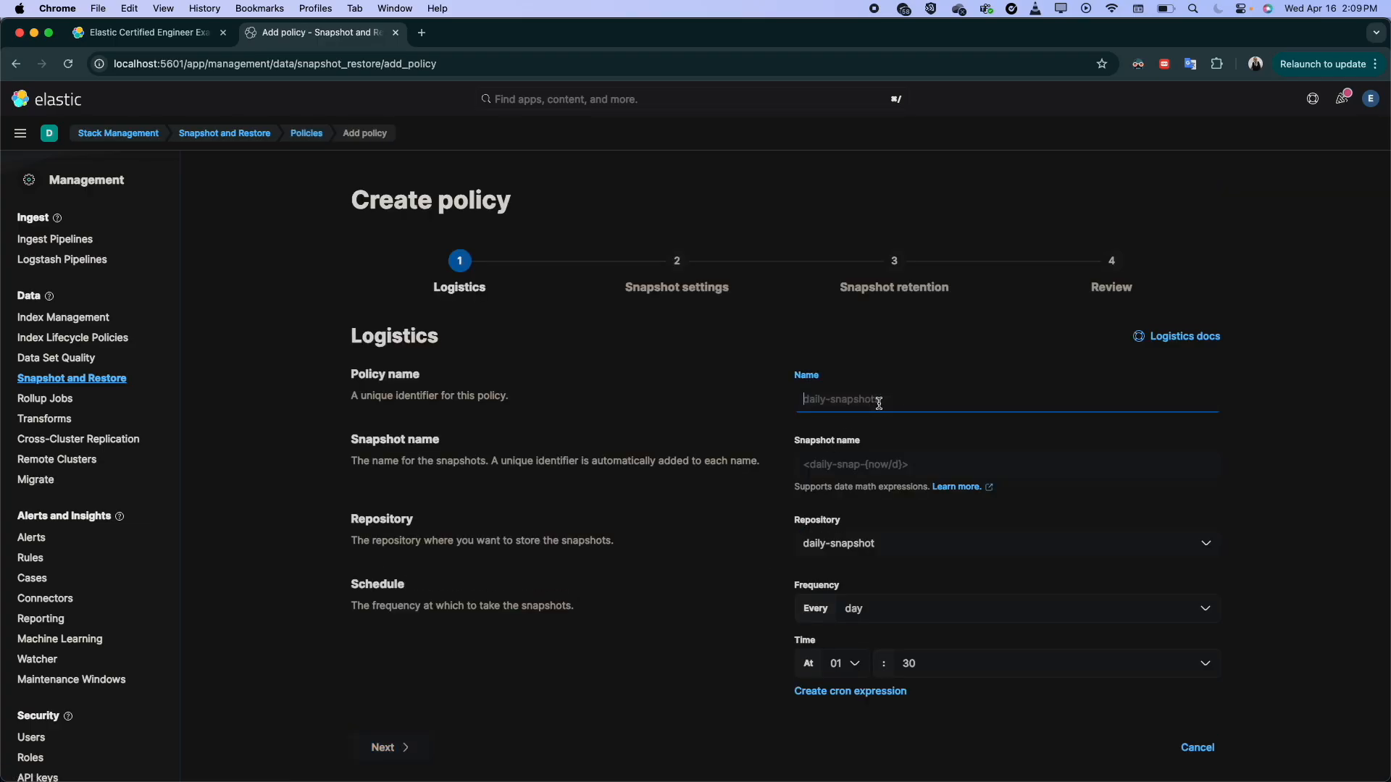
pyautogui.write('daily-sna')
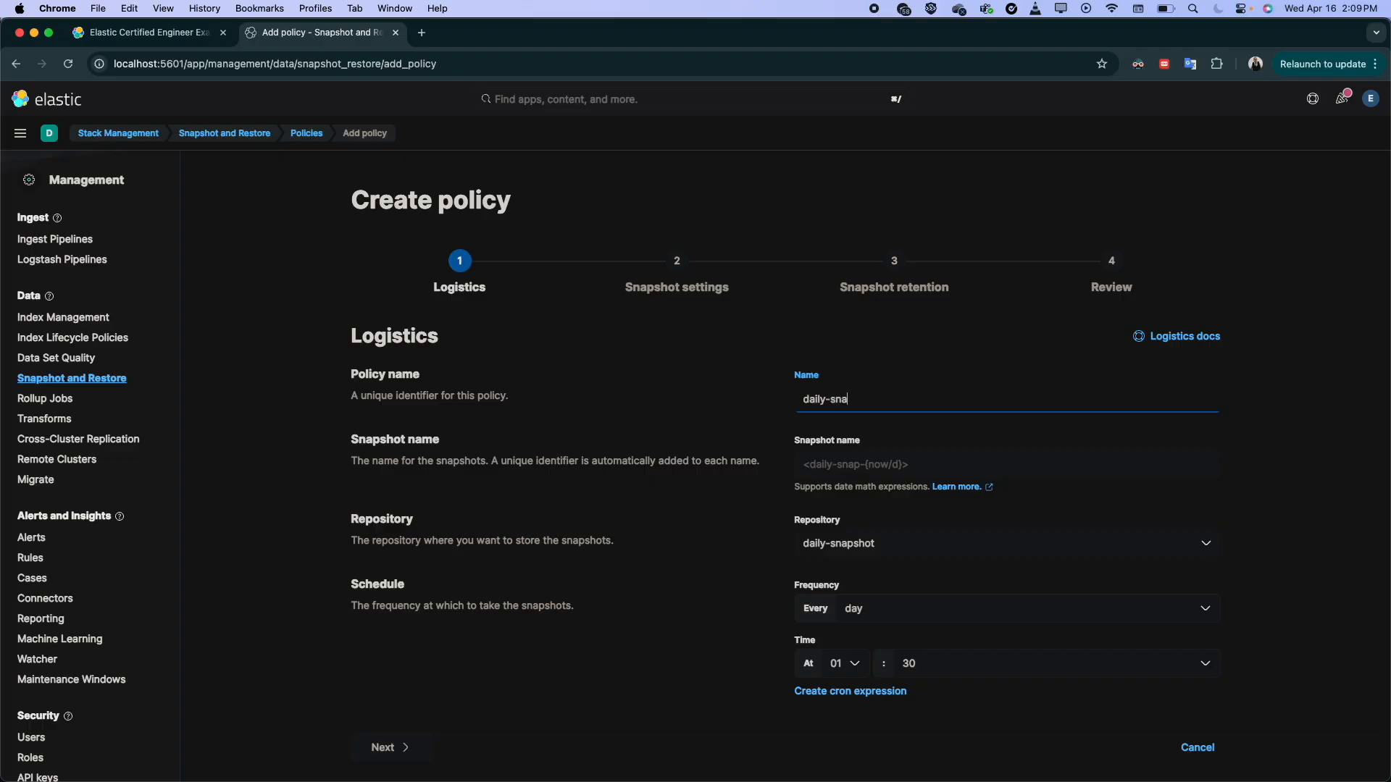
pyautogui.write('p')
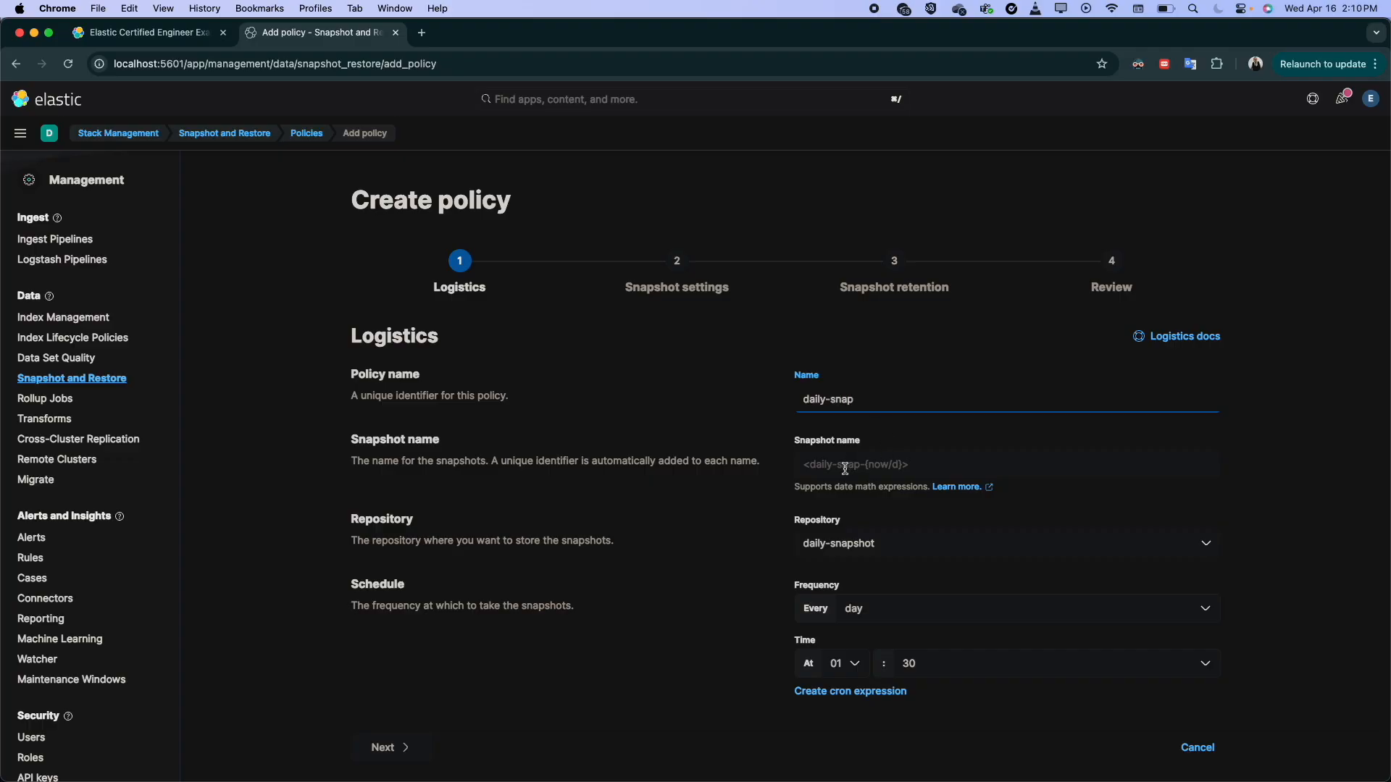
pyautogui.write('daily-sanp')
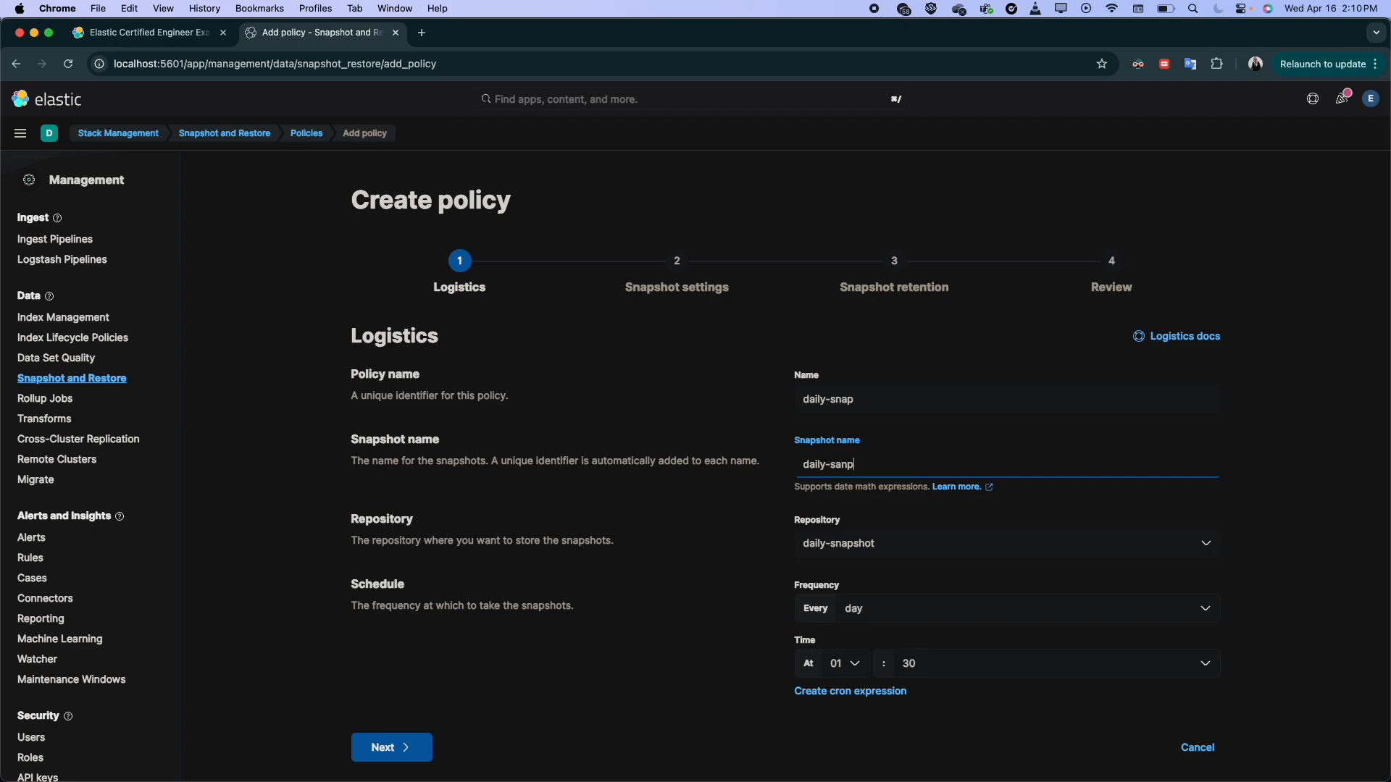
pyautogui.click(1002, 543)
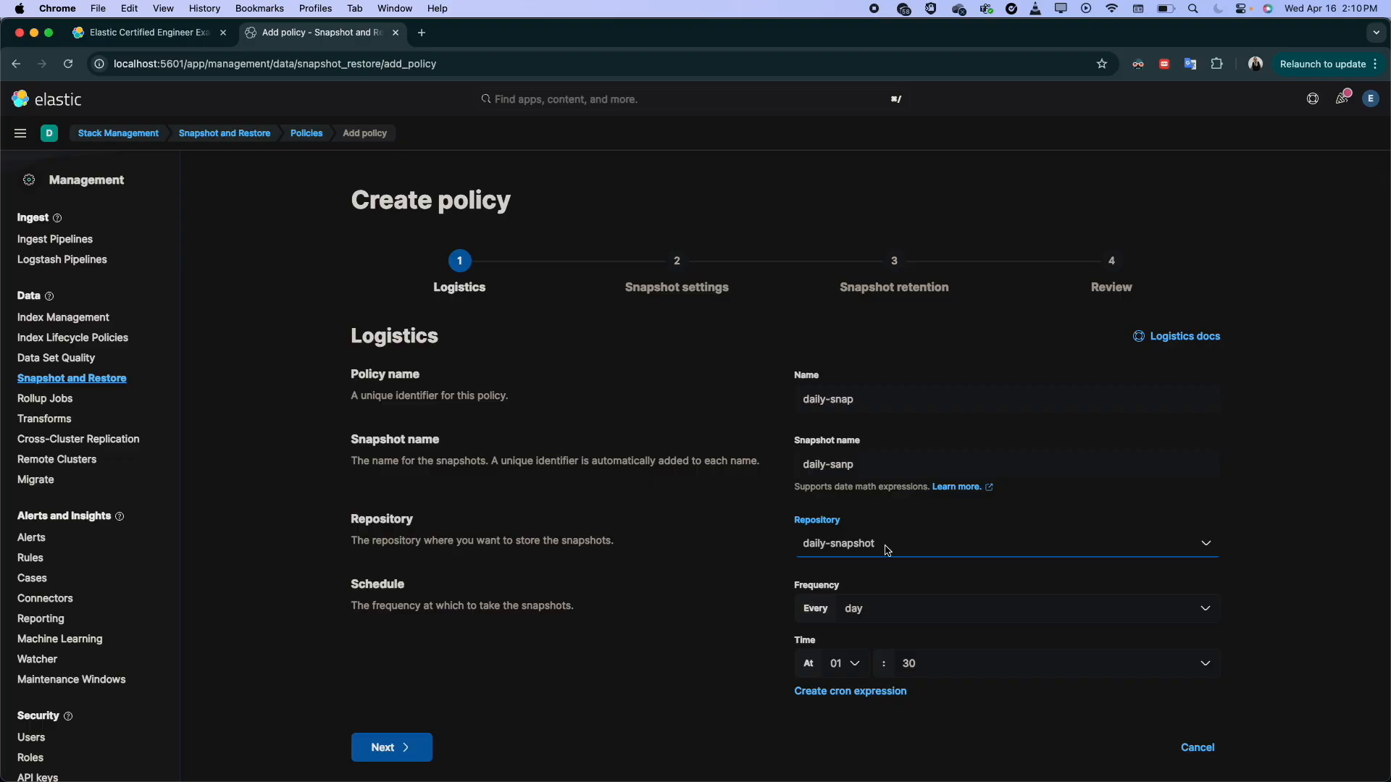
pyautogui.moveTo(693, 528)
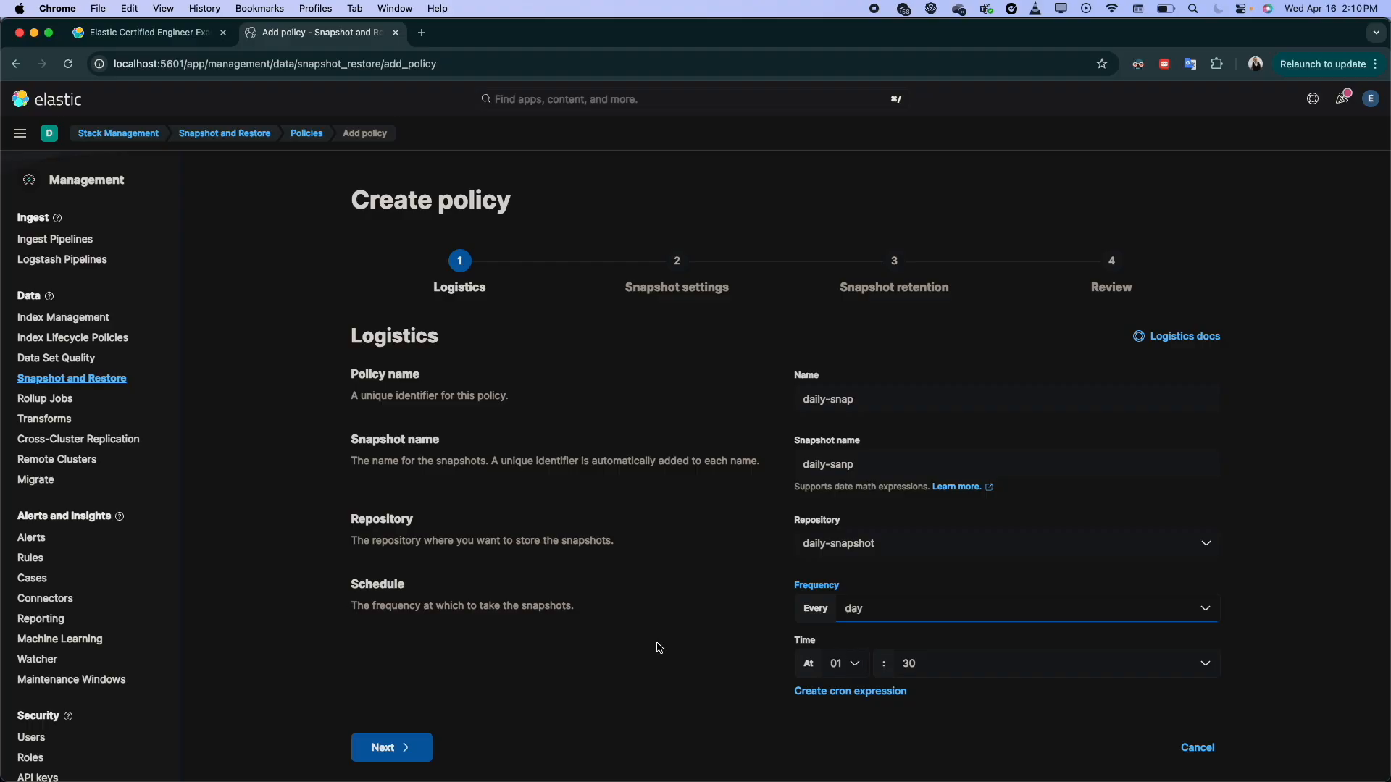
# Step: Advance from Logistics to the Snapshot settings step of the wizard
pyautogui.click(392, 748)
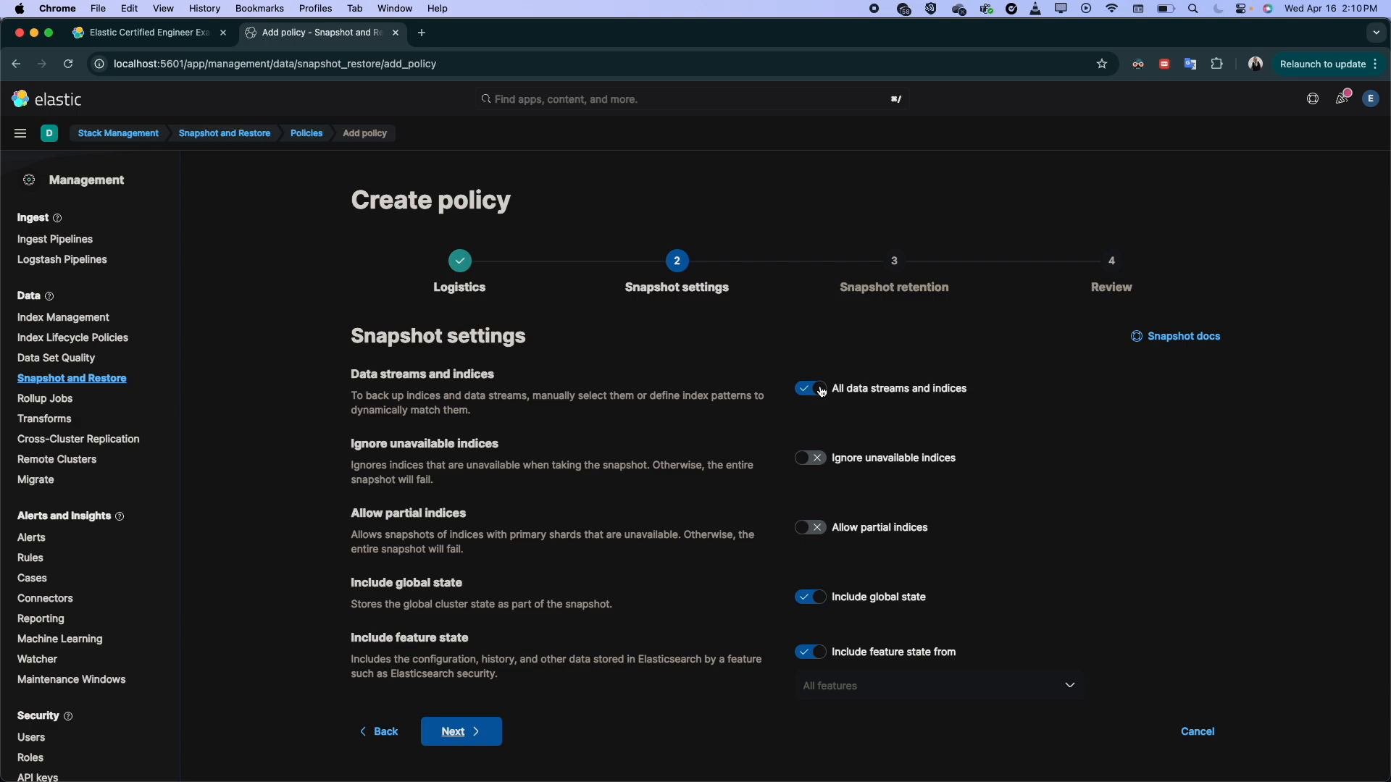
pyautogui.moveTo(808, 434)
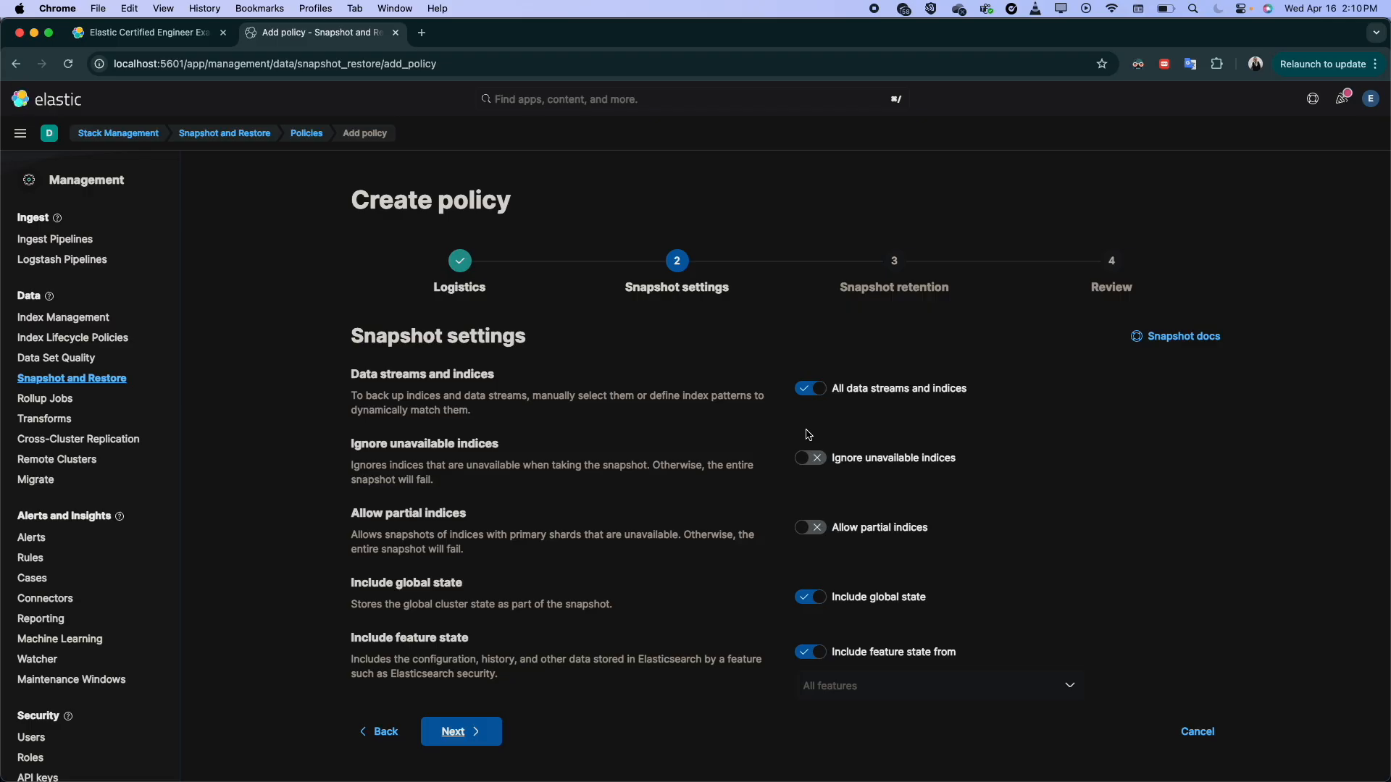
pyautogui.moveTo(895, 420)
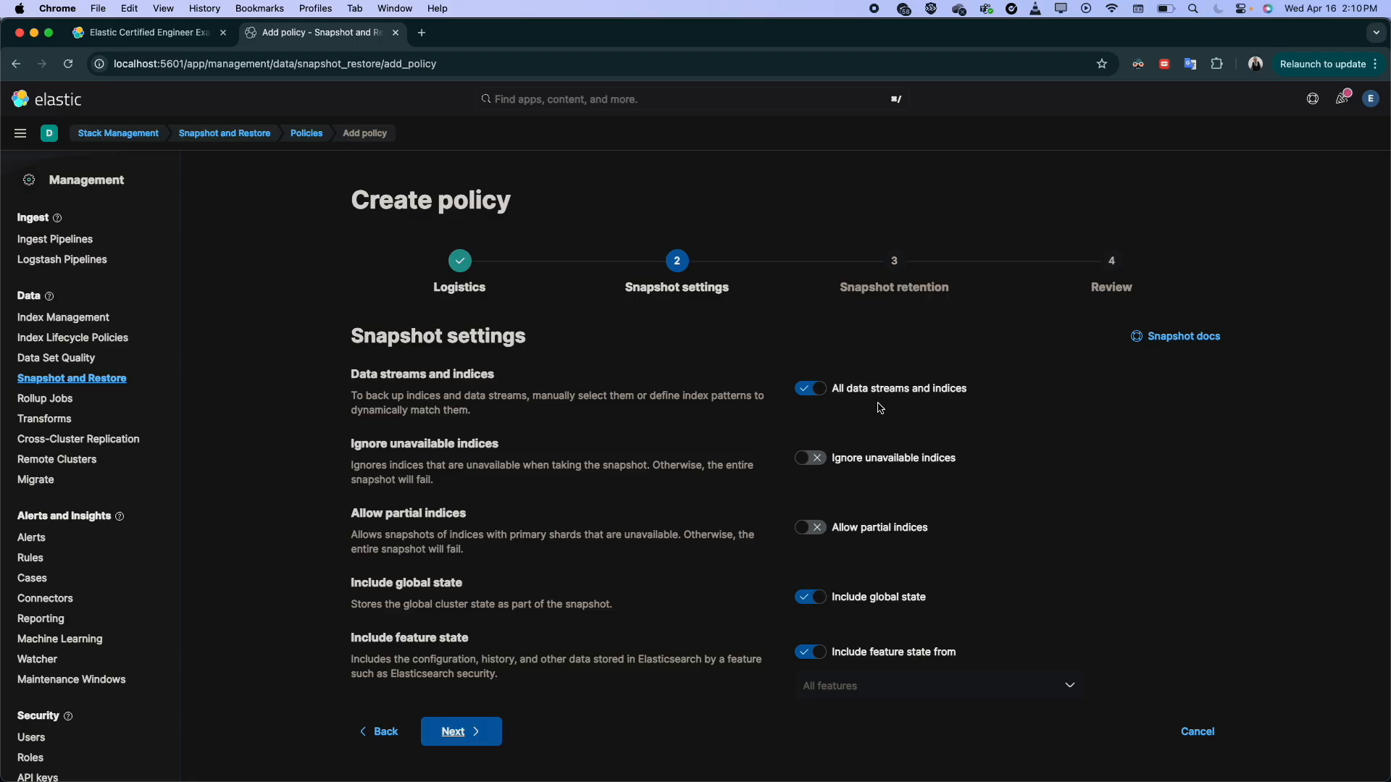
pyautogui.moveTo(847, 389)
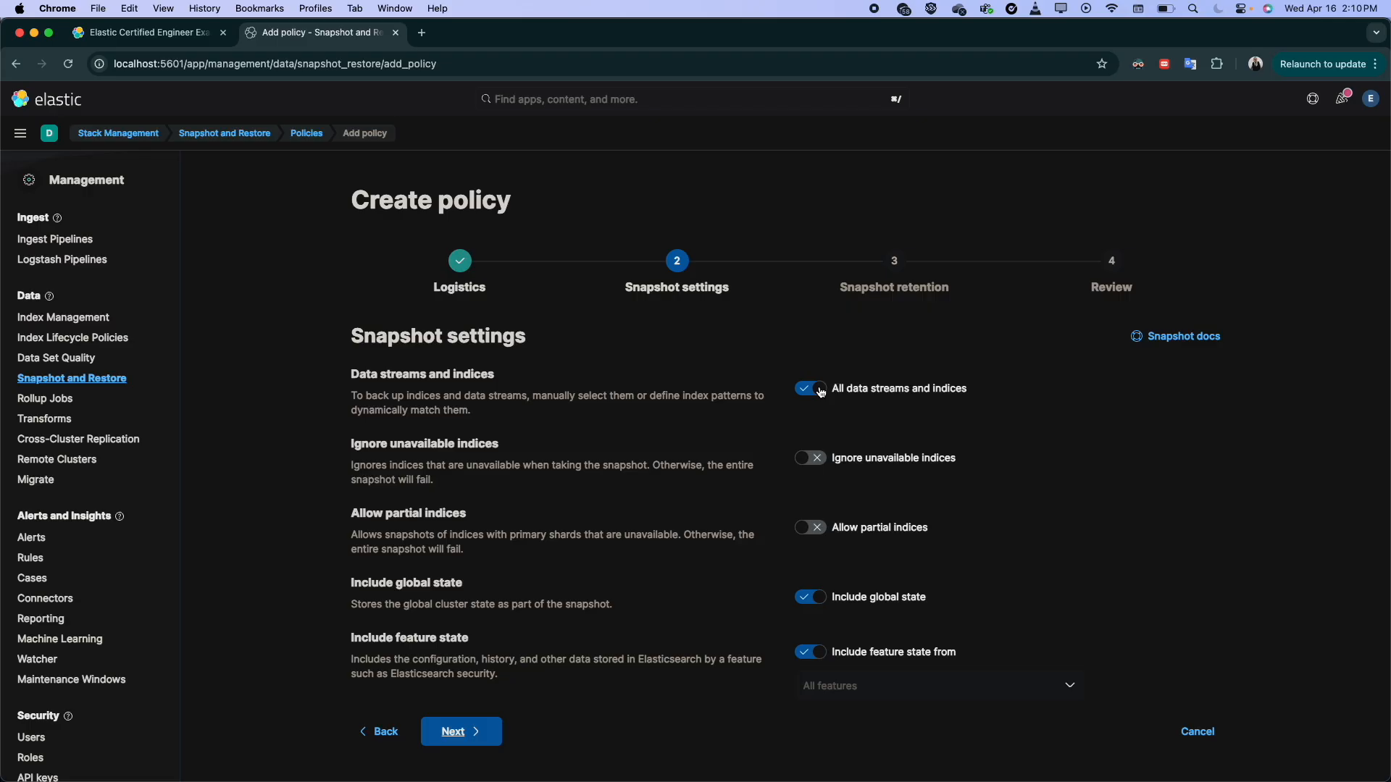
# Step: Limit the backup to ecommerce, flights and endpoint metadata indices, keeping global and feature state included
pyautogui.click(811, 388)
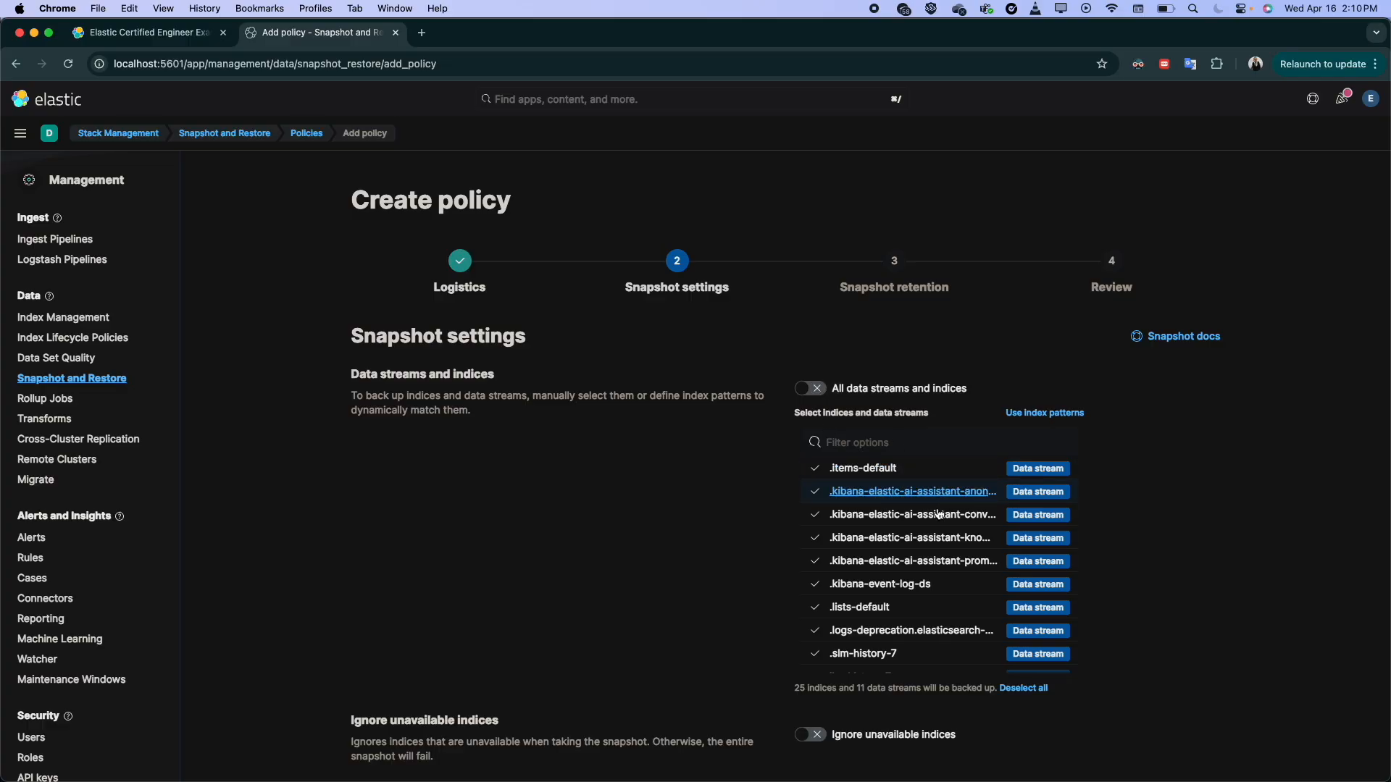
pyautogui.scroll(-3)
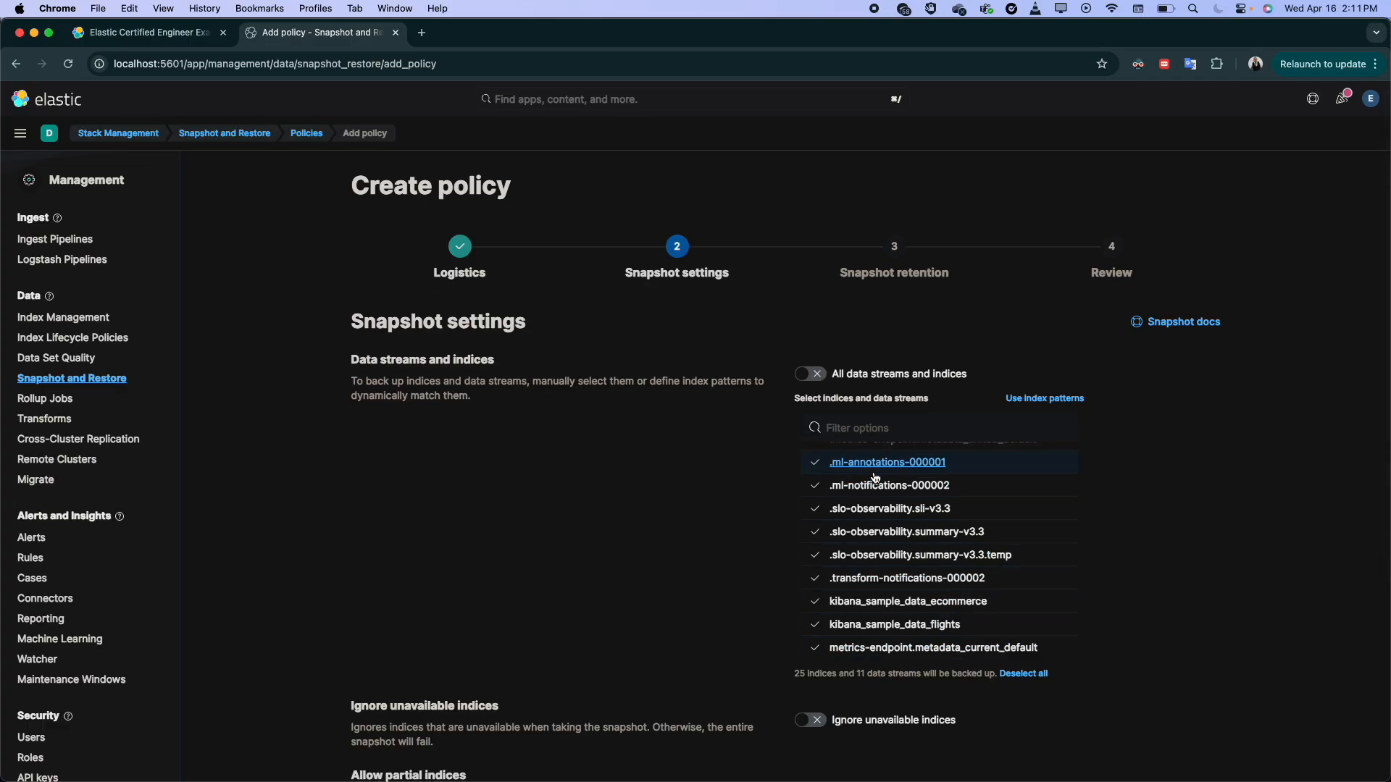
pyautogui.click(1023, 673)
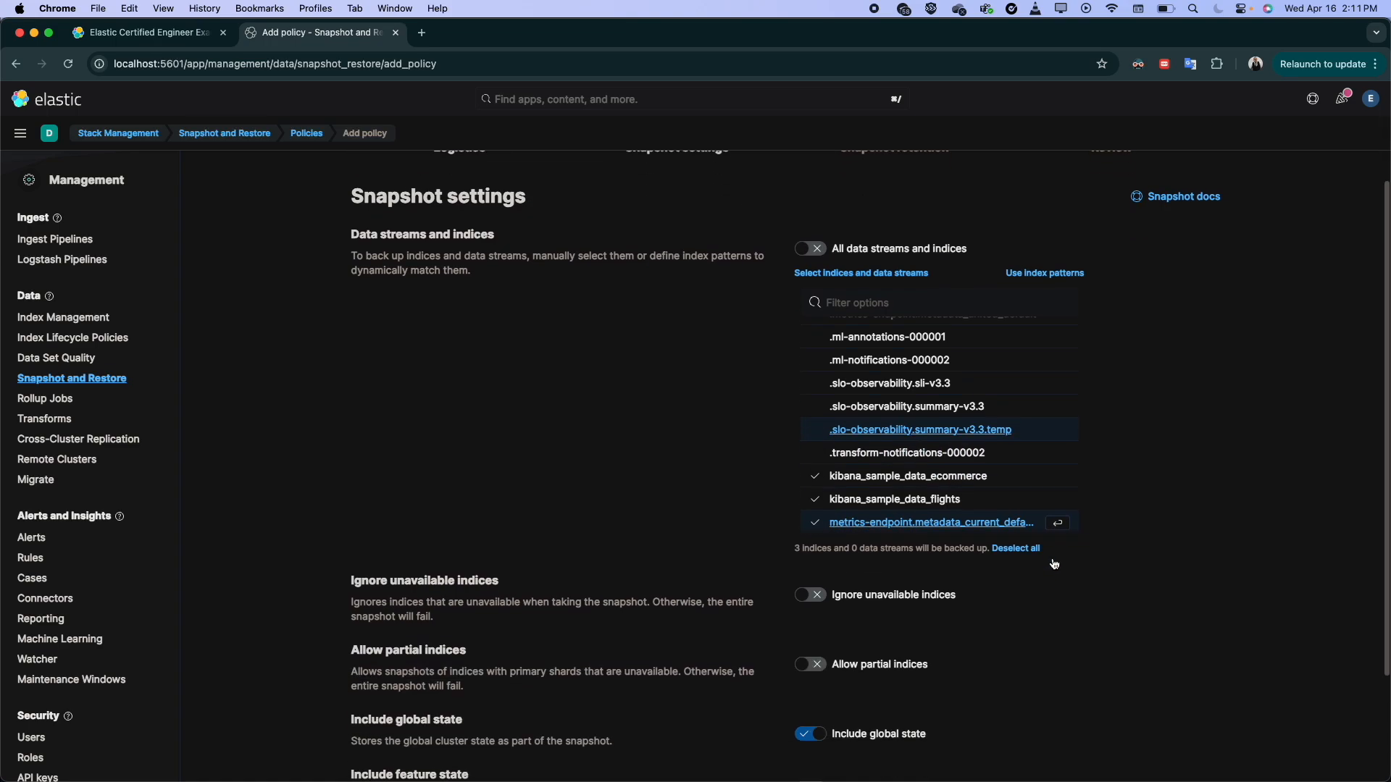
pyautogui.scroll(-3)
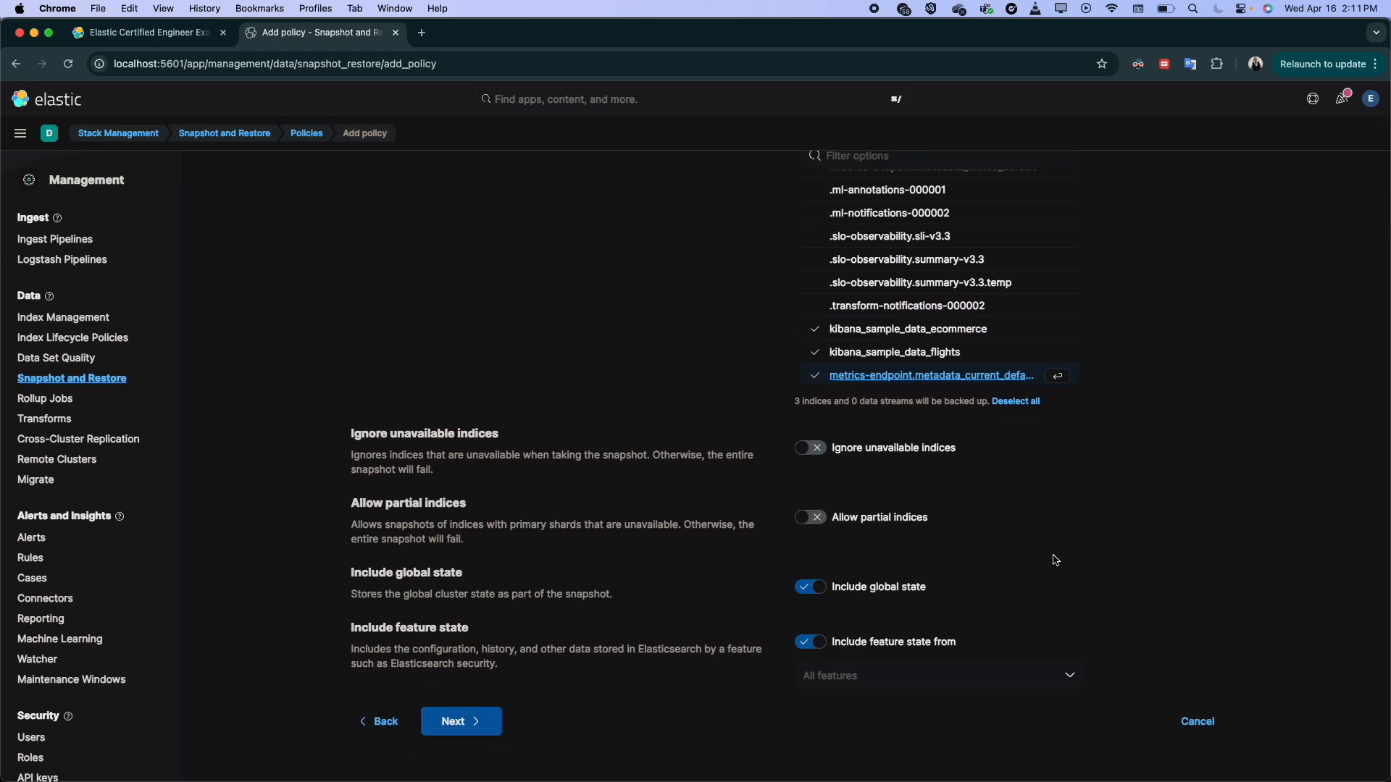
pyautogui.moveTo(389, 633)
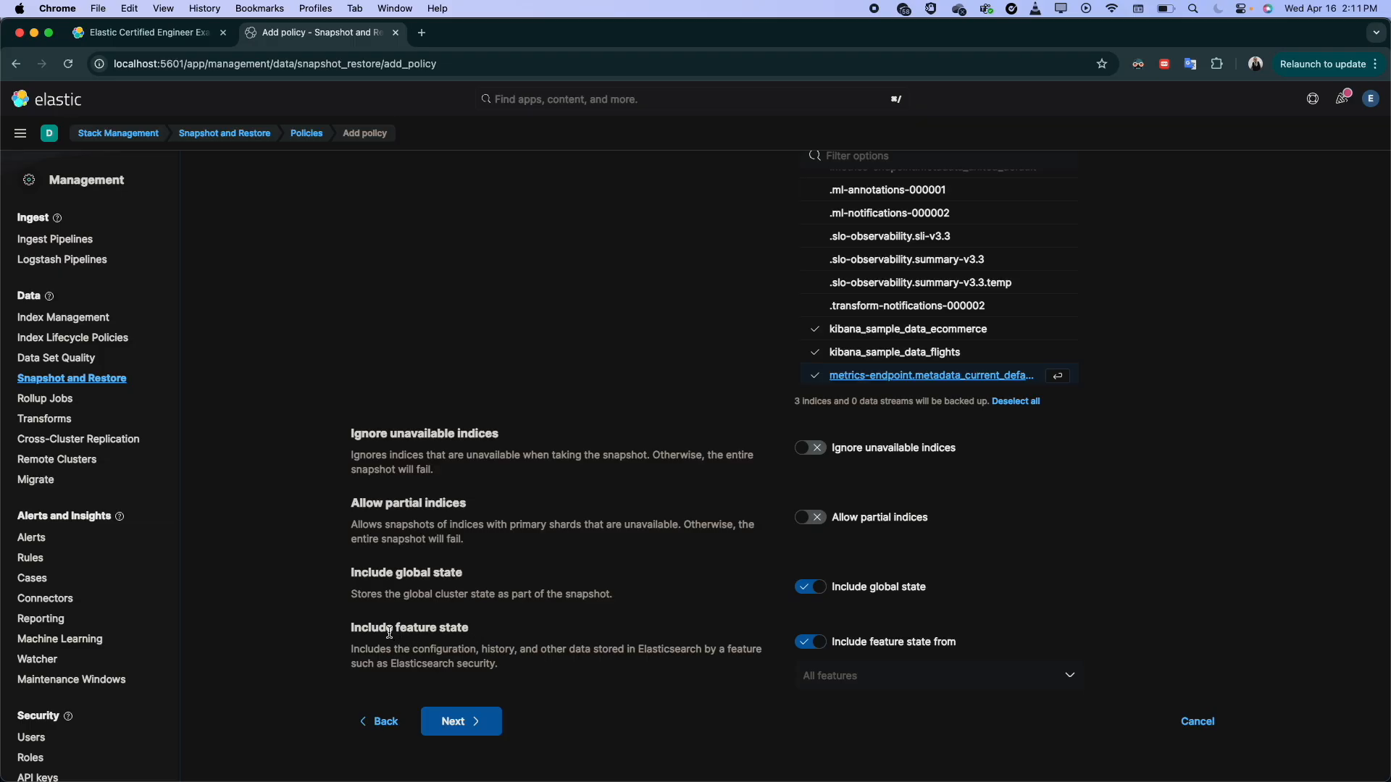
pyautogui.moveTo(498, 583)
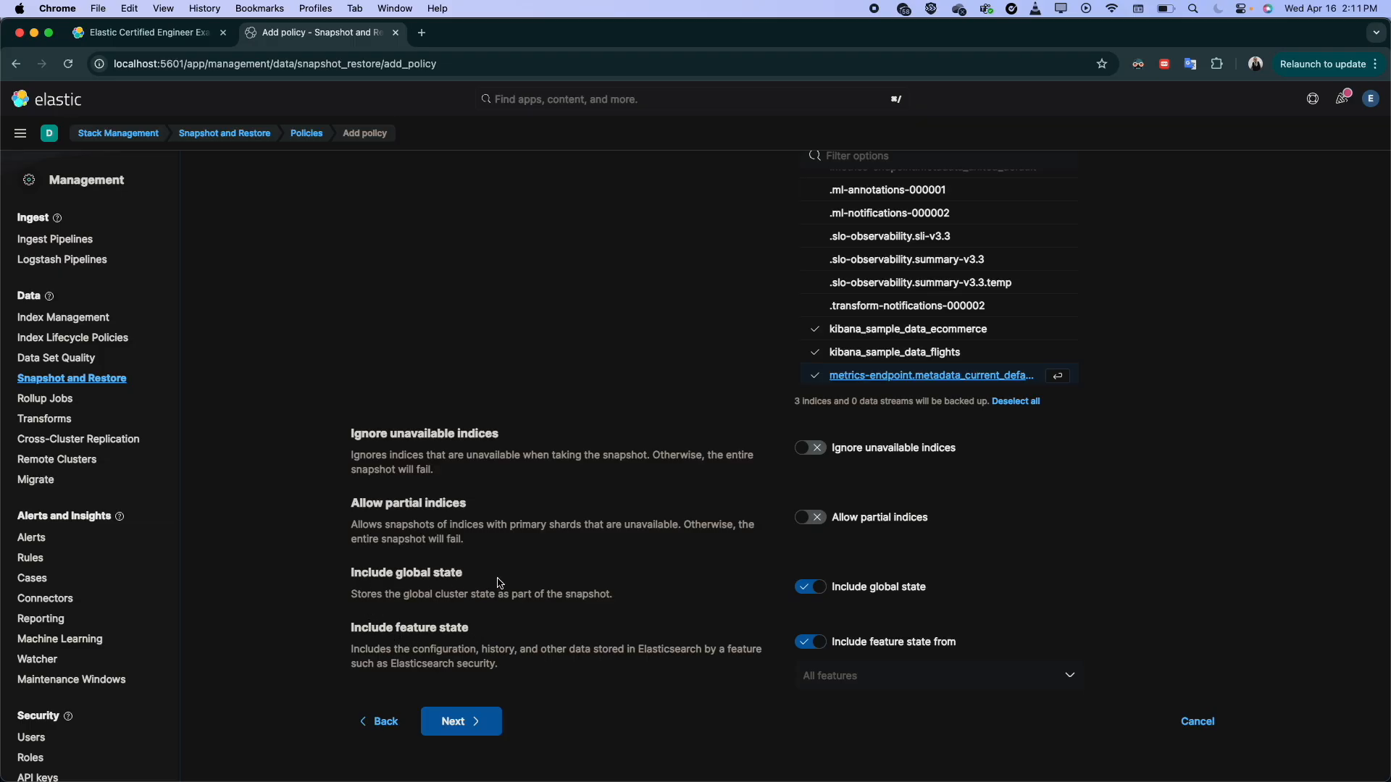
pyautogui.click(811, 586)
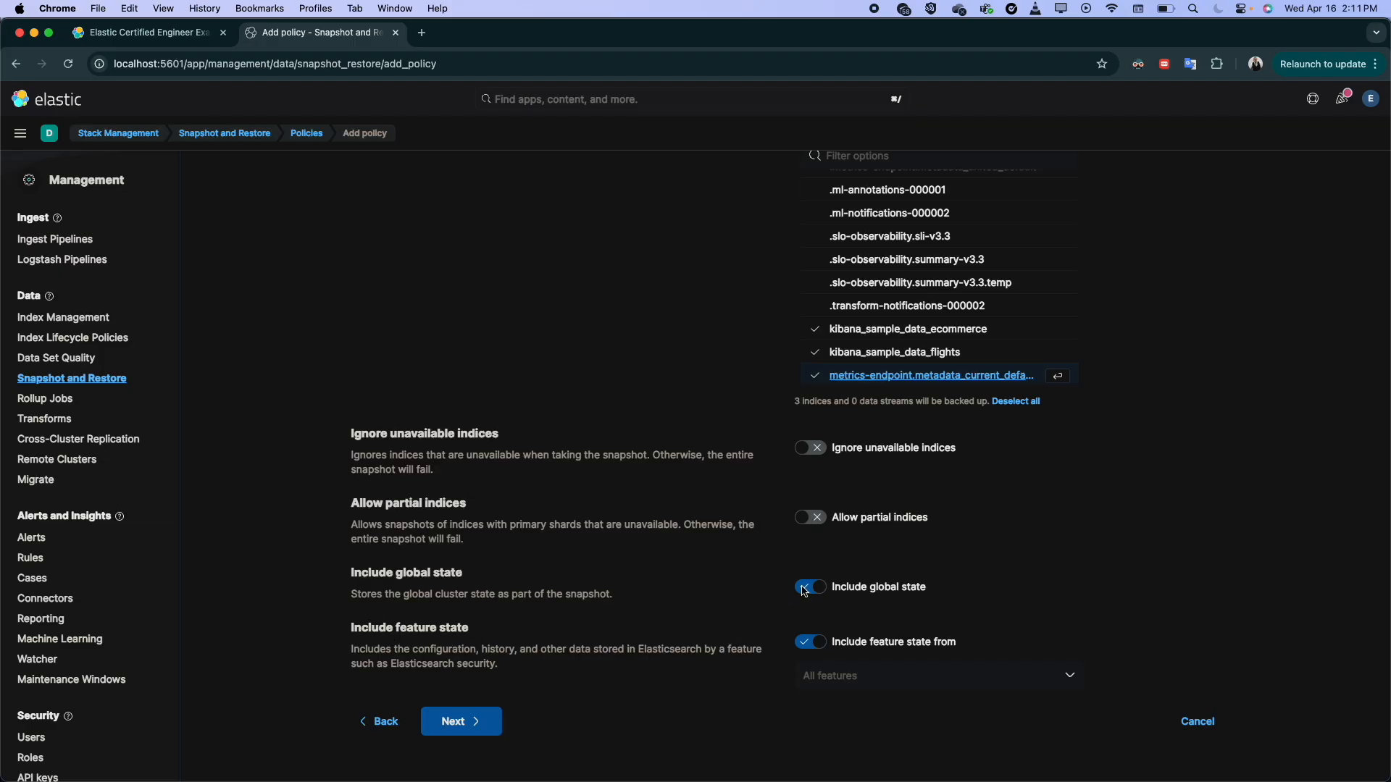
pyautogui.click(811, 587)
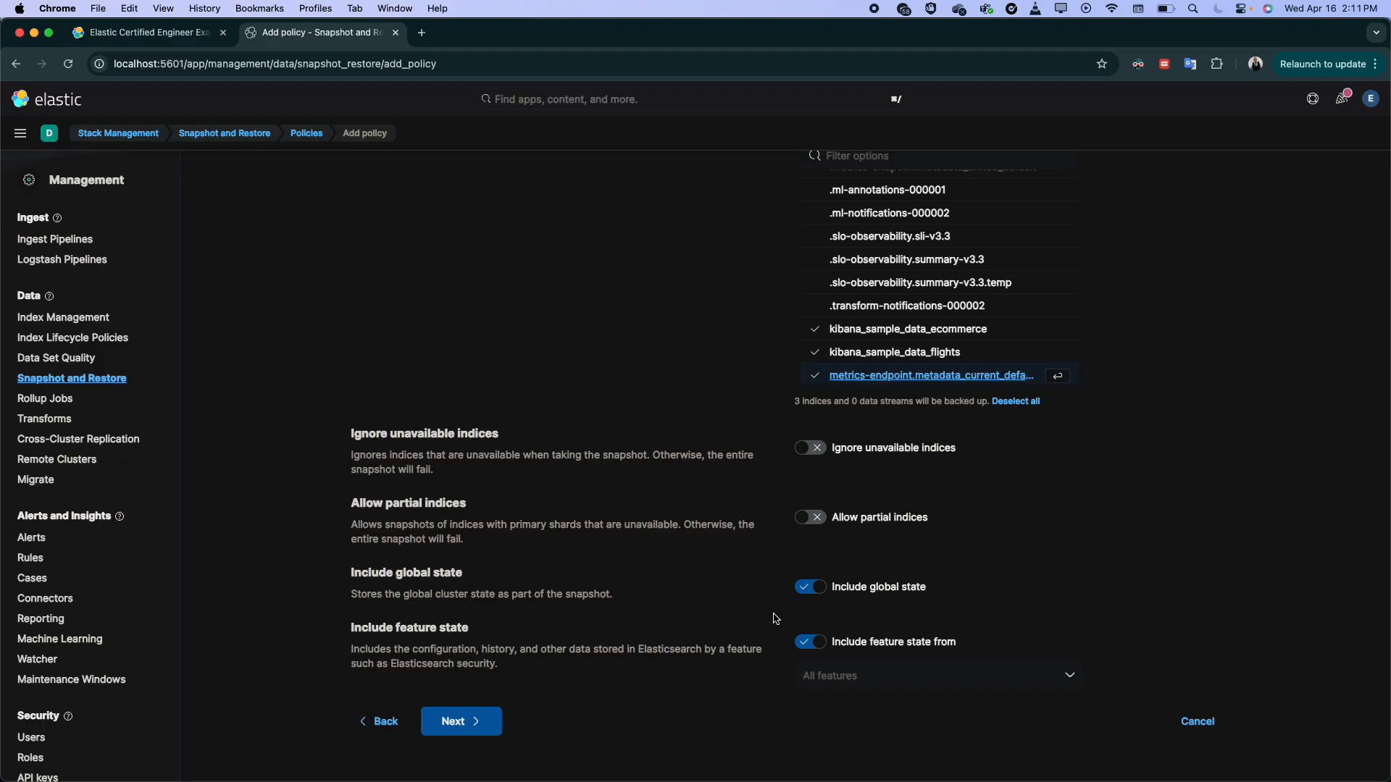
pyautogui.moveTo(519, 497)
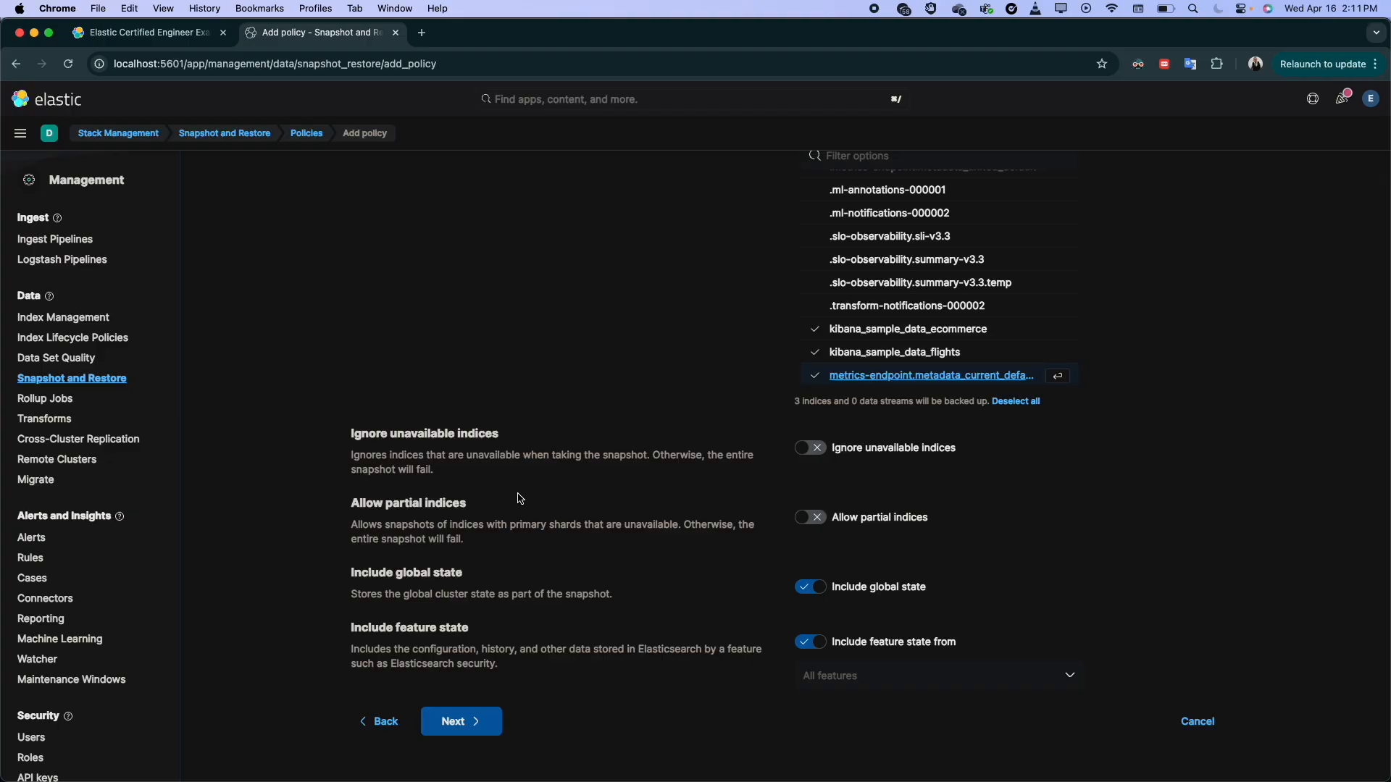
pyautogui.moveTo(713, 324)
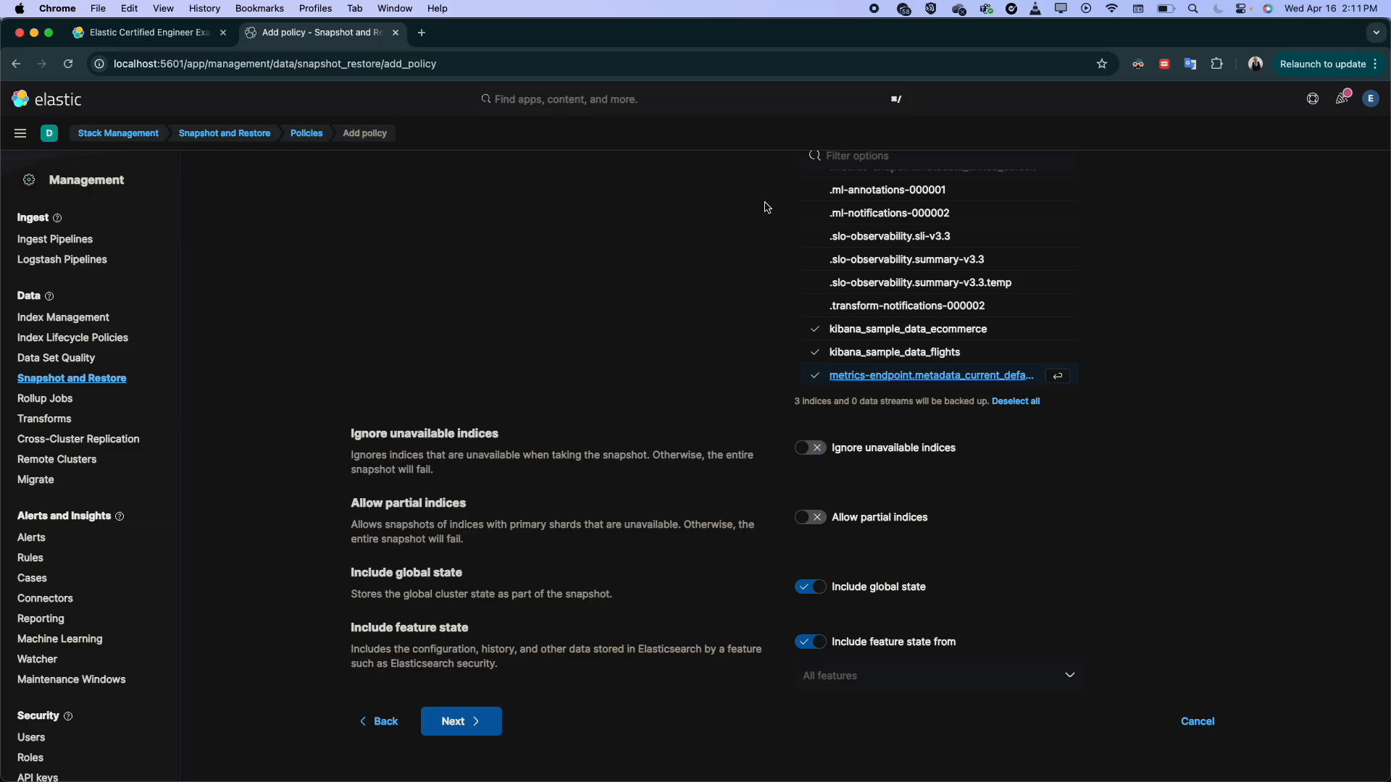
pyautogui.moveTo(752, 220)
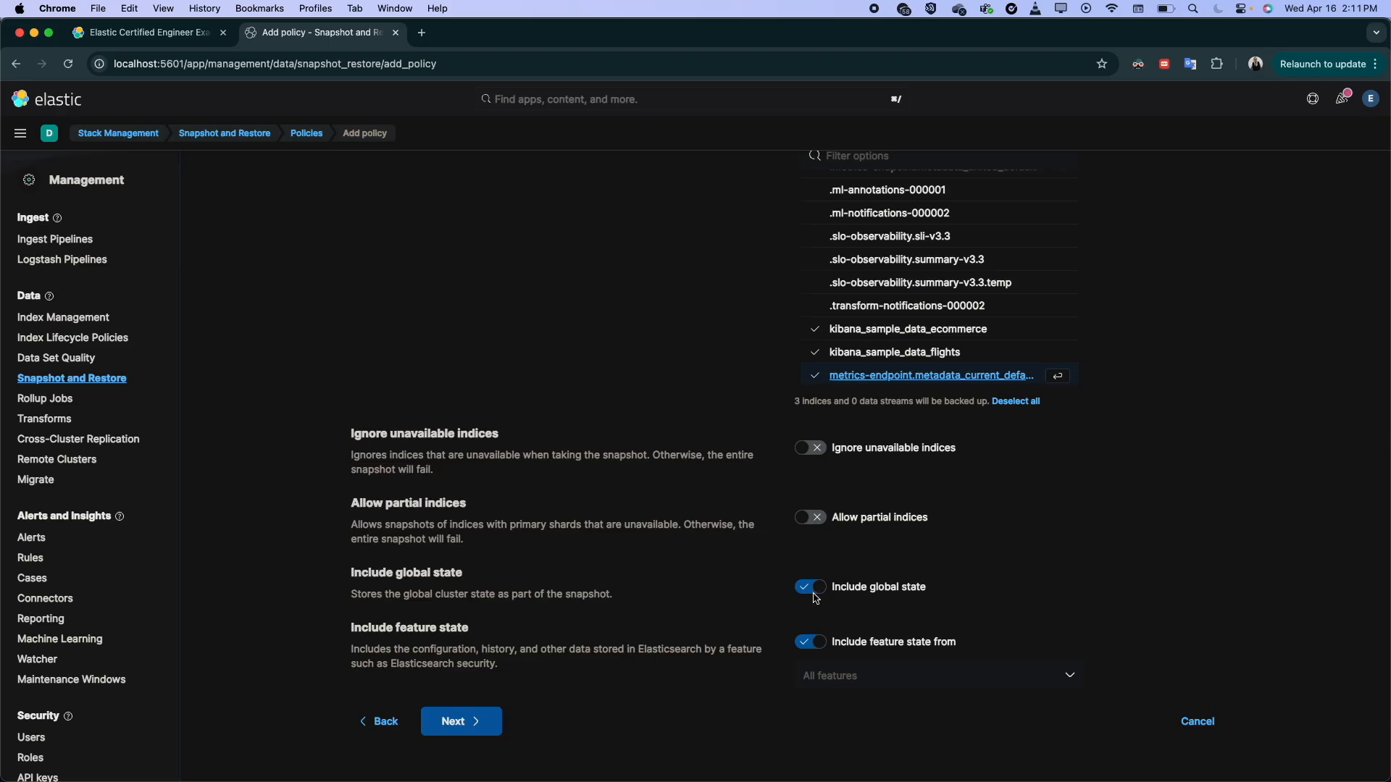
# Step: Move to the Snapshot retention step, keeping 'days' as the expiration unit with fields blank
pyautogui.click(461, 721)
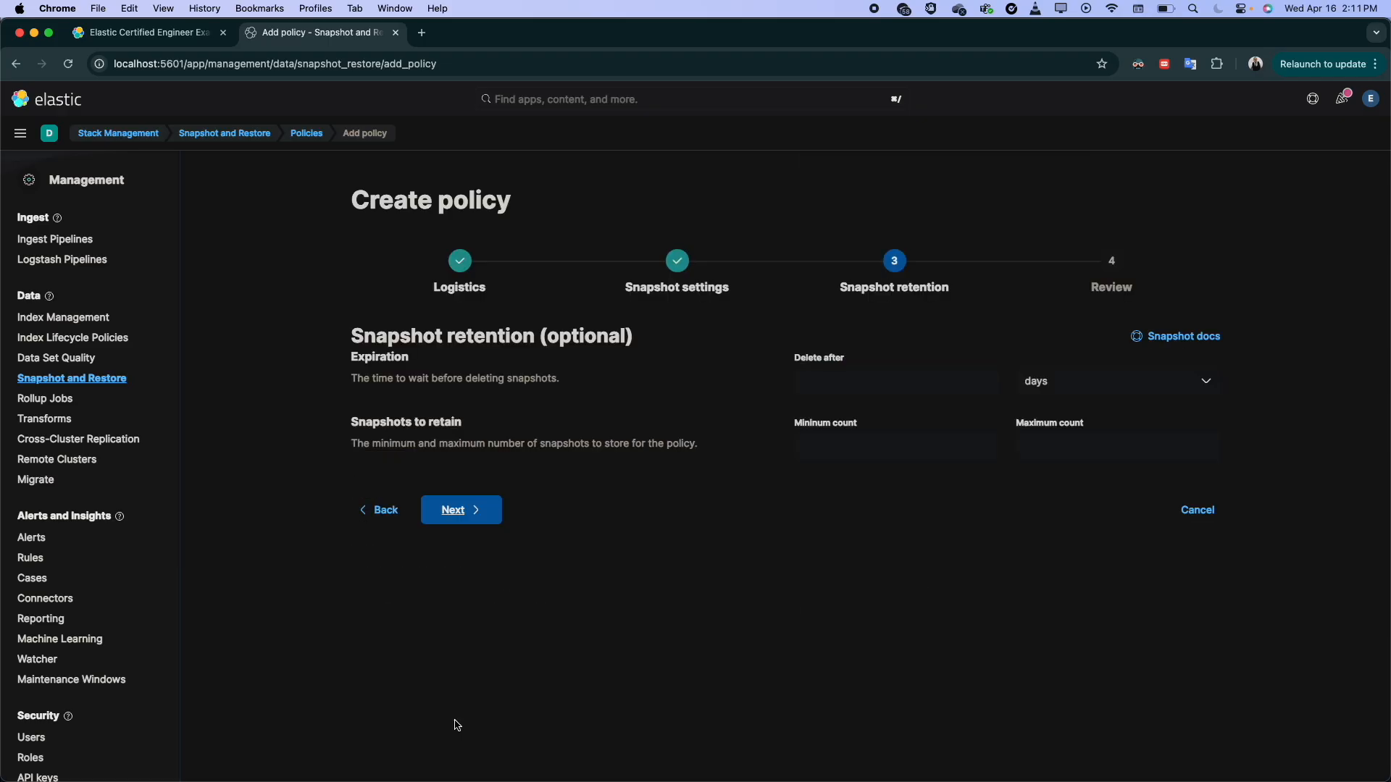
pyautogui.moveTo(738, 421)
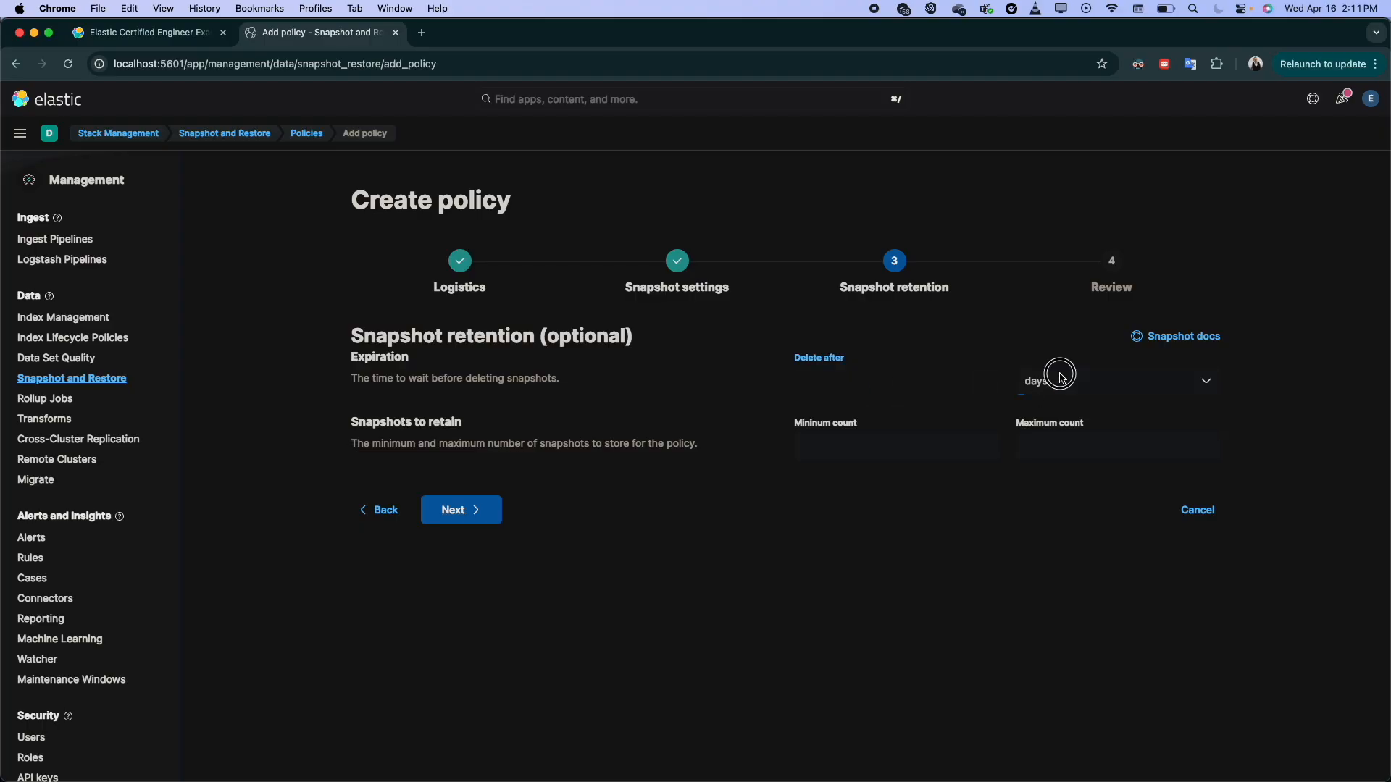
pyautogui.click(1060, 380)
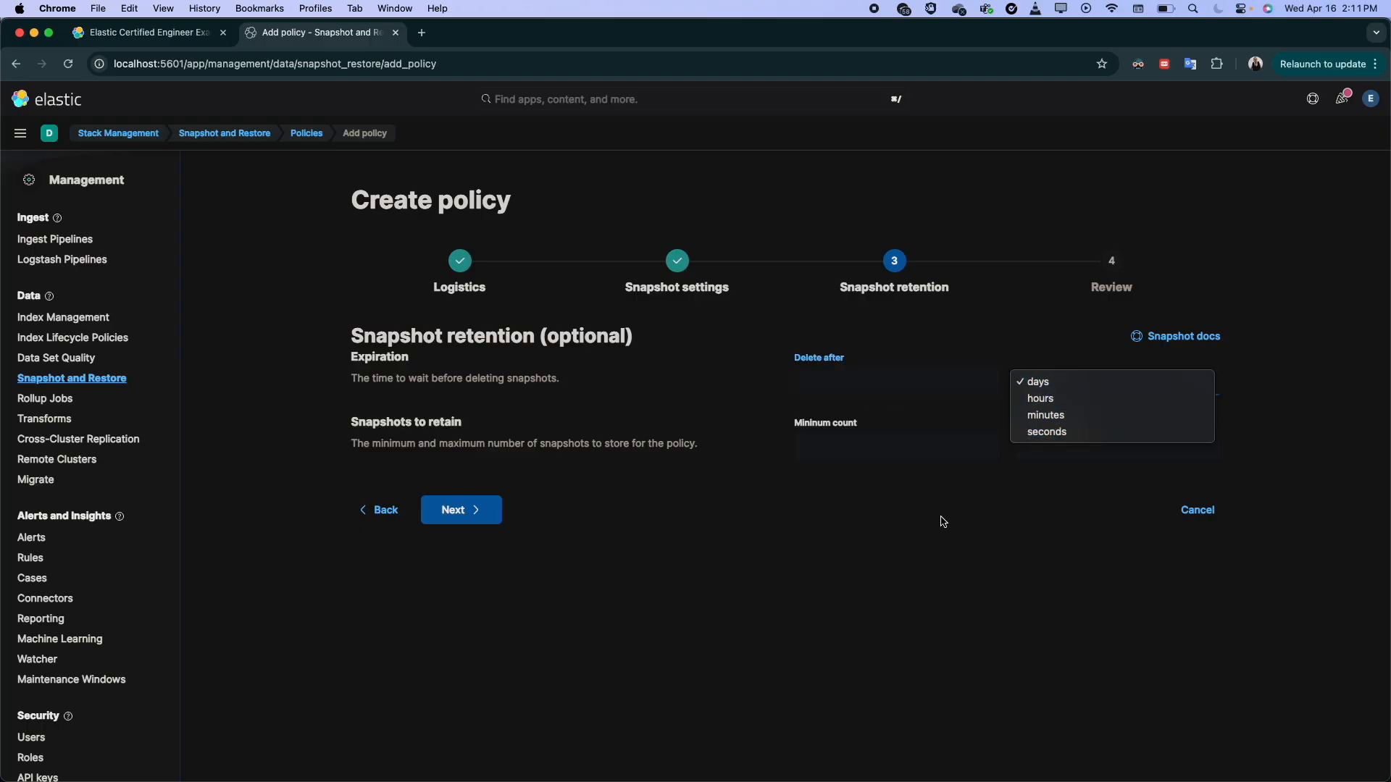
pyautogui.click(1037, 383)
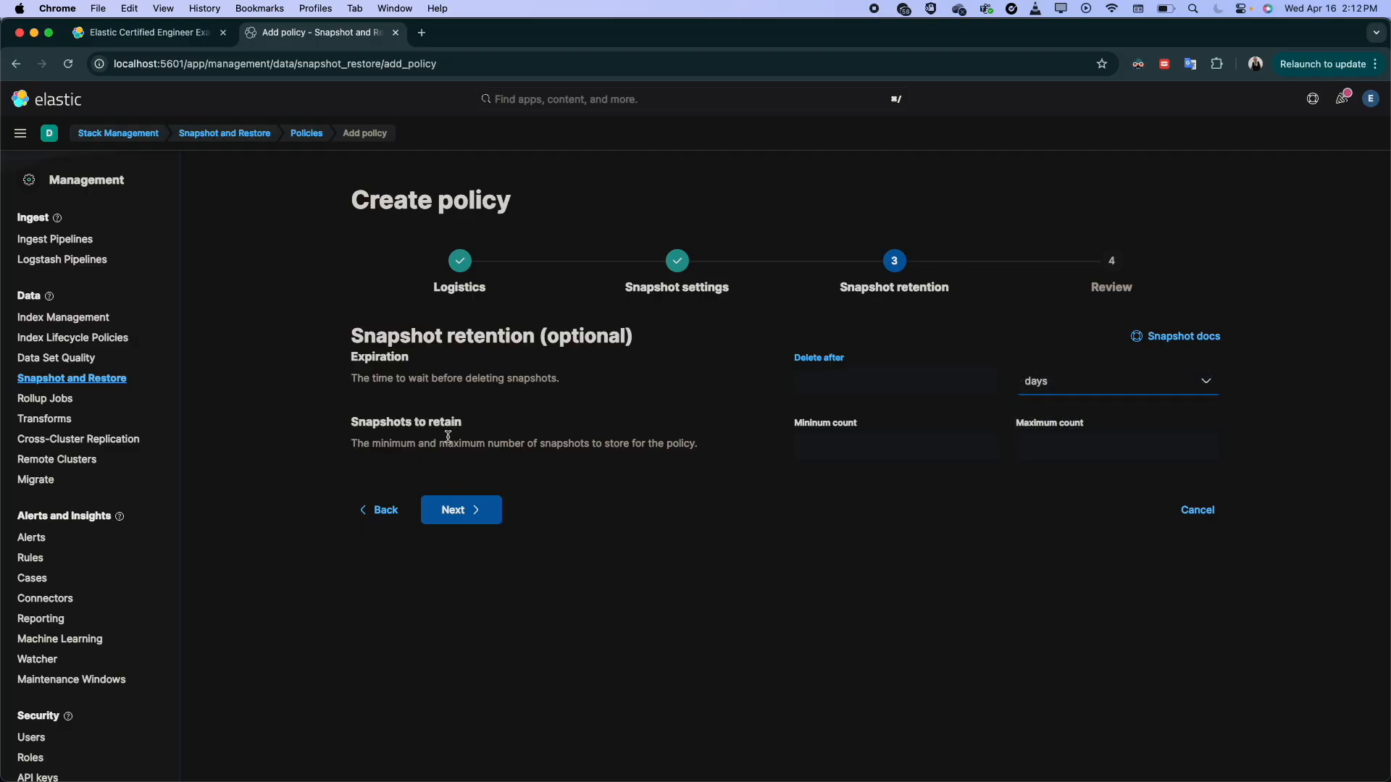
pyautogui.moveTo(379, 445)
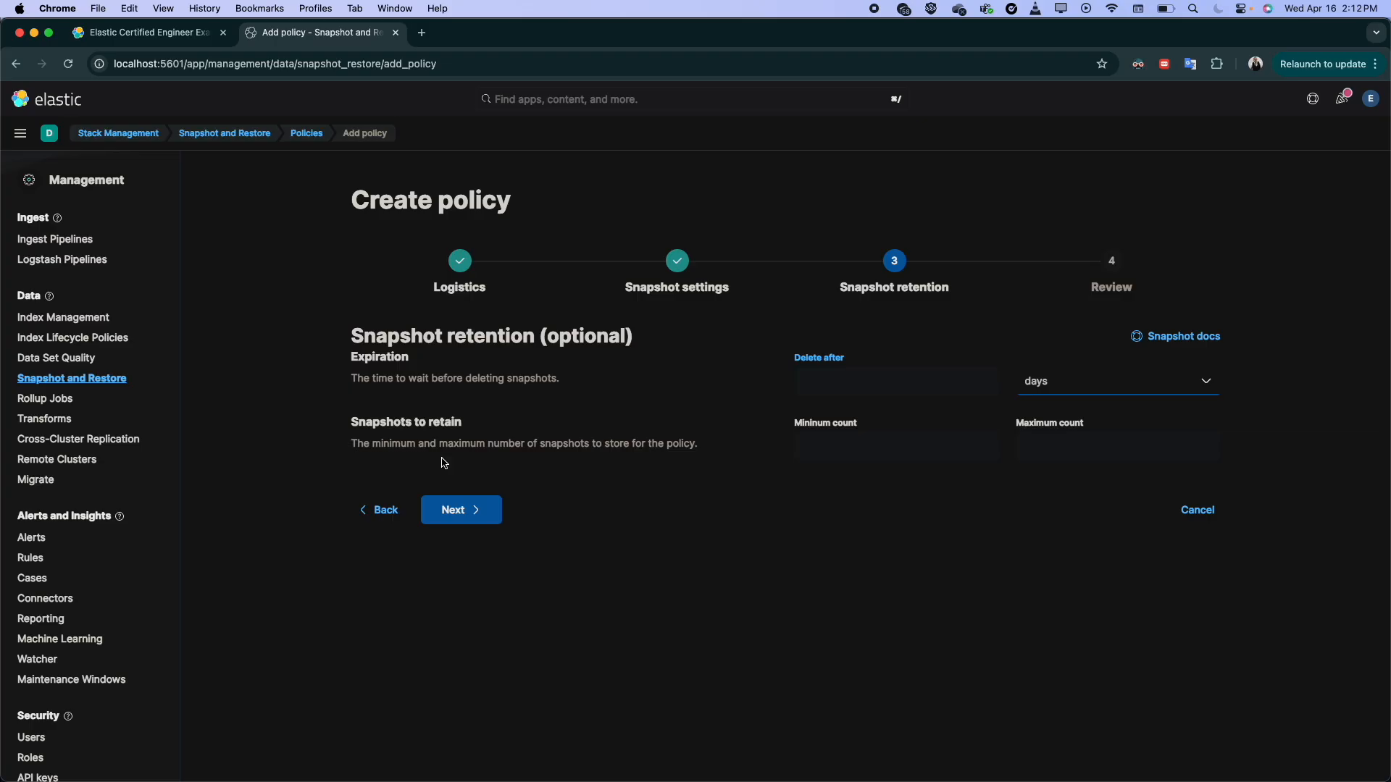
pyautogui.moveTo(762, 533)
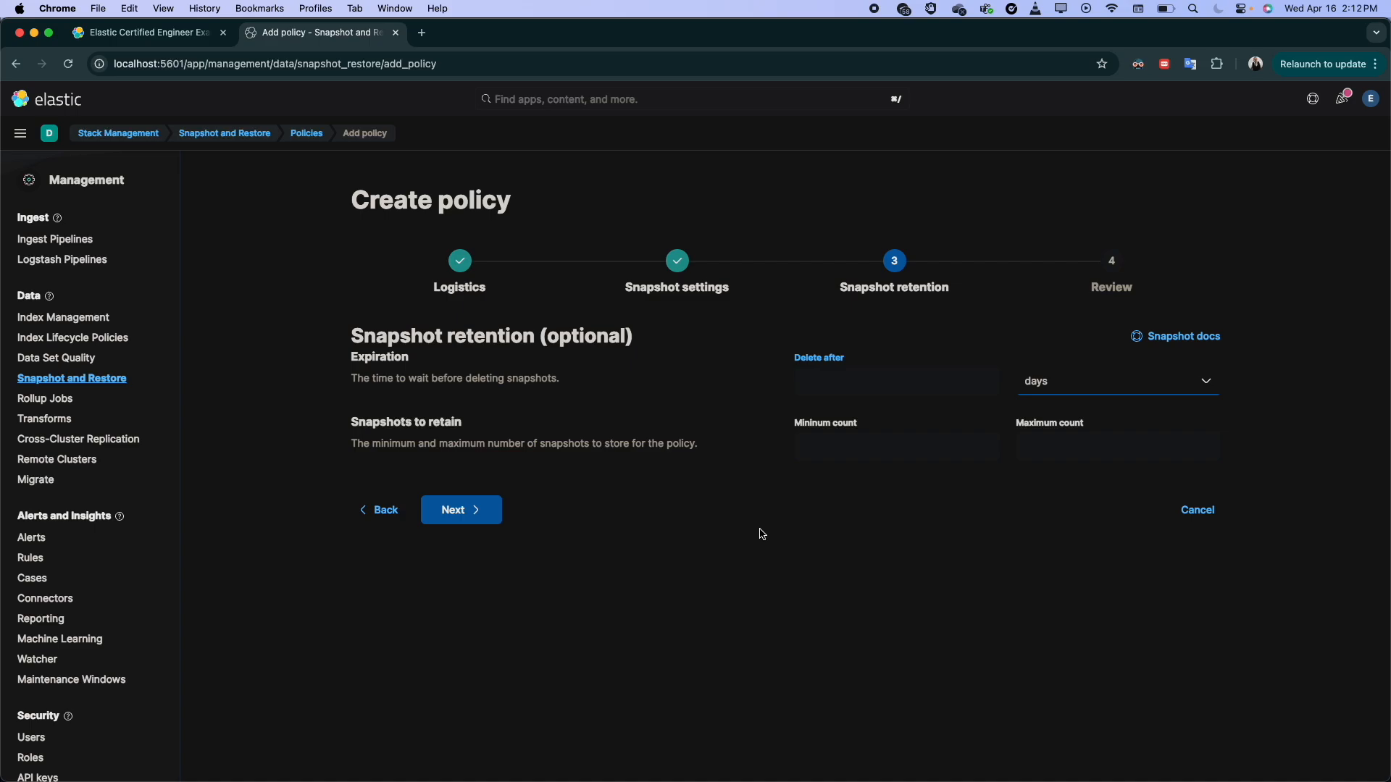
pyautogui.moveTo(902, 509)
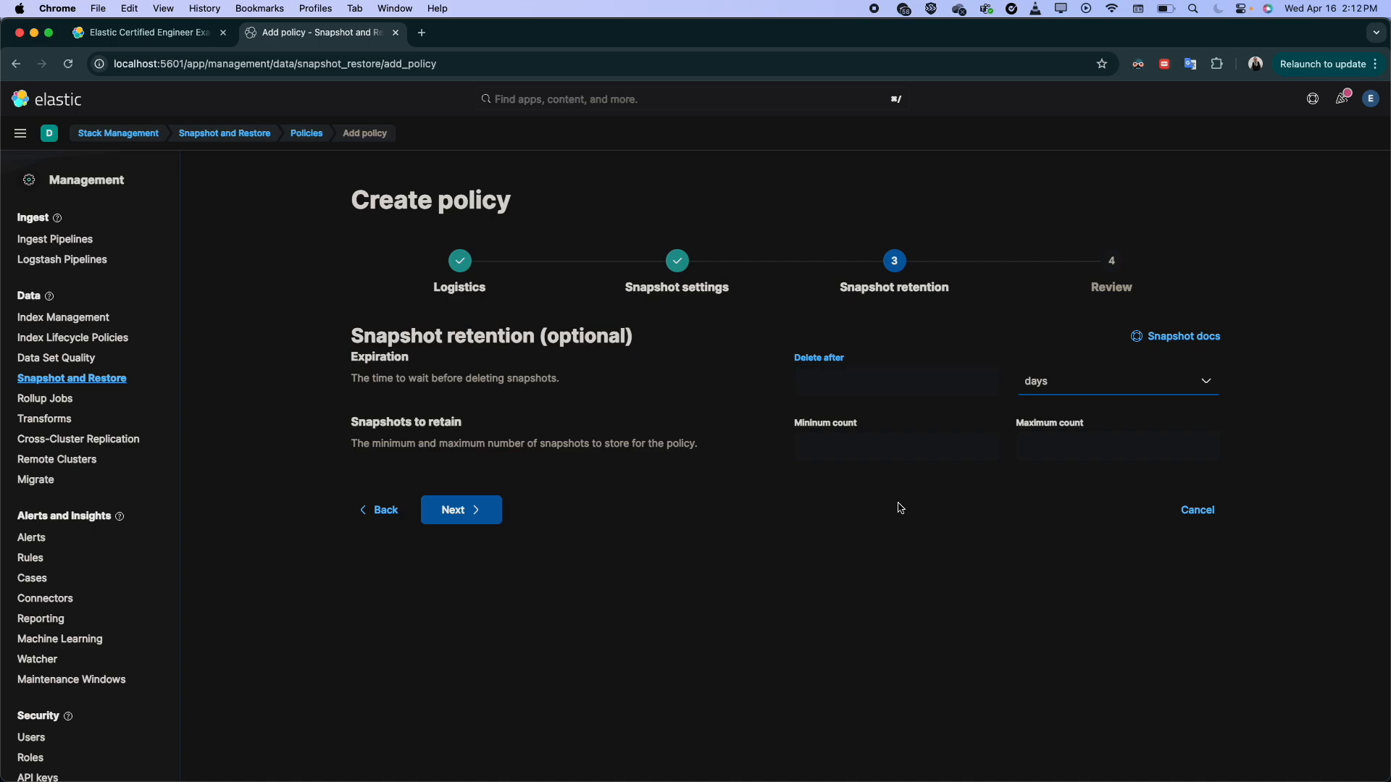
pyautogui.moveTo(435, 493)
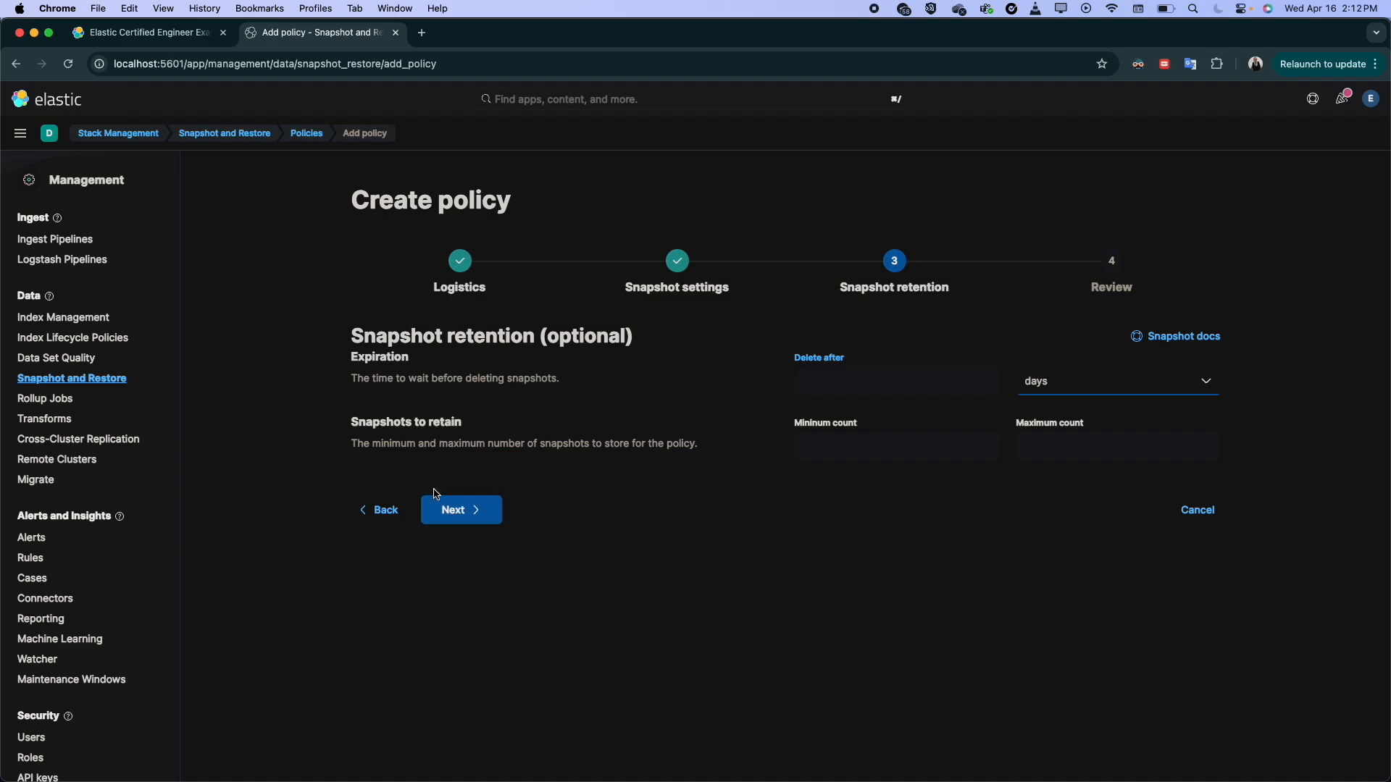
# Step: Reach the Review step and show the PUT _slm/policy/daily-snap request body
pyautogui.click(461, 510)
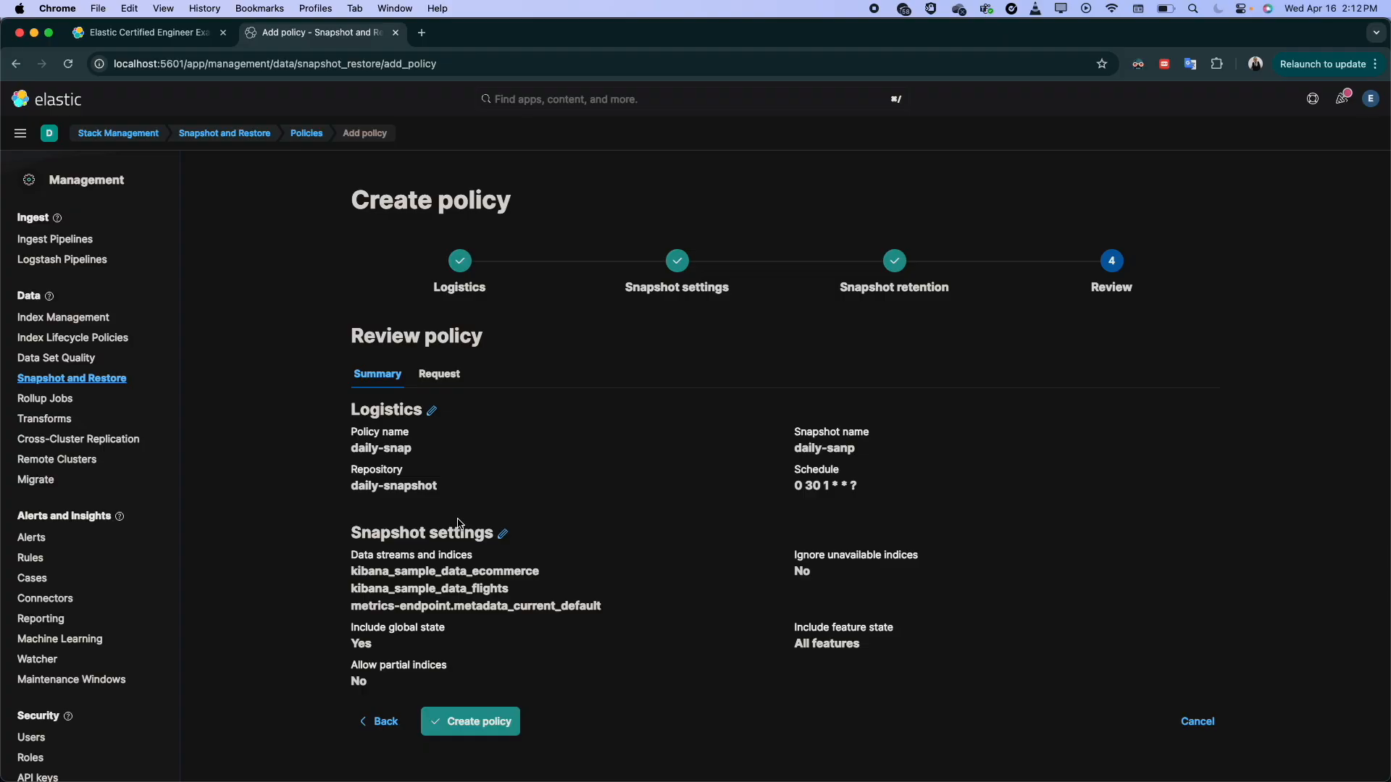
pyautogui.moveTo(477, 539)
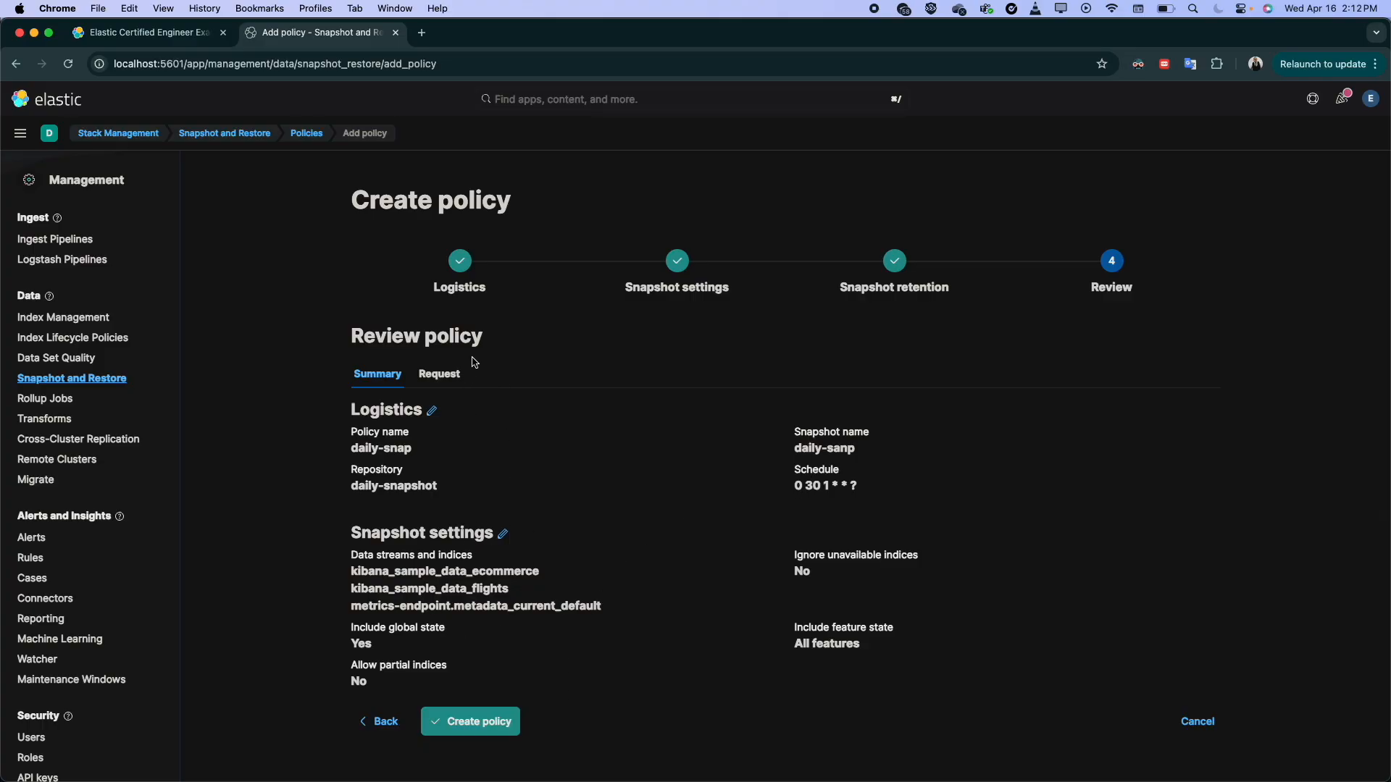
pyautogui.moveTo(460, 466)
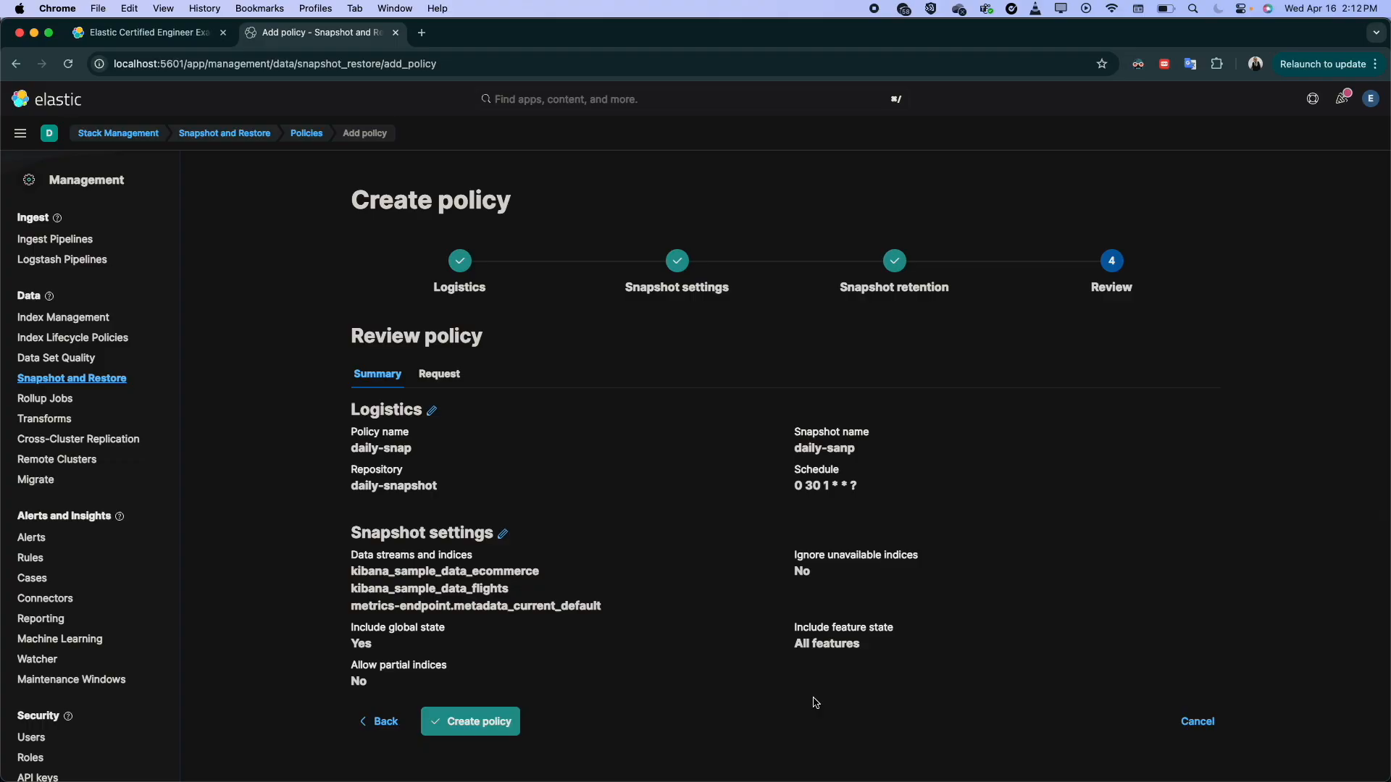
pyautogui.click(439, 374)
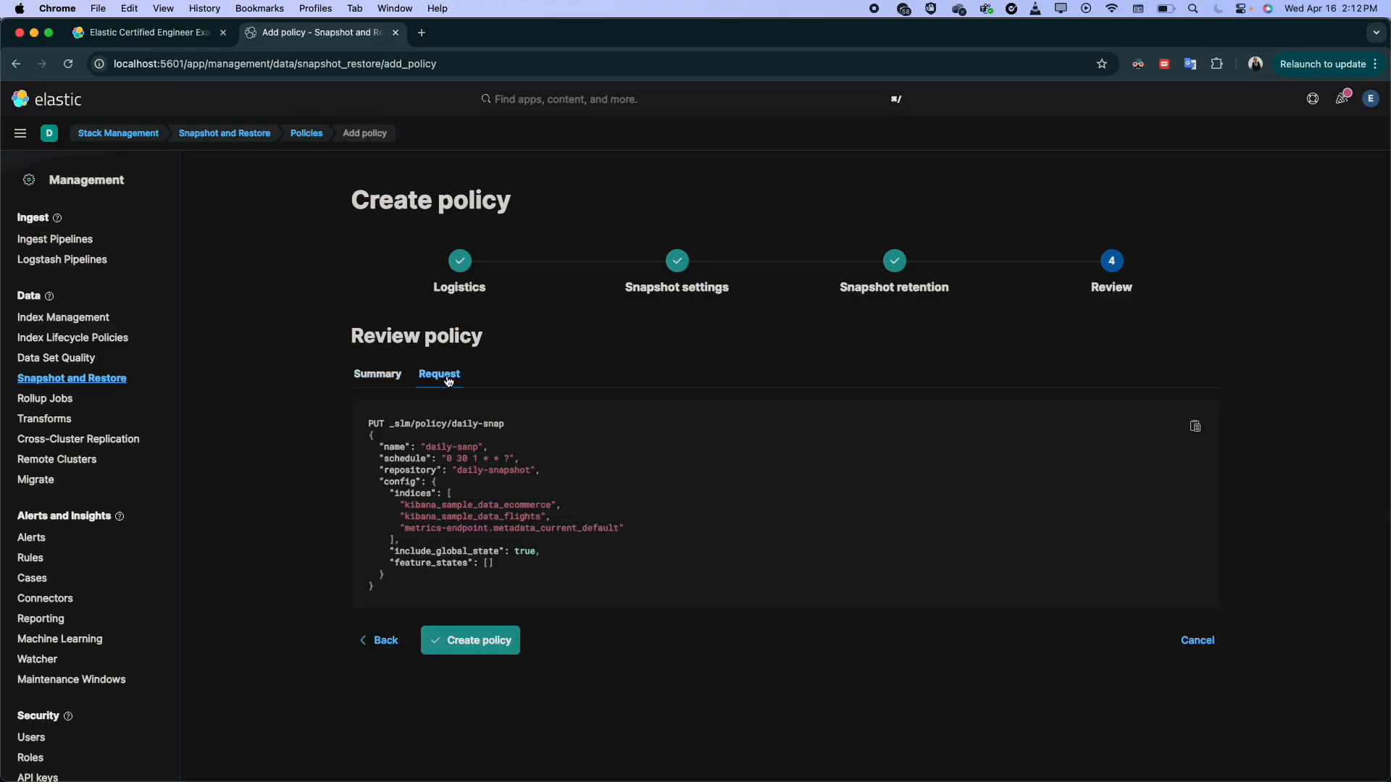
pyautogui.moveTo(345, 516)
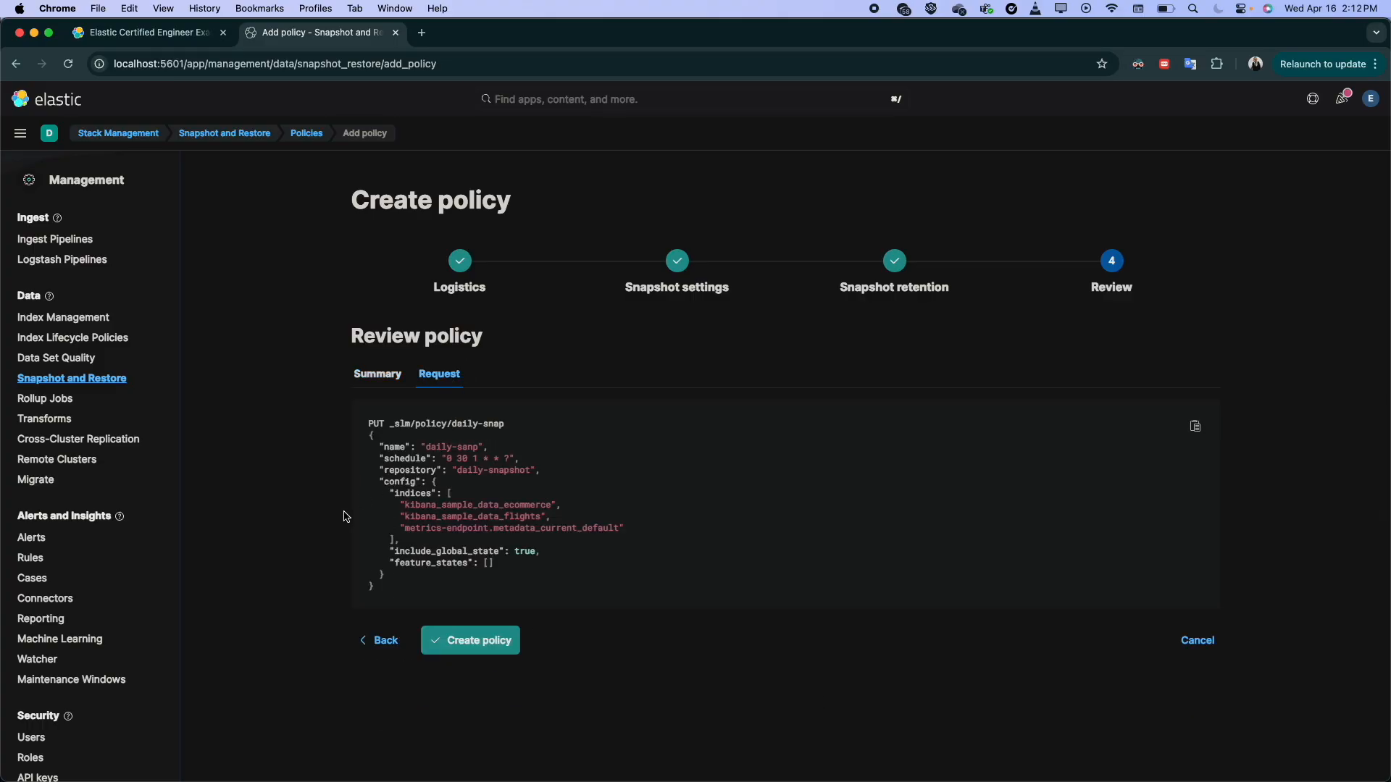
pyautogui.moveTo(1197, 426)
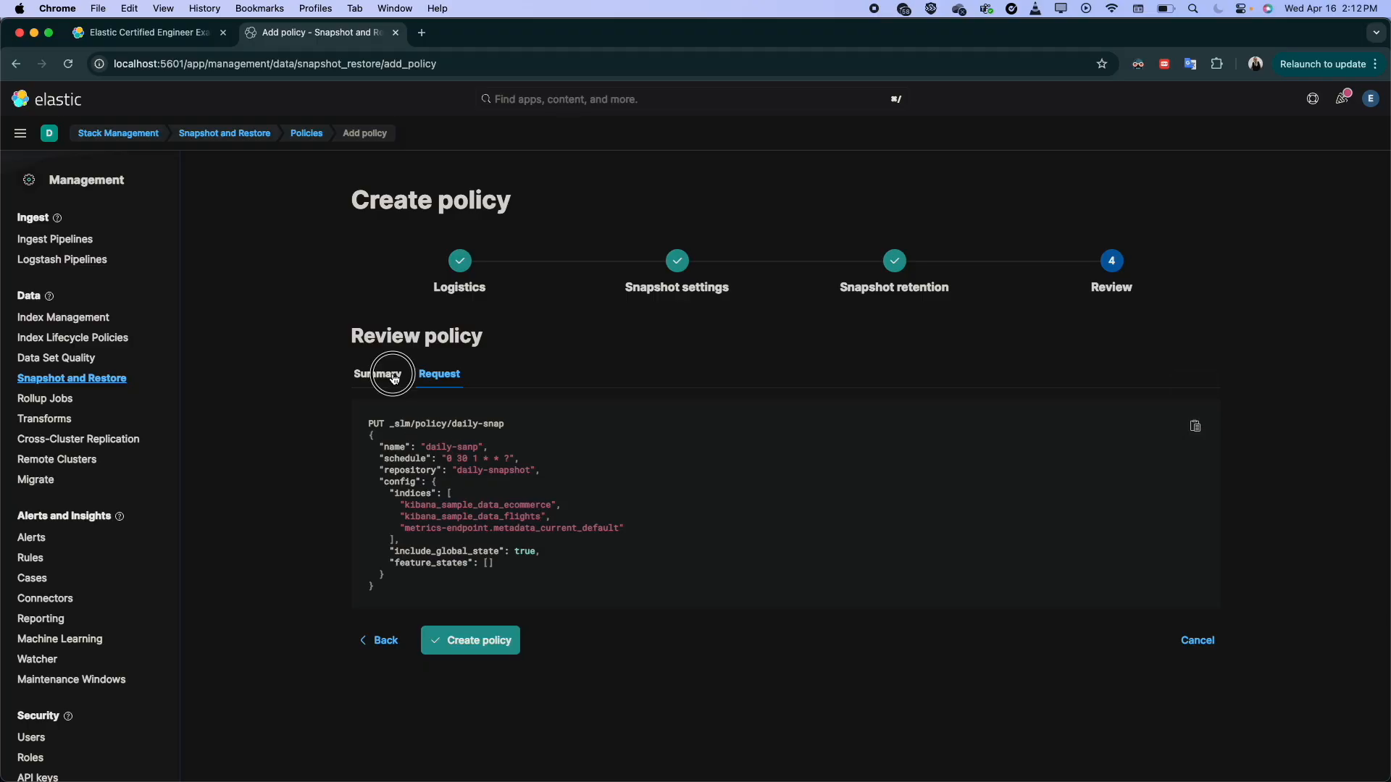
# Step: Create the daily-snap policy so it appears in the policies list
pyautogui.click(470, 640)
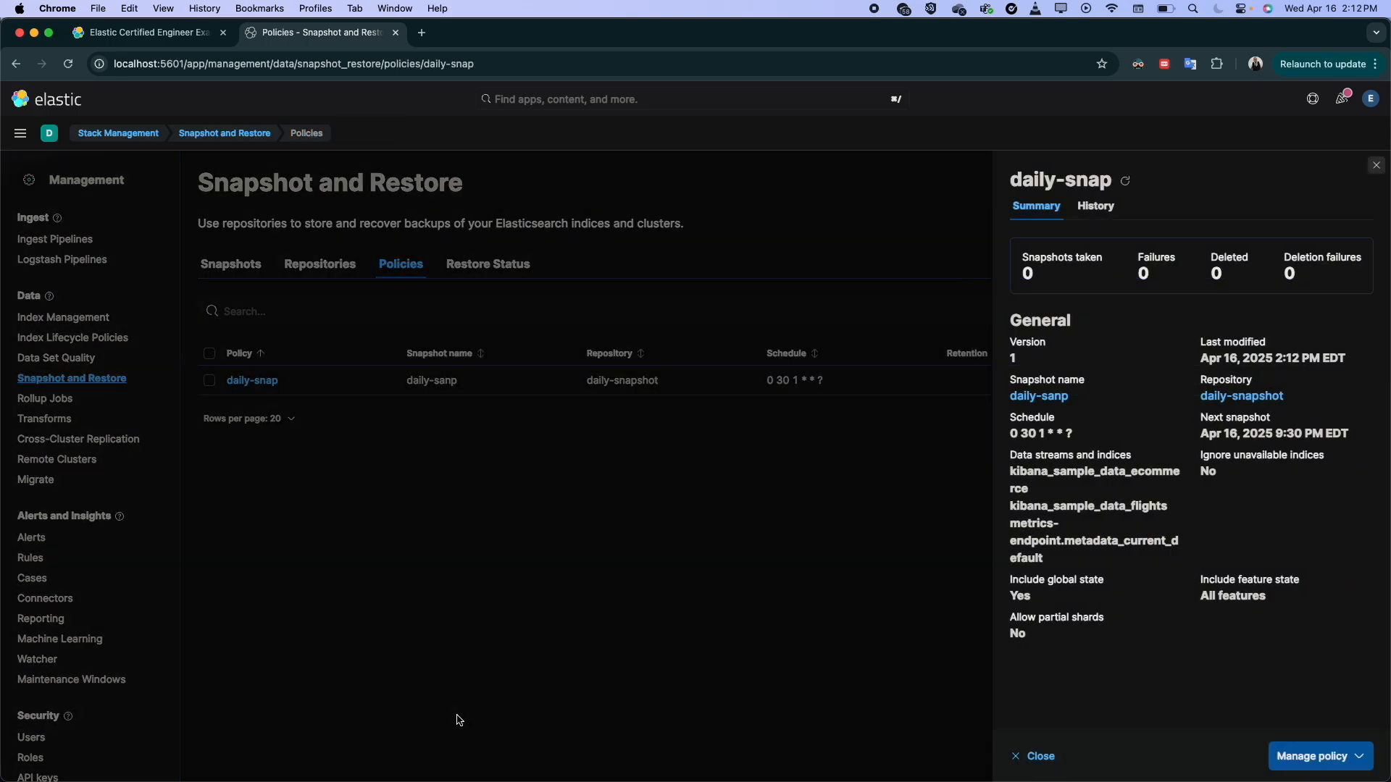
pyautogui.moveTo(1056, 270)
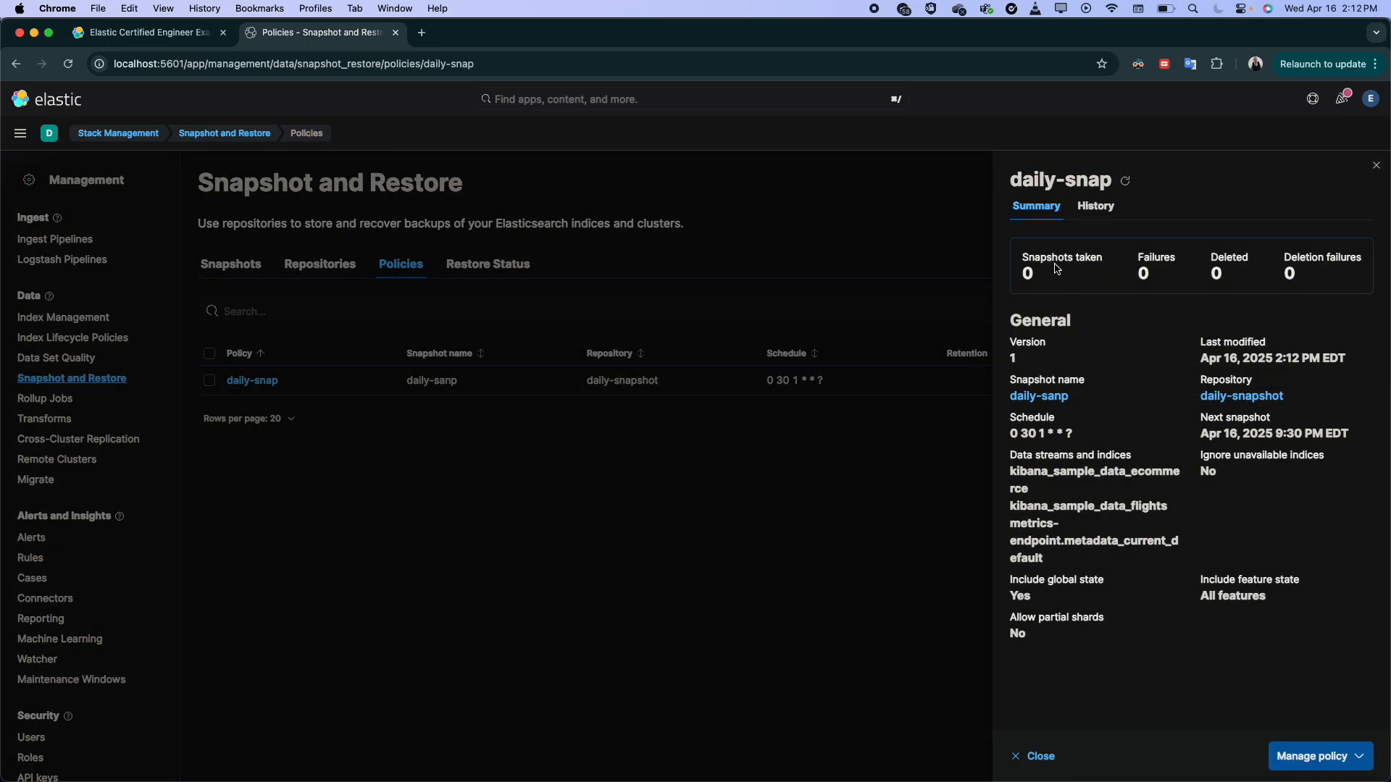
pyautogui.moveTo(1040, 286)
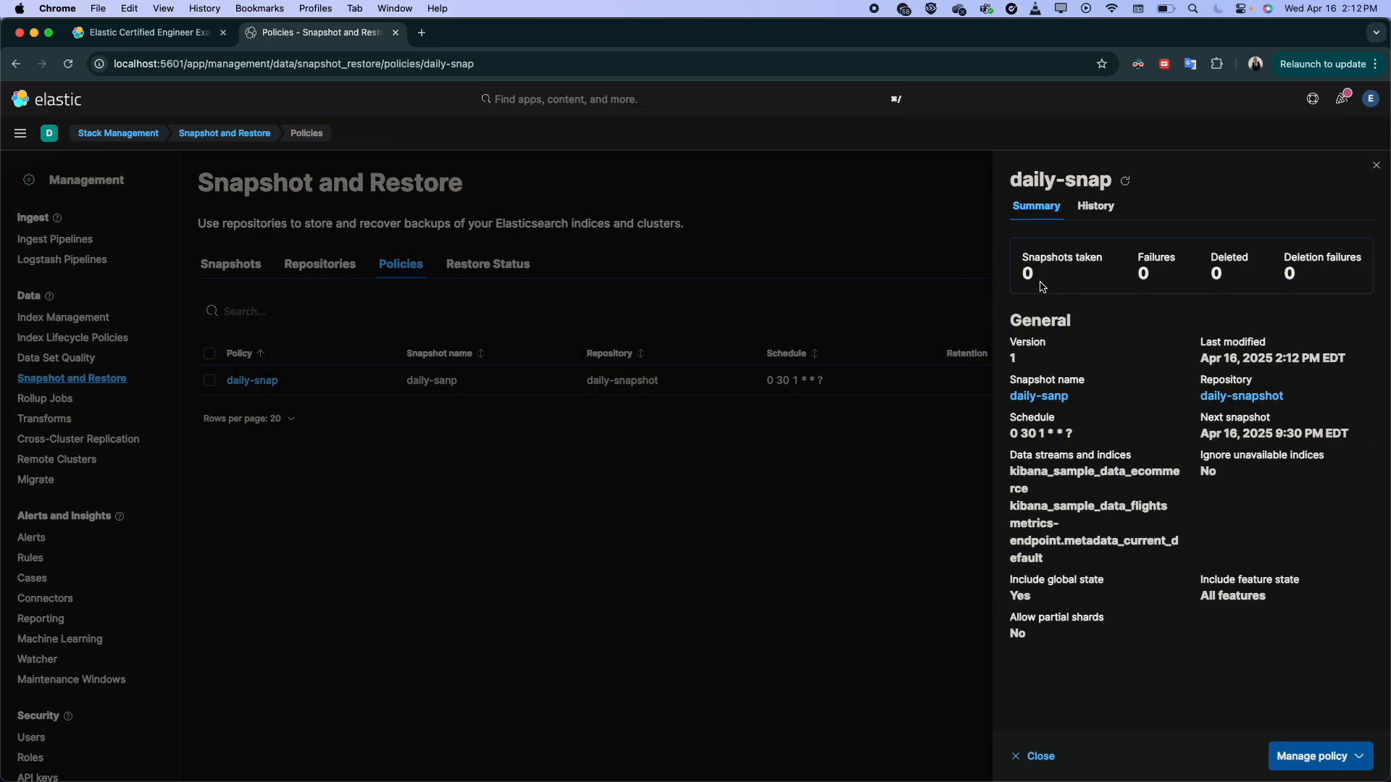
pyautogui.moveTo(1000, 288)
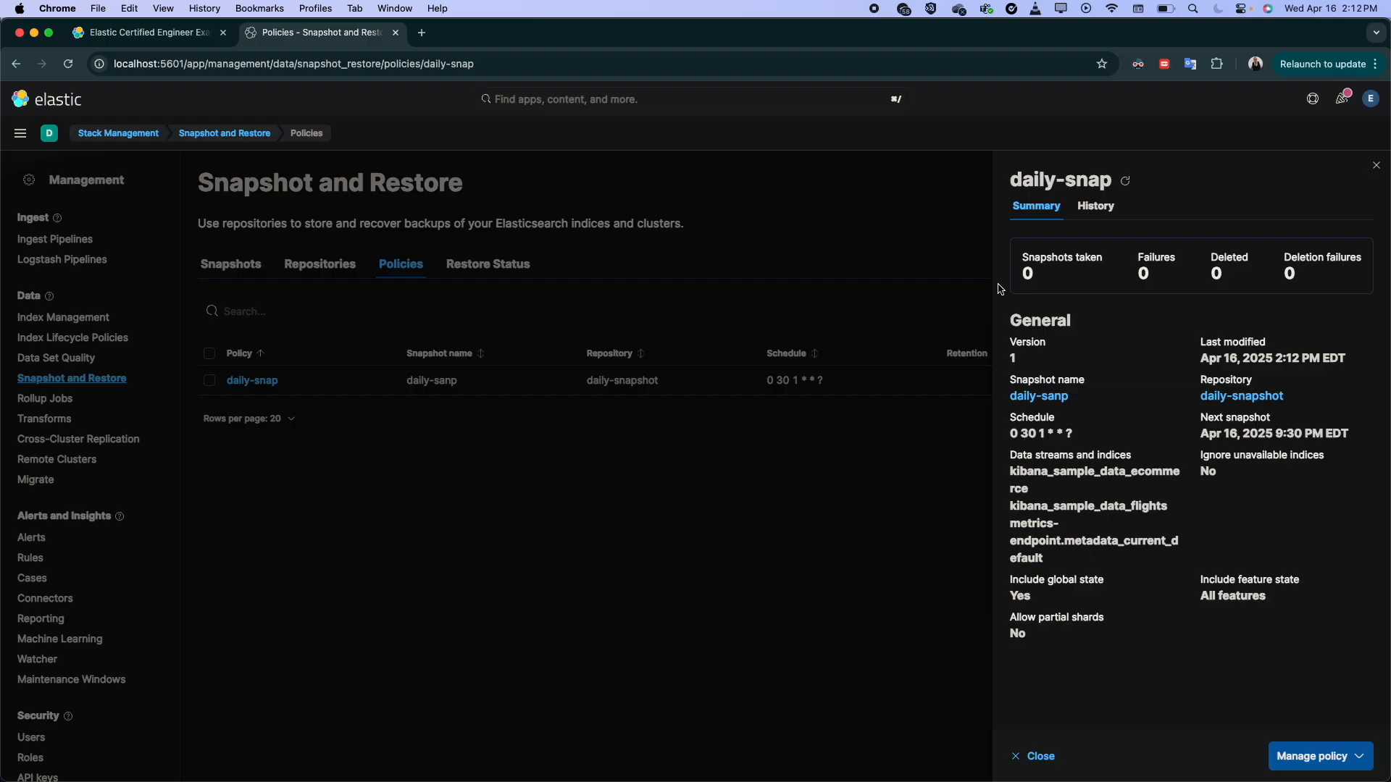
pyautogui.moveTo(887, 249)
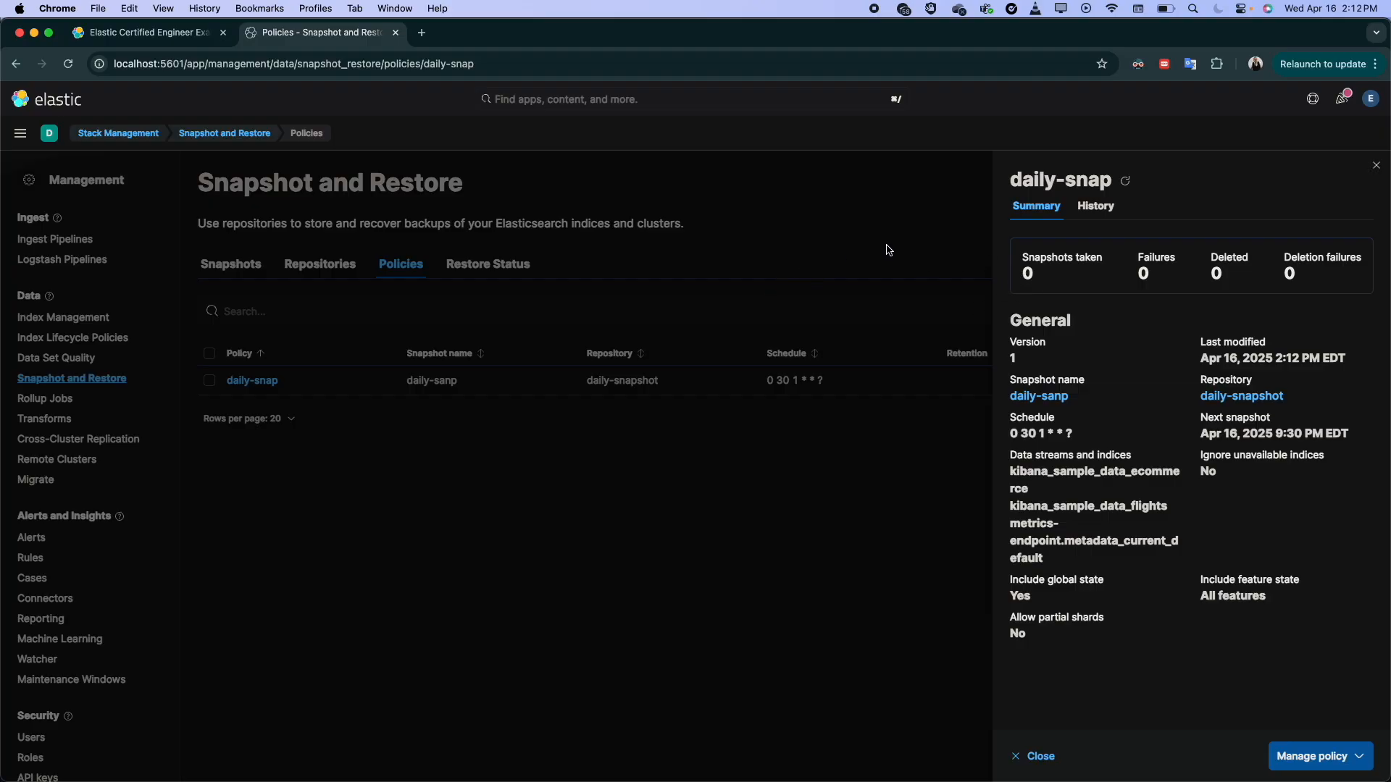
pyautogui.moveTo(912, 233)
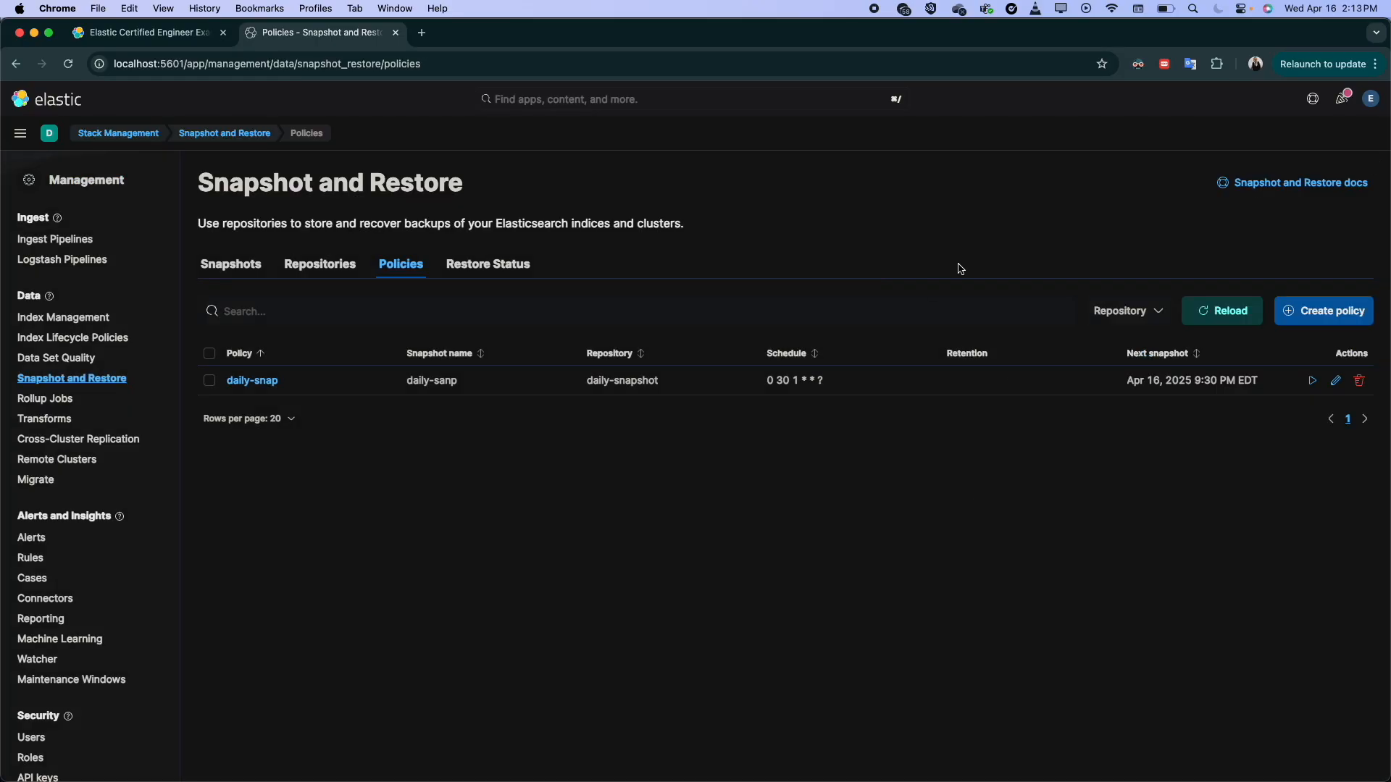
# Step: Run daily-snap now and open its in-progress daily-sanp snapshot in the snapshots list
pyautogui.click(1313, 380)
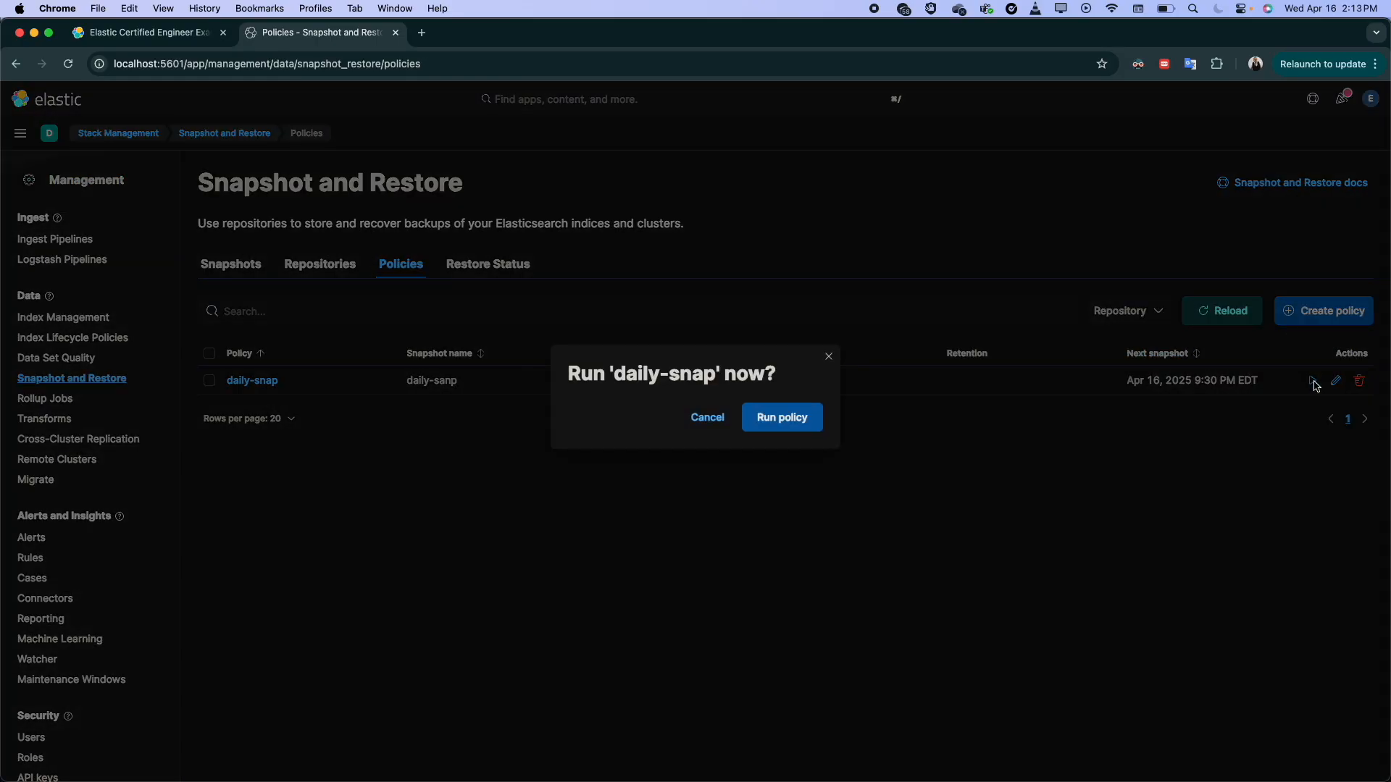
pyautogui.click(781, 417)
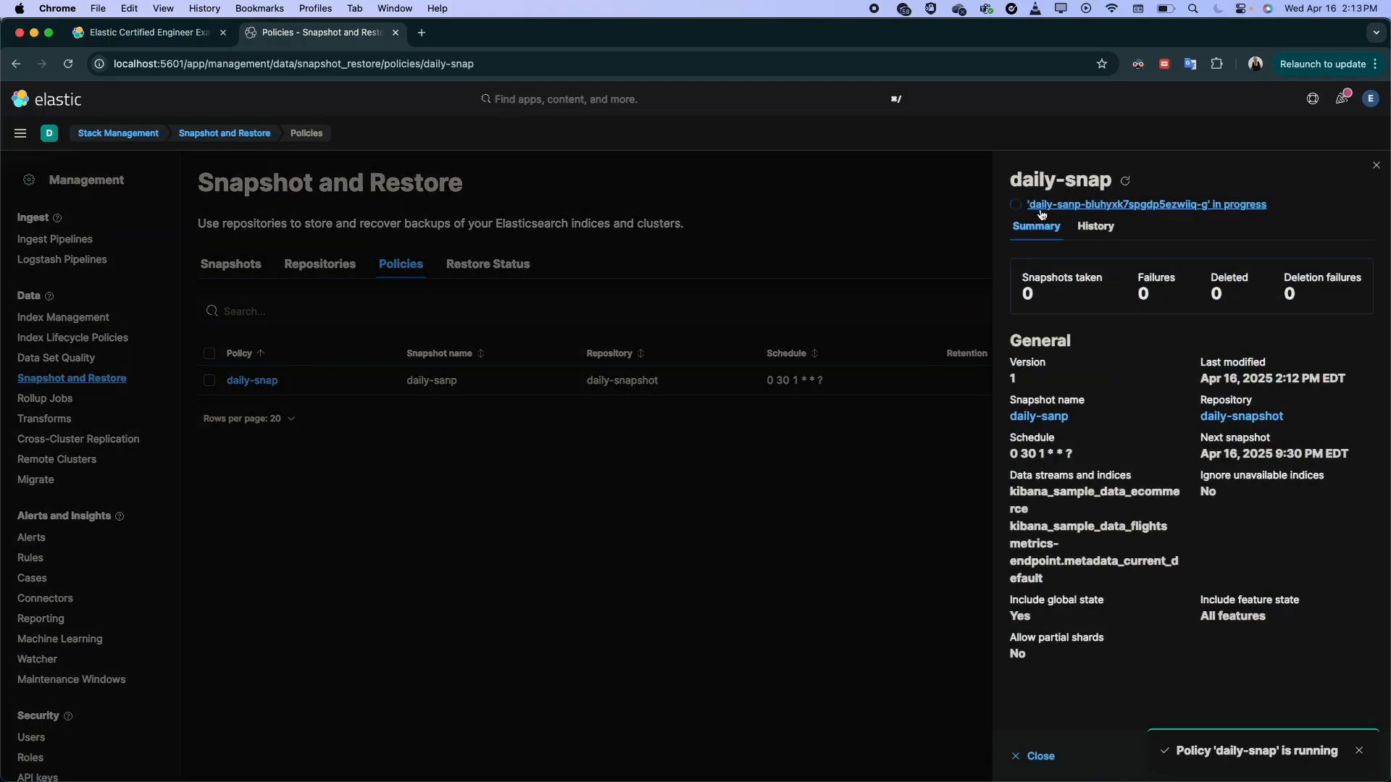
pyautogui.click(1147, 204)
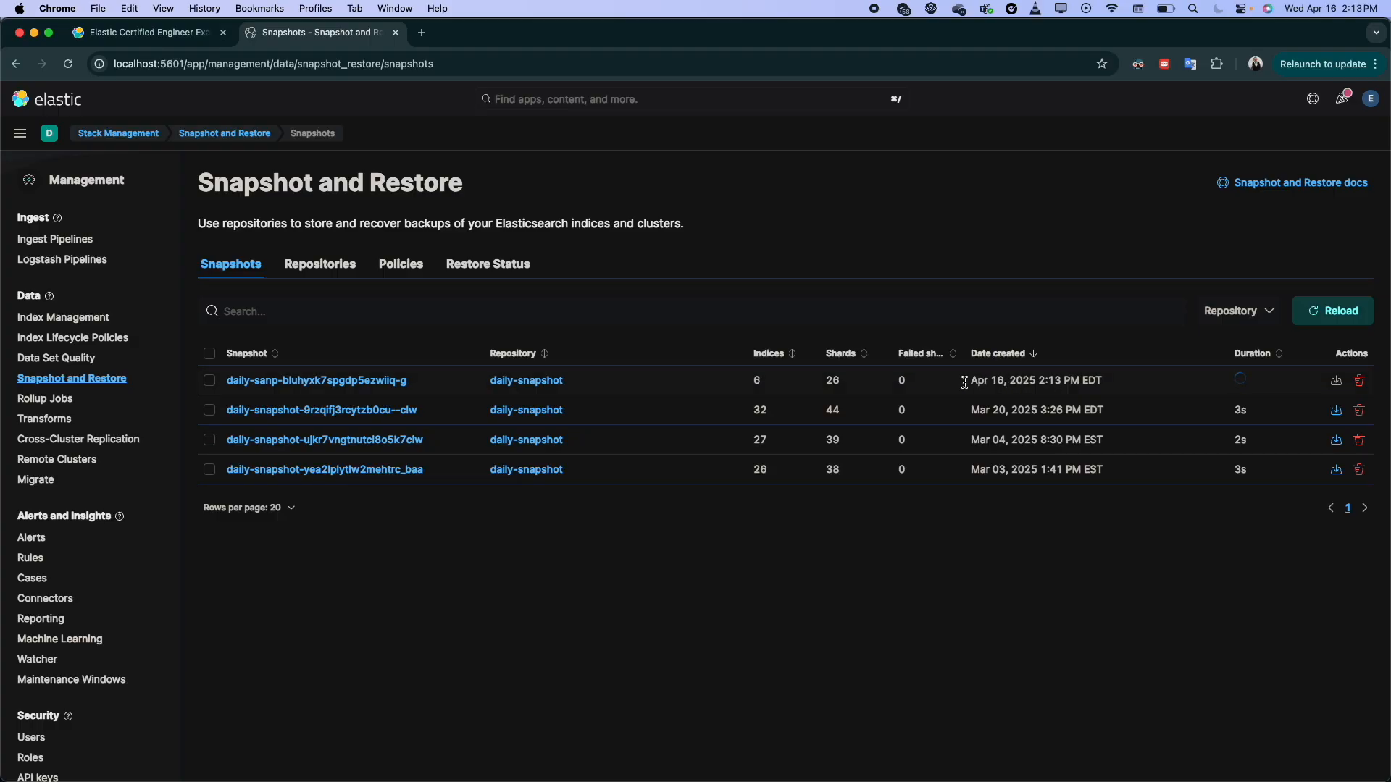
pyautogui.moveTo(765, 388)
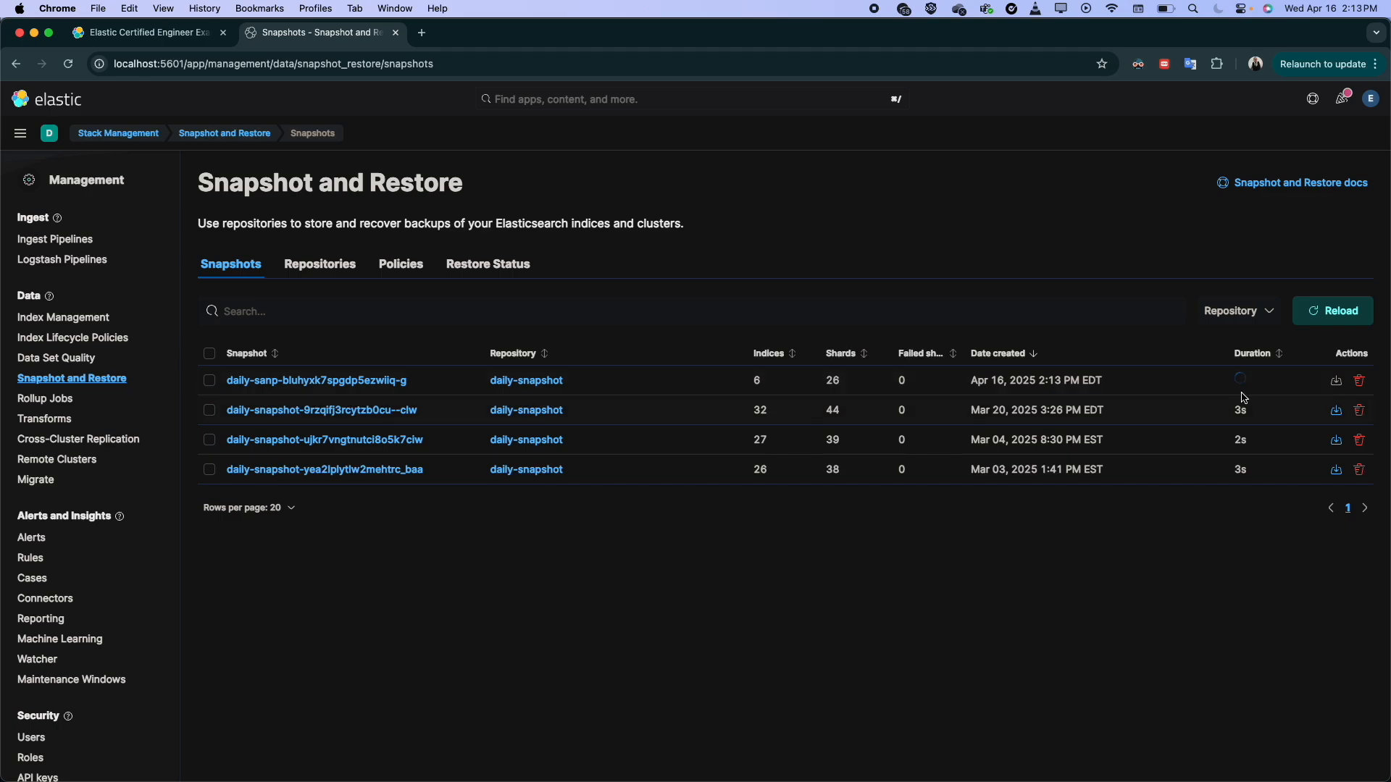
# Step: View daily-snap's summary (1 snapshot, no failures) and history listing daily-sanp-bluhyxk7spgdp5ezwiiq-g
pyautogui.click(400, 263)
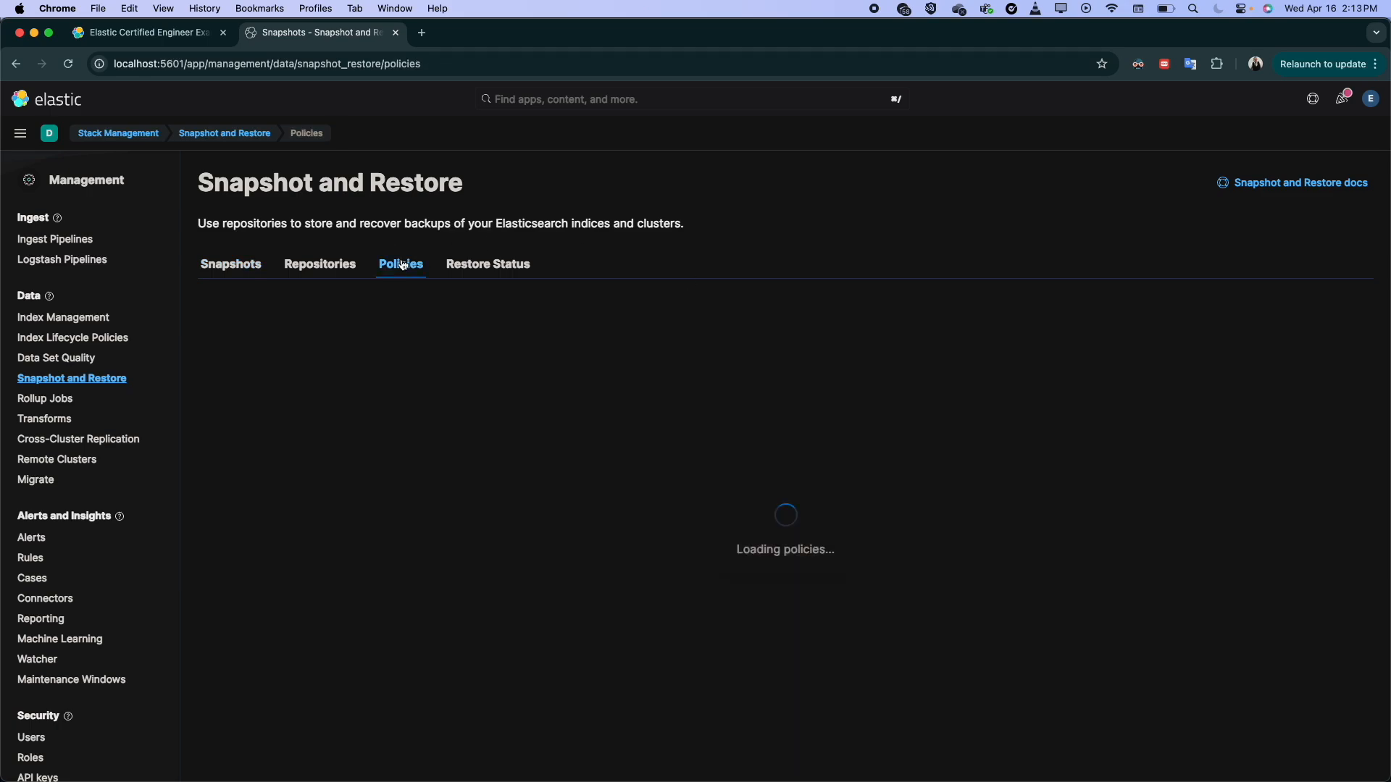
pyautogui.click(253, 379)
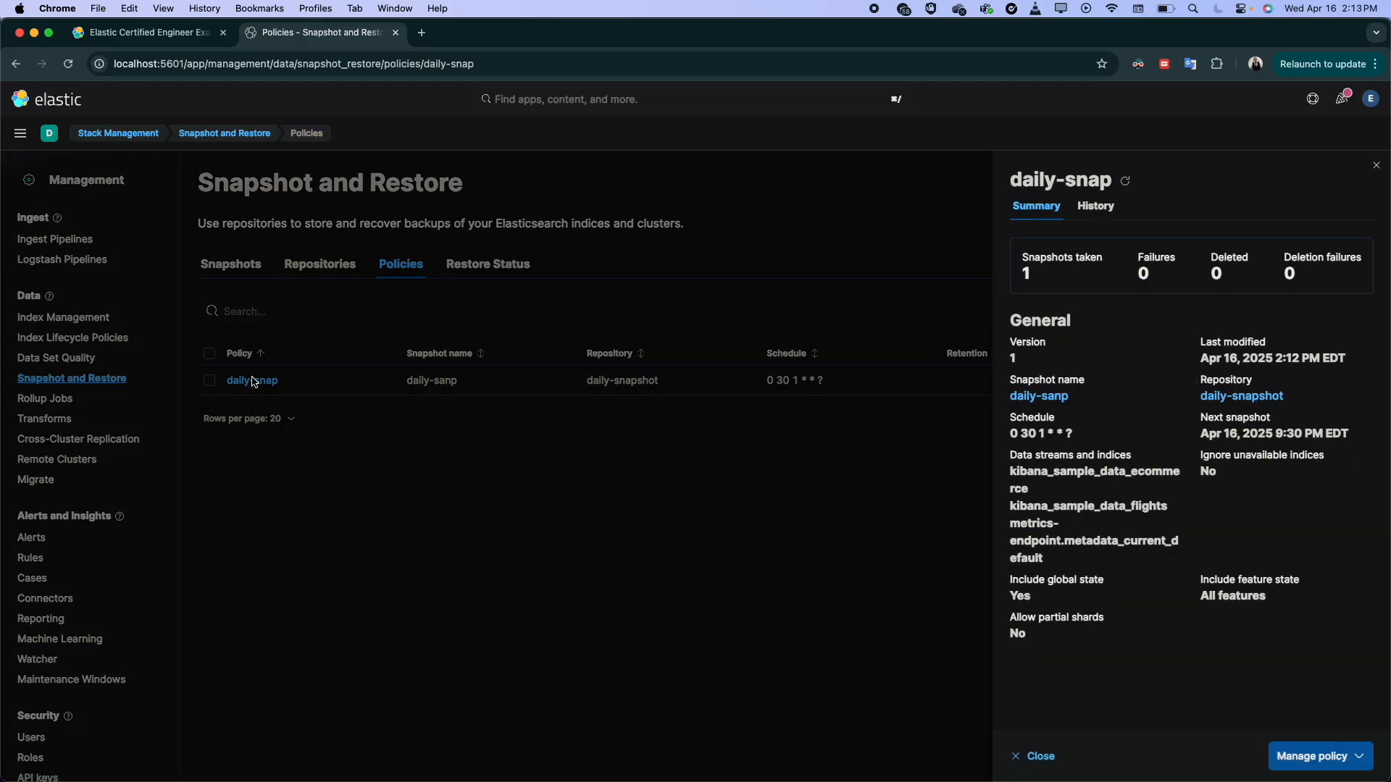
pyautogui.moveTo(1026, 273)
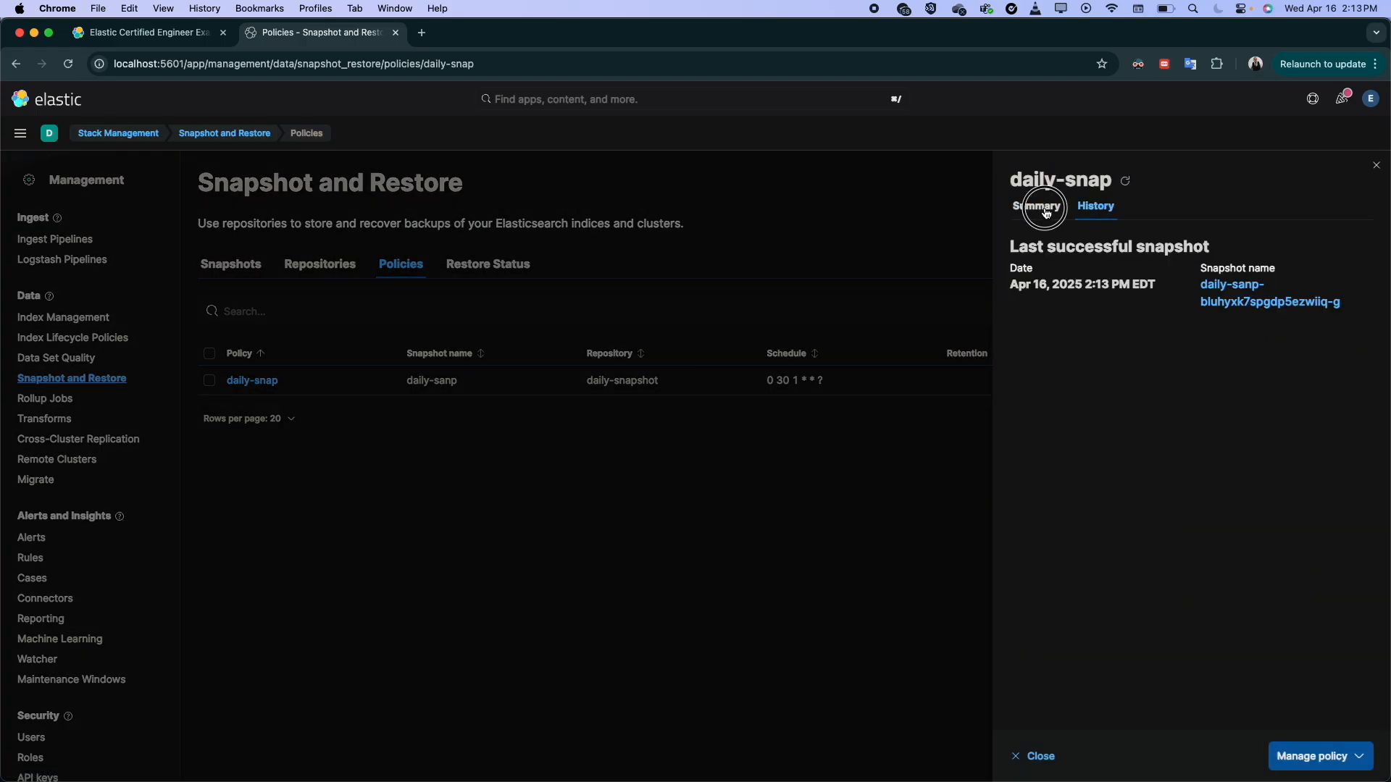
pyautogui.click(1036, 205)
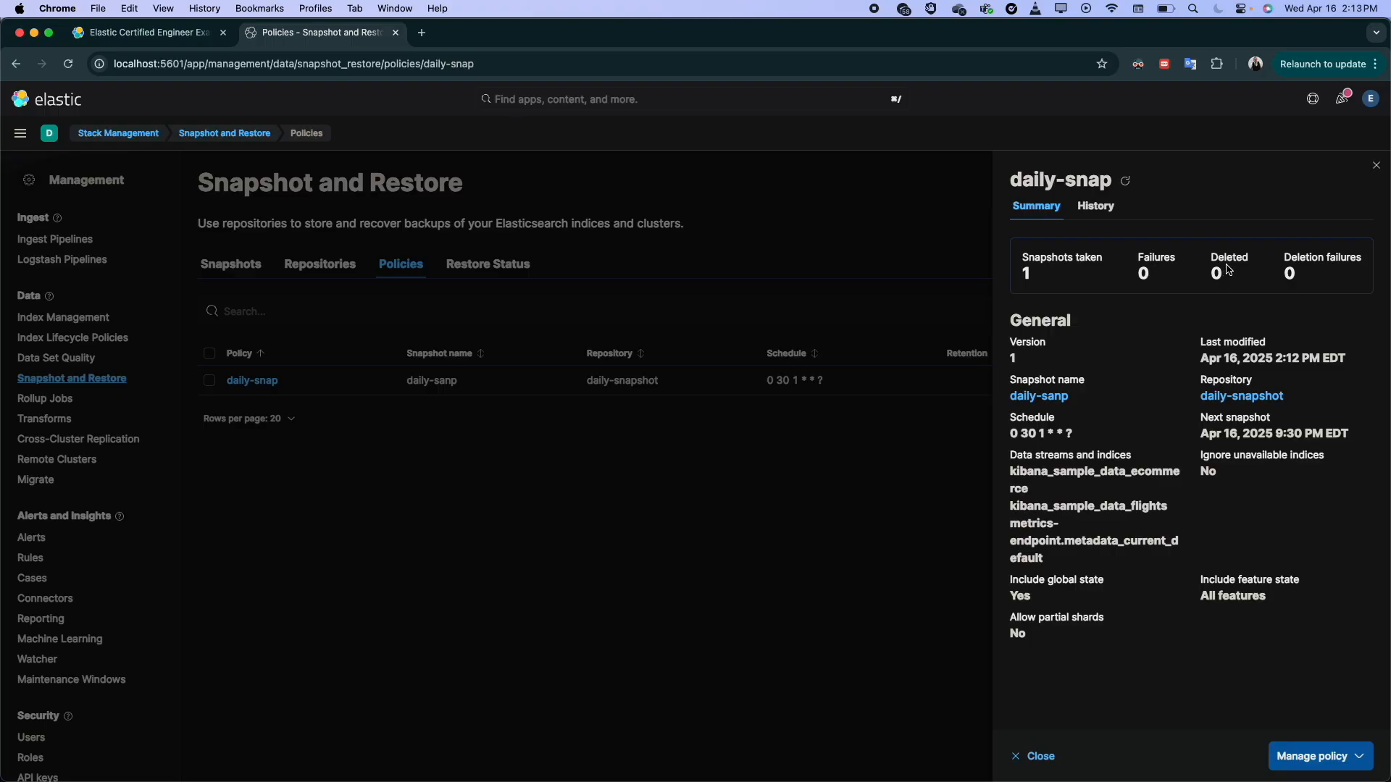
pyautogui.moveTo(1136, 228)
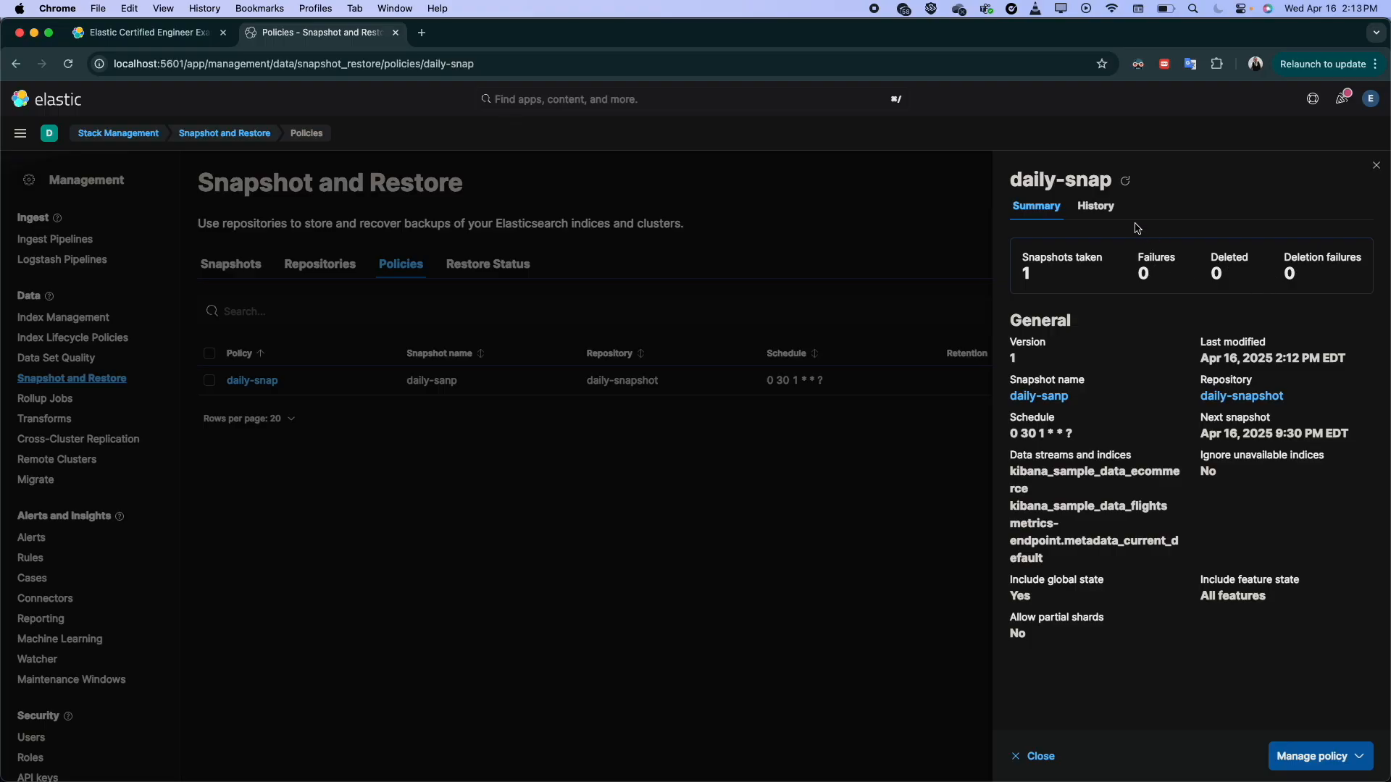
pyautogui.click(1095, 206)
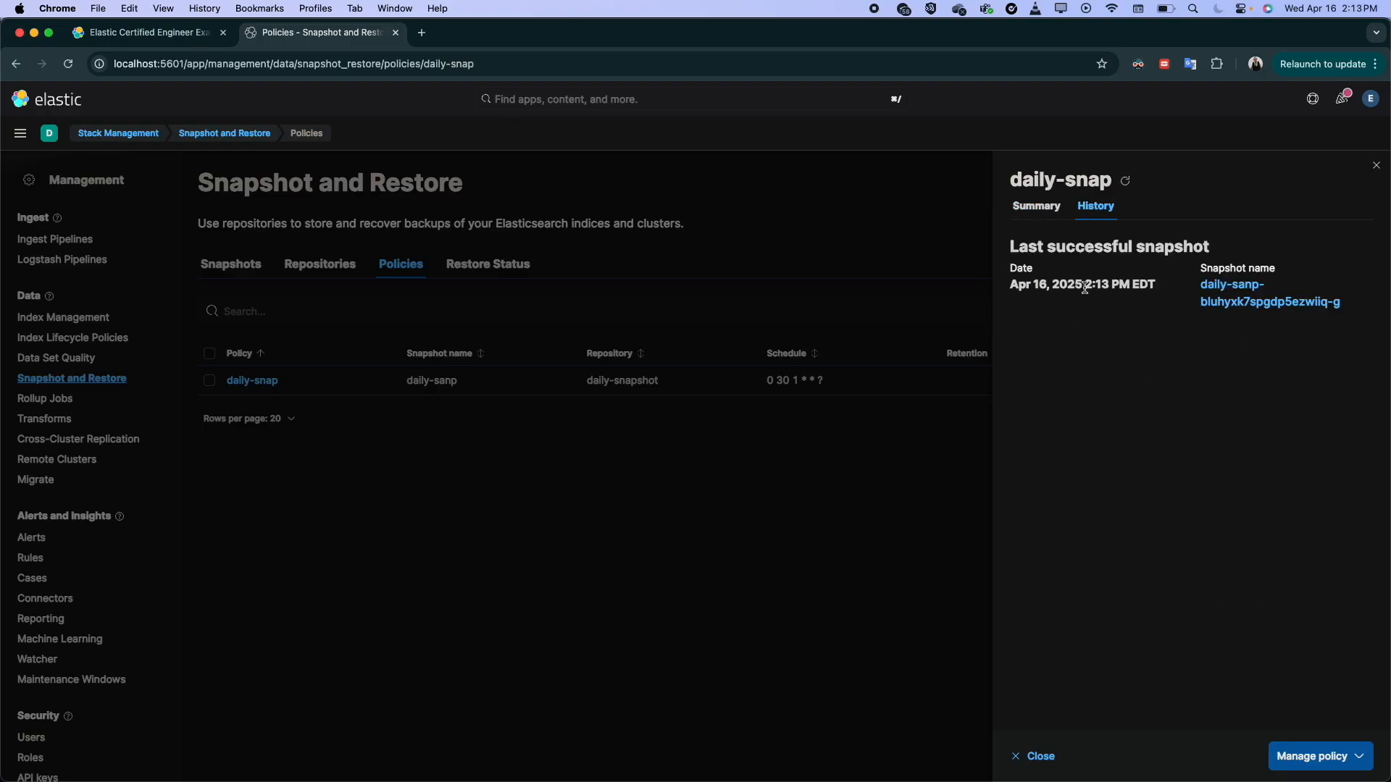
# Step: Delete the daily-sanp-bluhyxk7spgdp5ezwiiq-g snapshot from its details flyout
pyautogui.click(1231, 284)
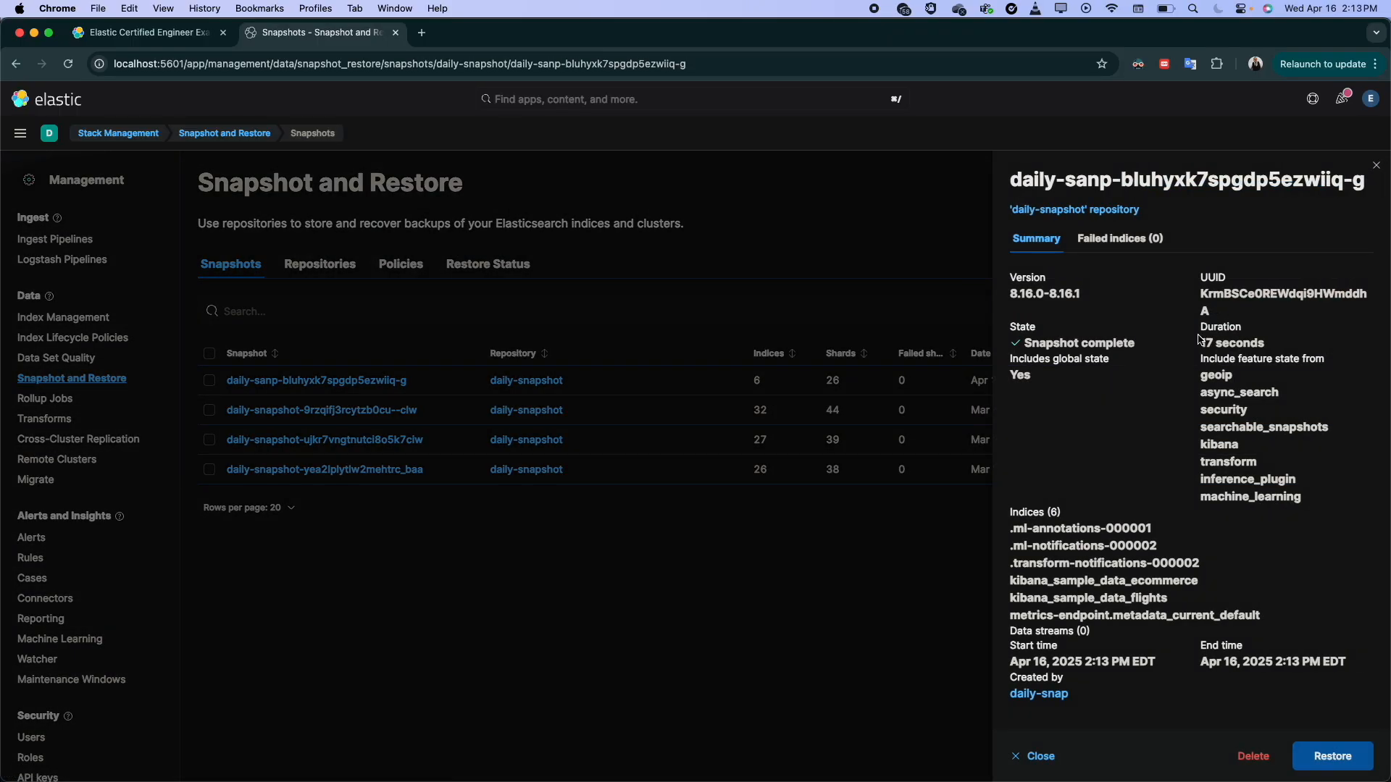
pyautogui.click(1252, 756)
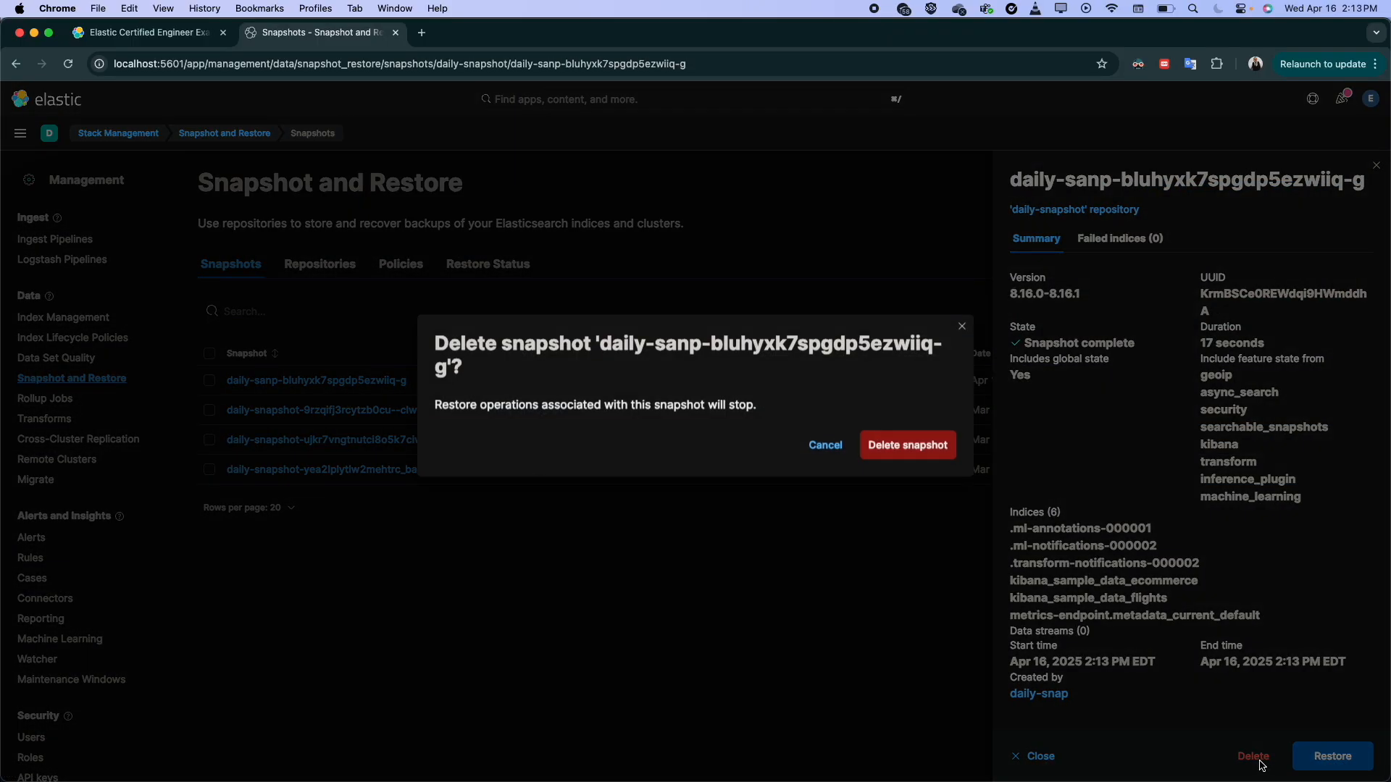
pyautogui.click(907, 444)
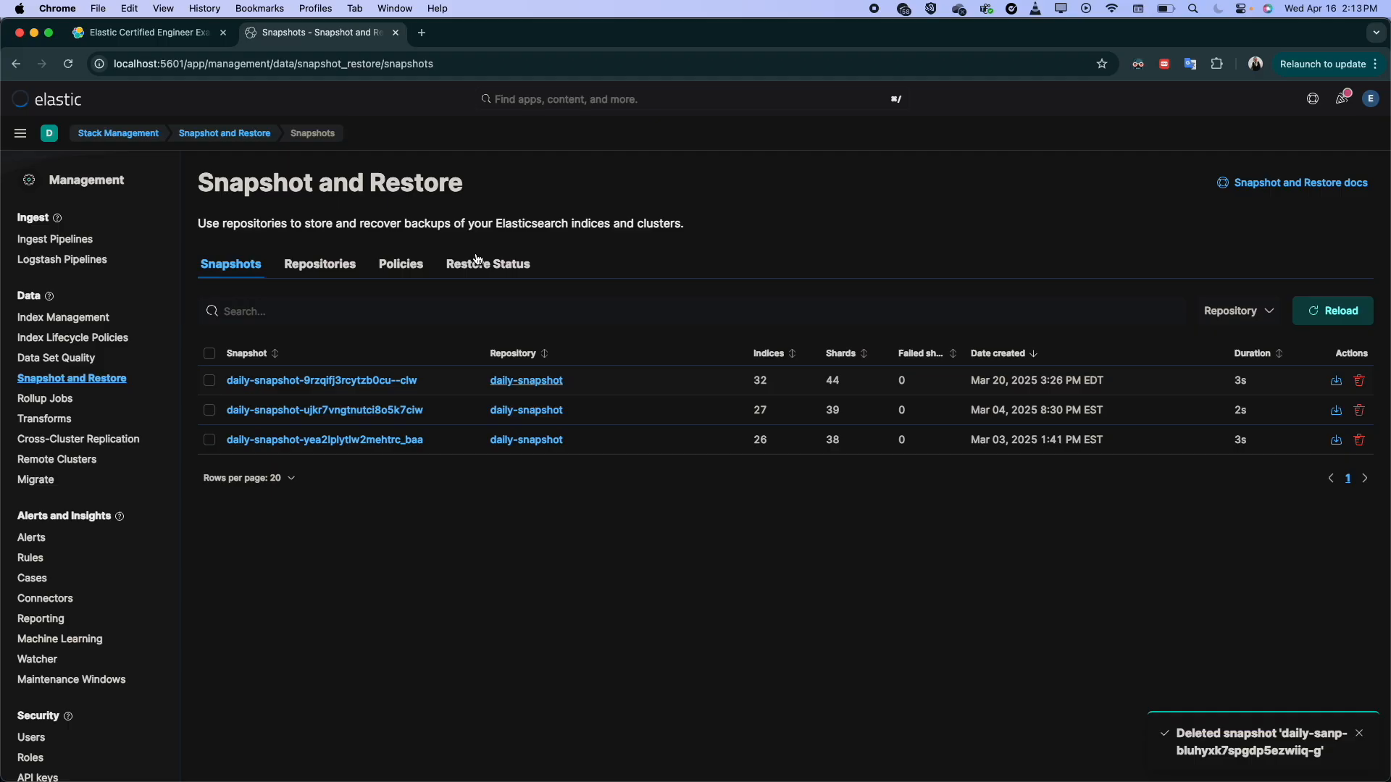
# Step: Return to the policies list and reopen the daily-snap policy details
pyautogui.click(400, 264)
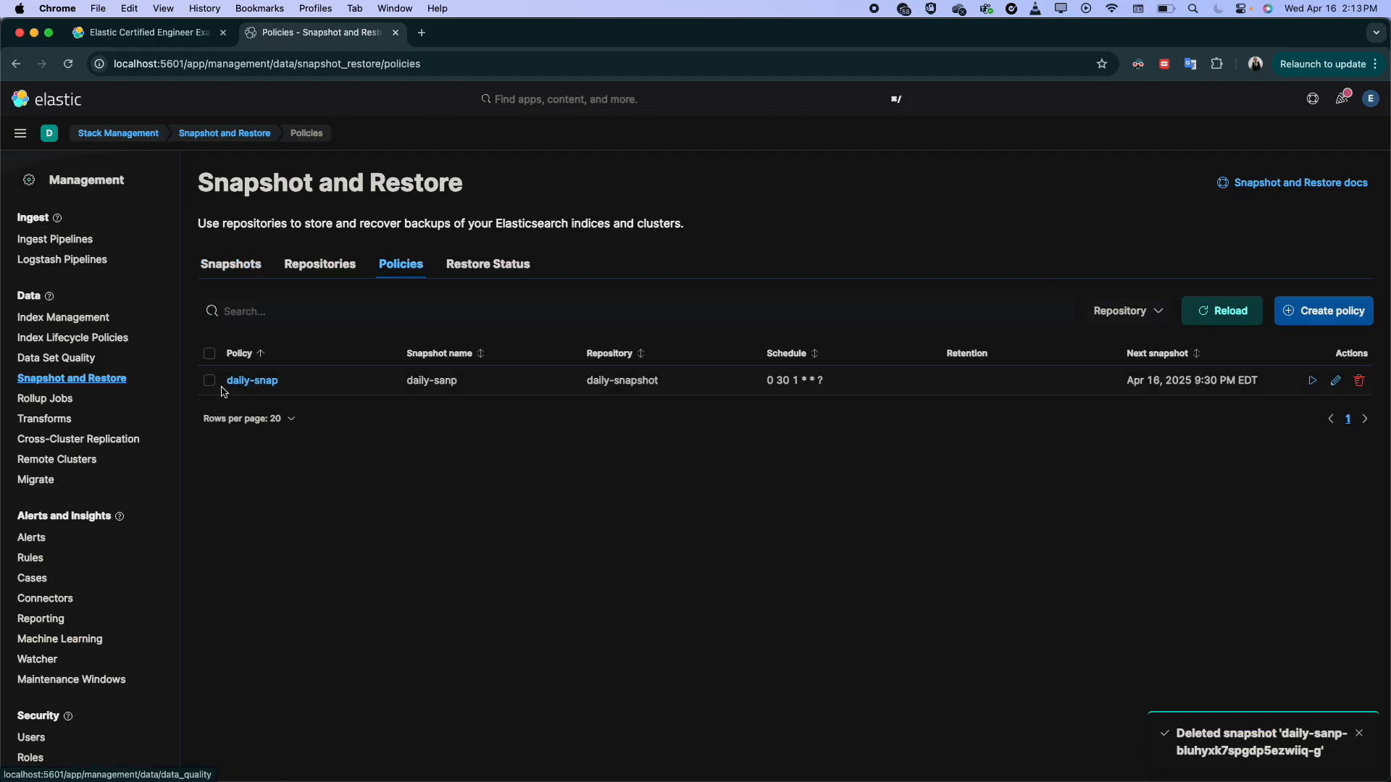
pyautogui.click(252, 379)
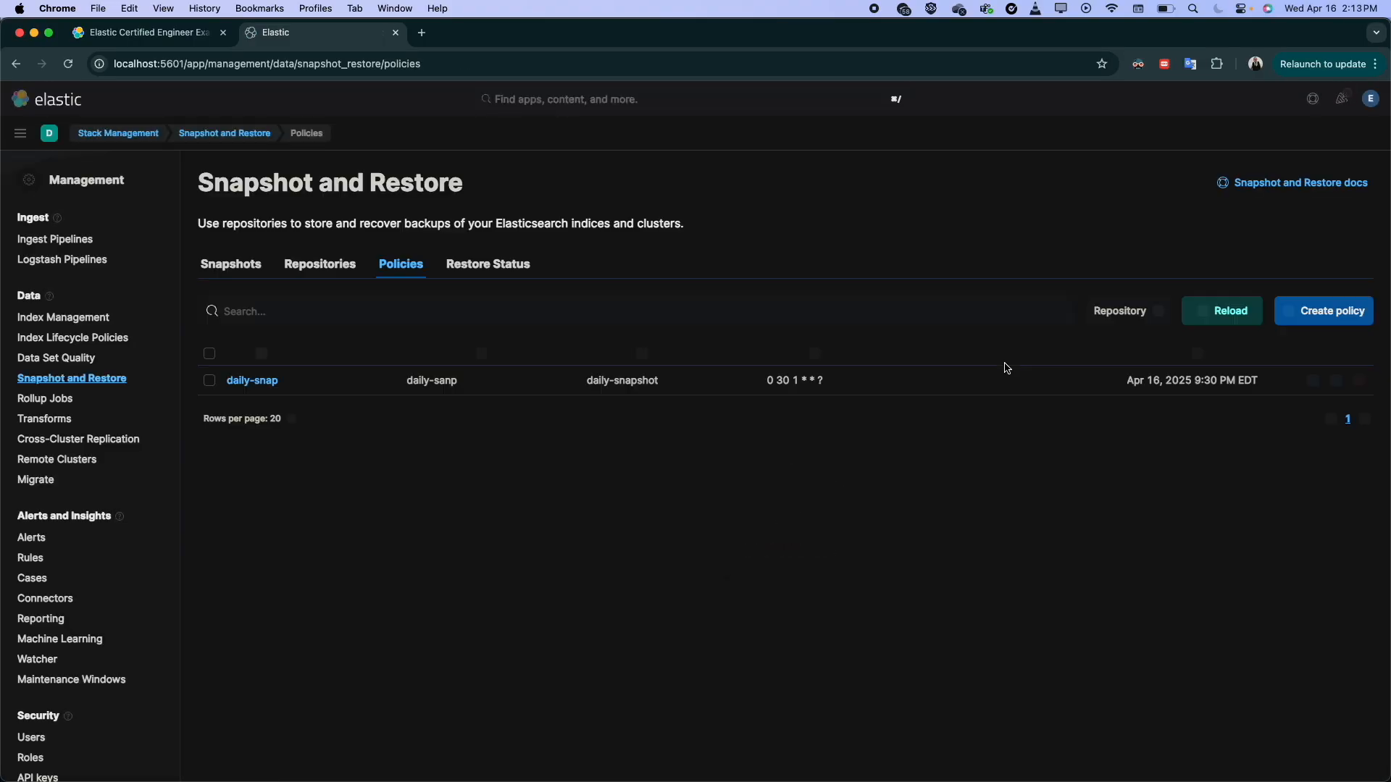
pyautogui.click(252, 380)
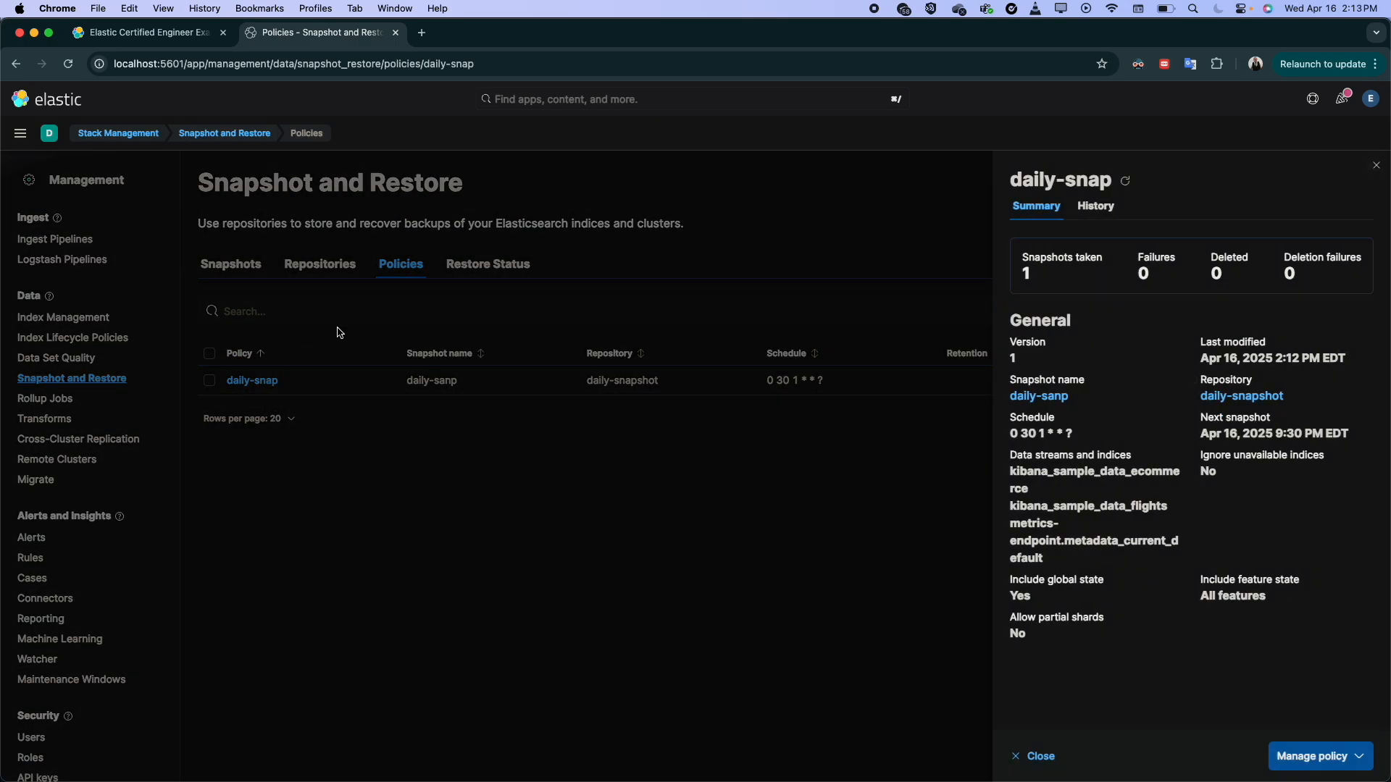
pyautogui.moveTo(1185, 254)
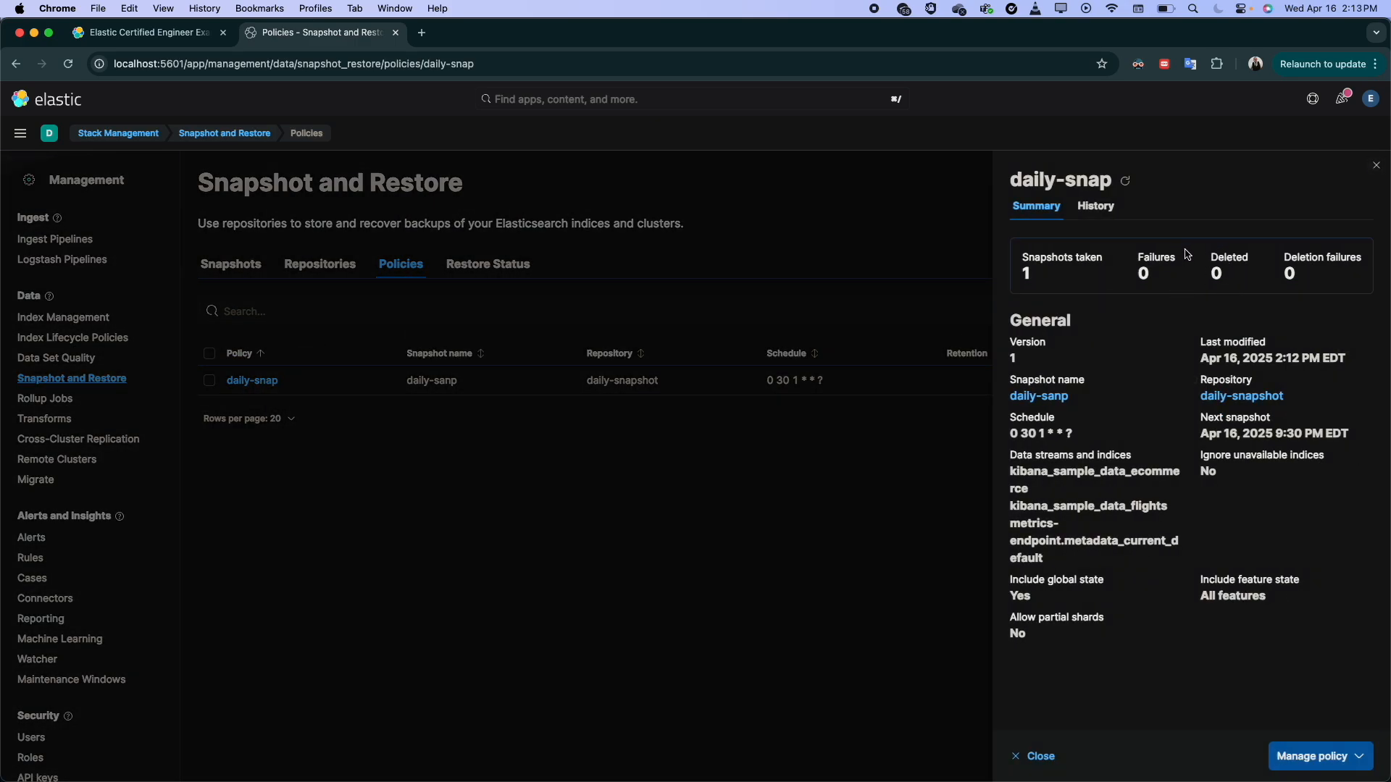
pyautogui.moveTo(1208, 281)
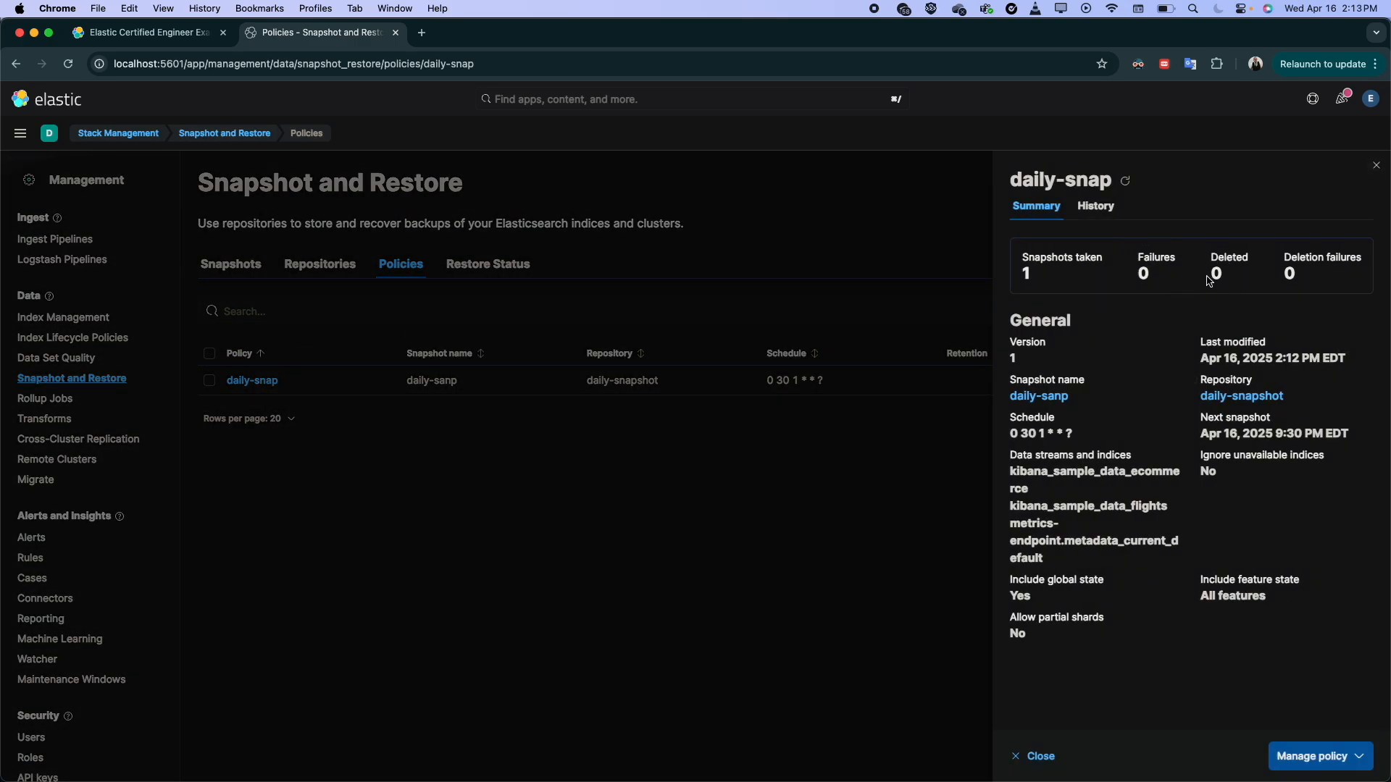
pyautogui.moveTo(1327, 203)
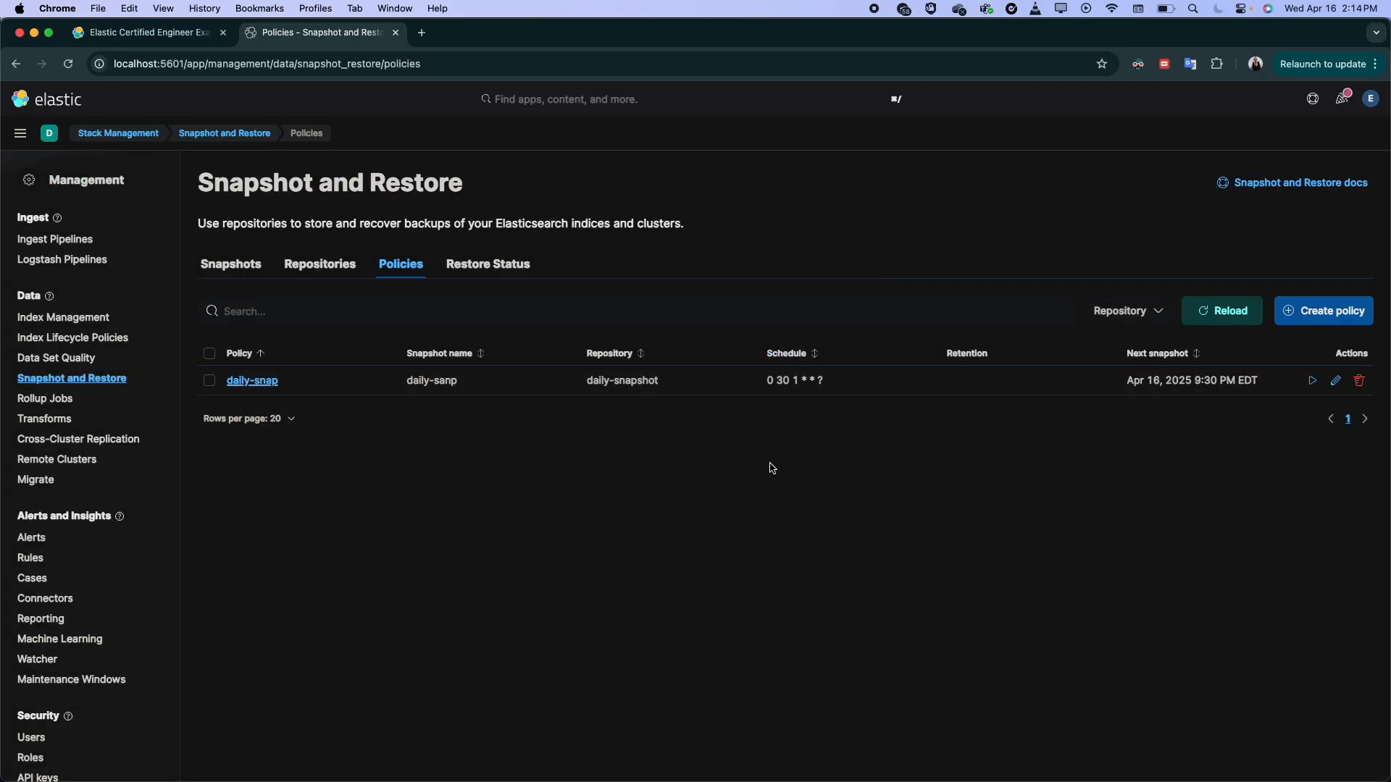
pyautogui.moveTo(724, 307)
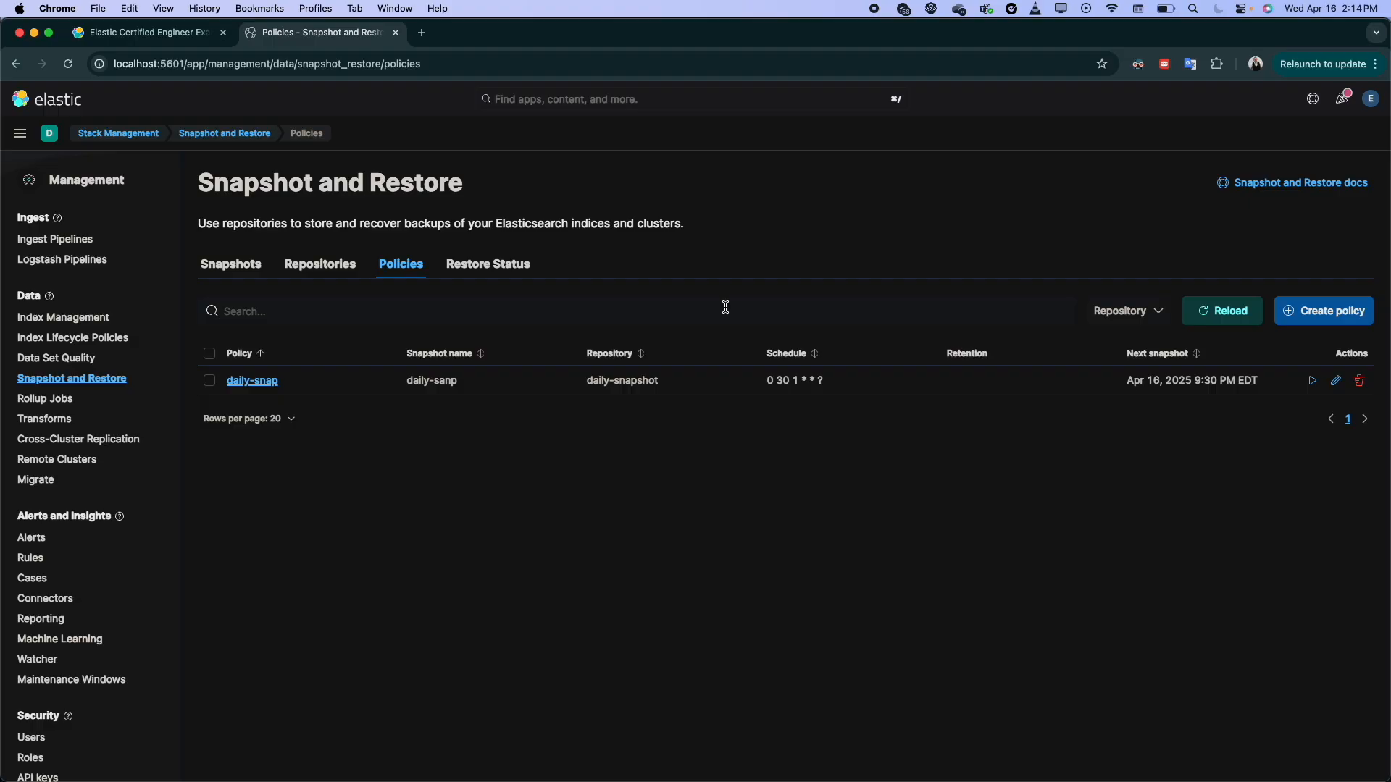
pyautogui.moveTo(791, 406)
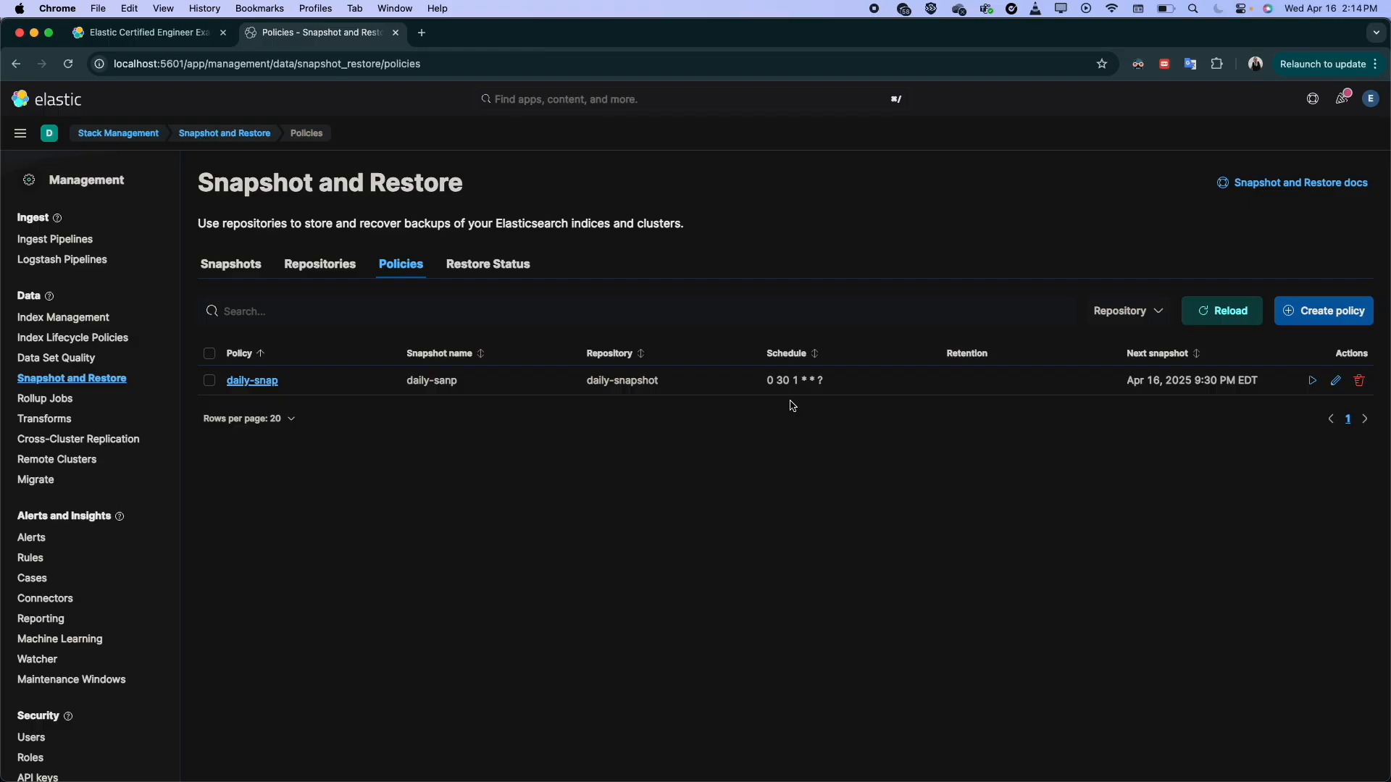
pyautogui.moveTo(1012, 383)
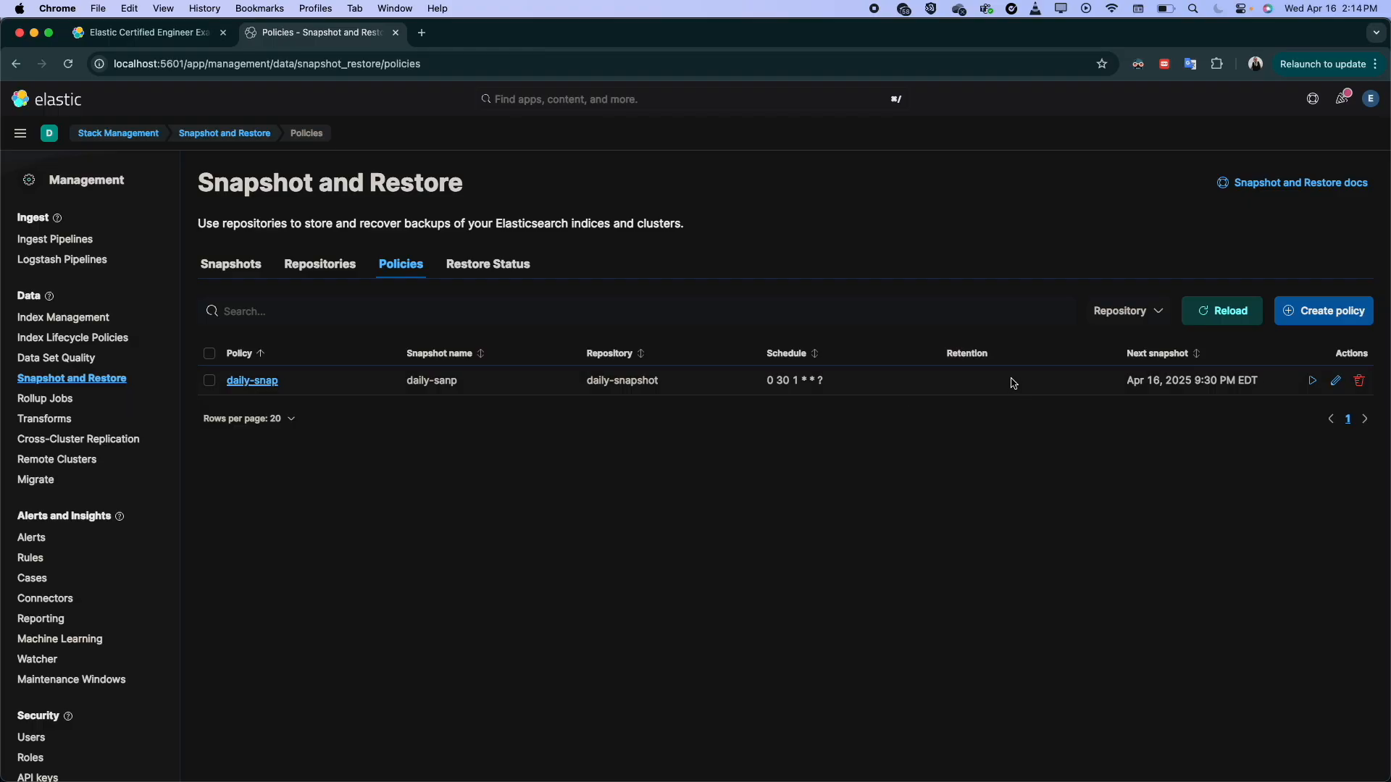
pyautogui.moveTo(1335, 380)
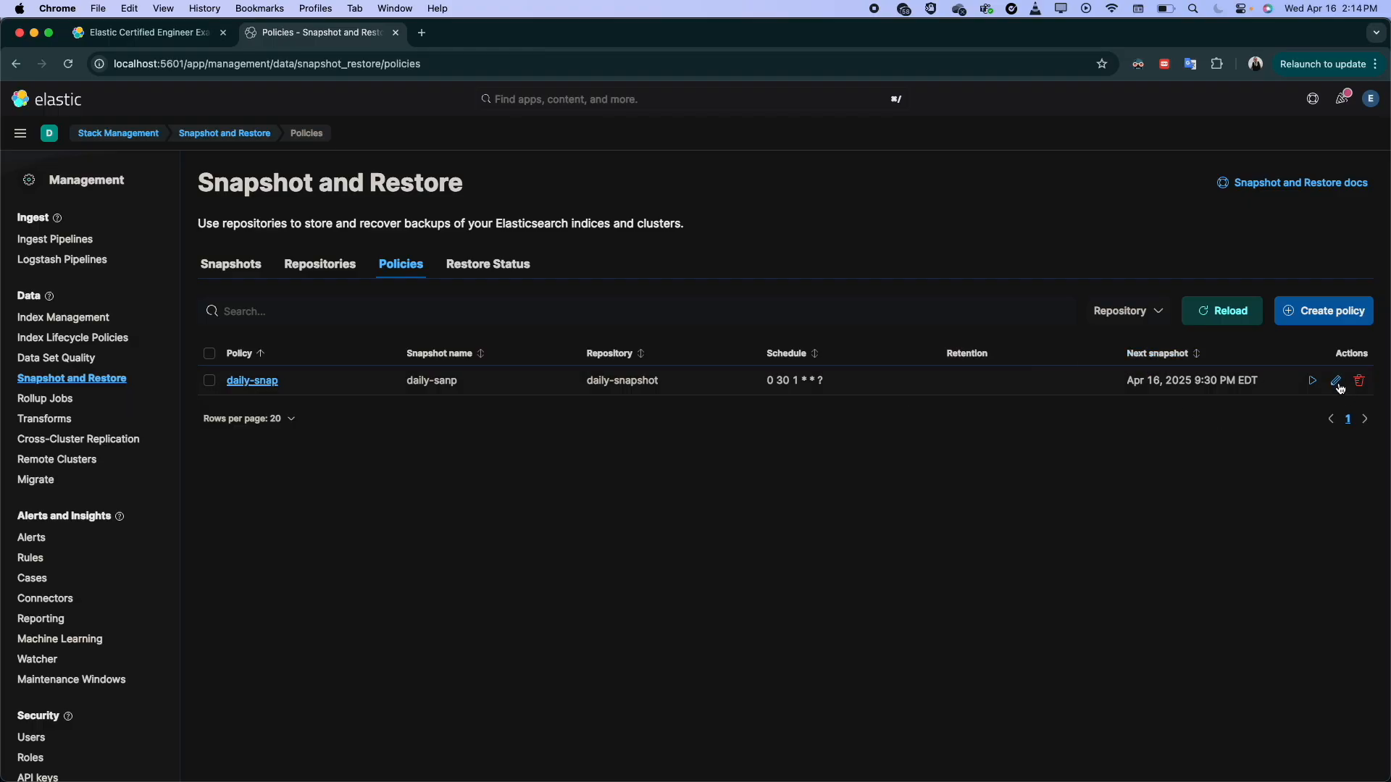
# Step: Walk through the daily-snap edit wizard—Logistics, Snapshot settings, Retention—and save it unchanged
pyautogui.click(1335, 381)
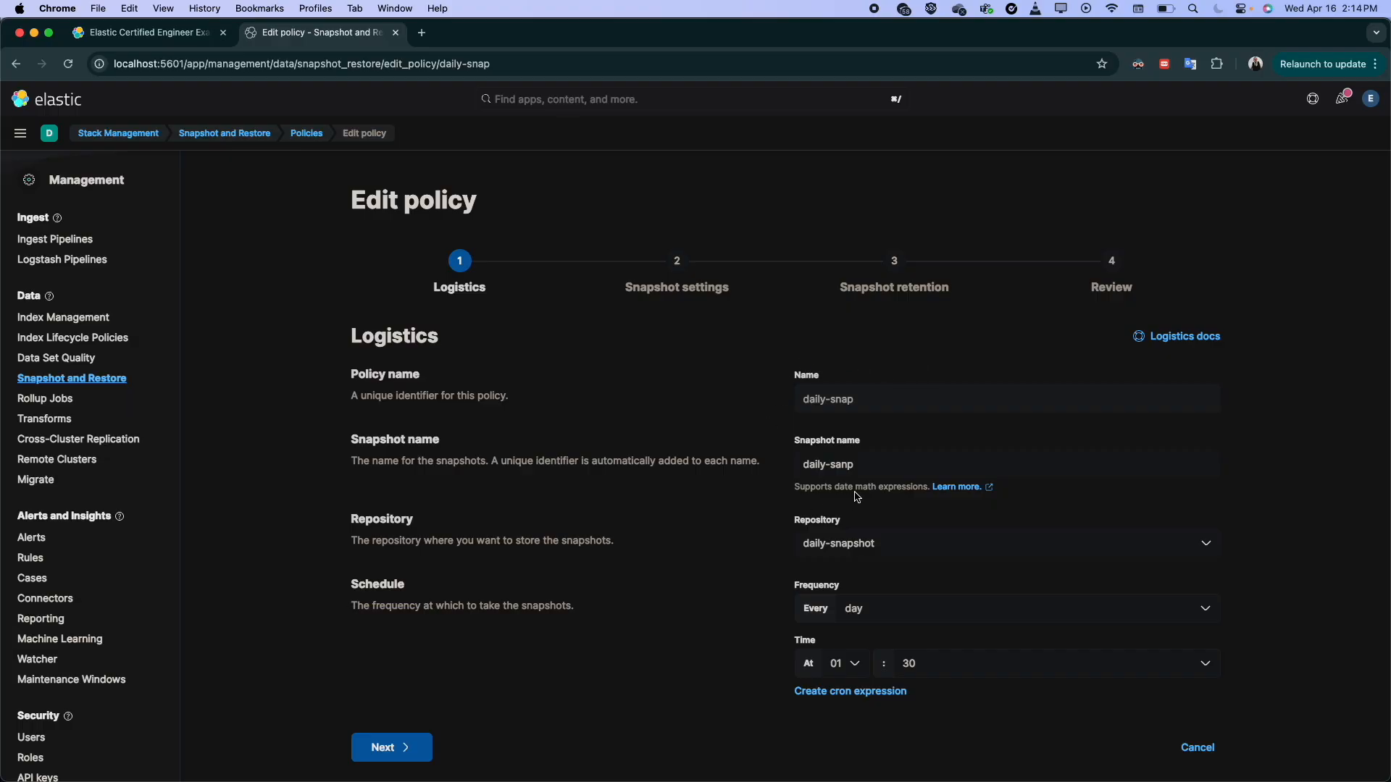
pyautogui.moveTo(678, 311)
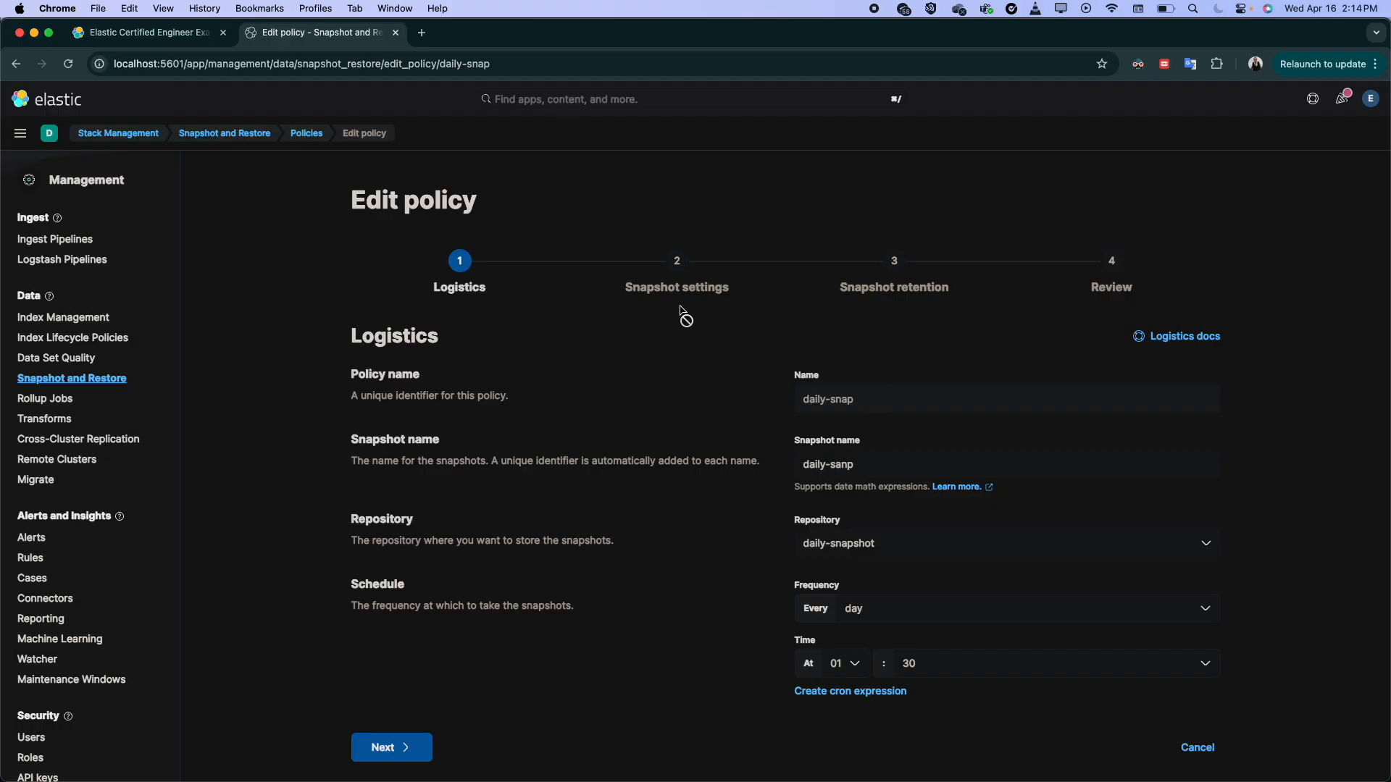
pyautogui.click(391, 747)
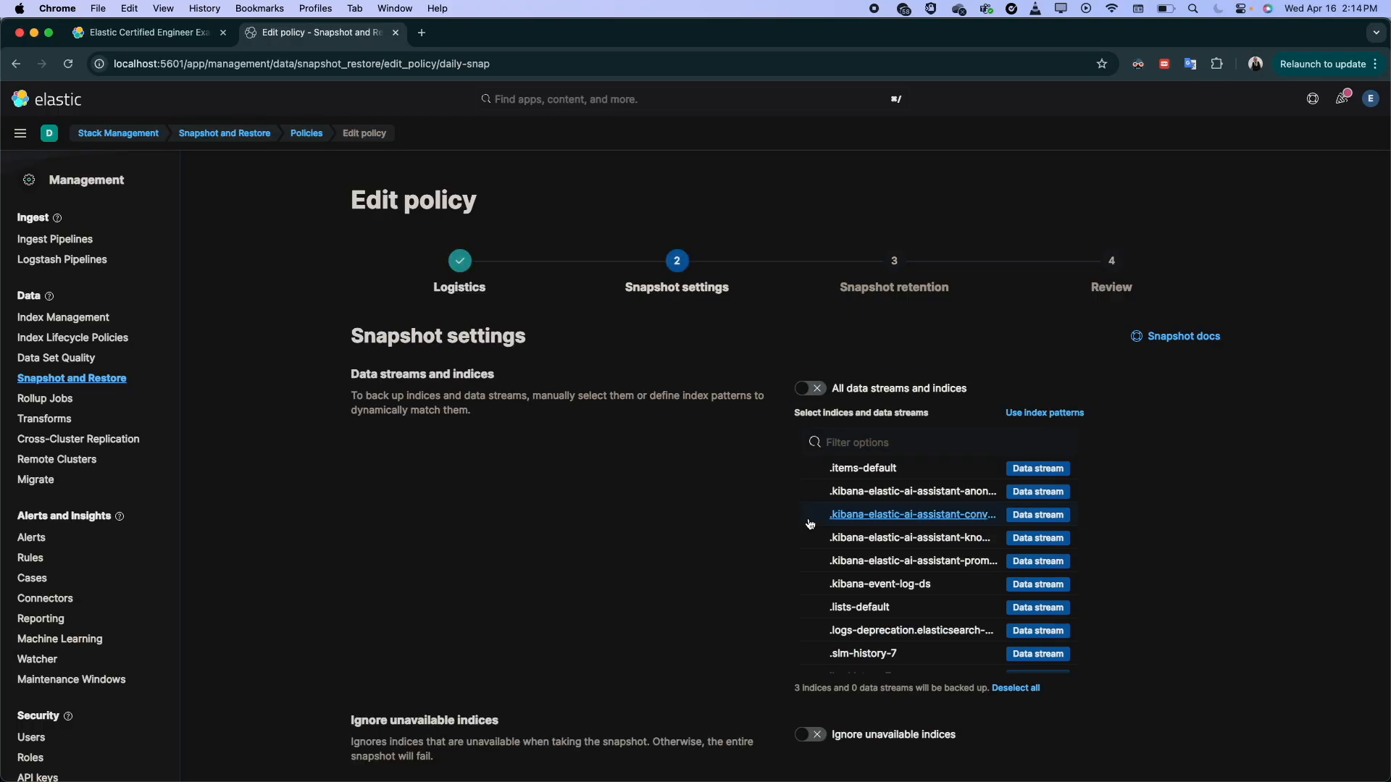
pyautogui.scroll(-3)
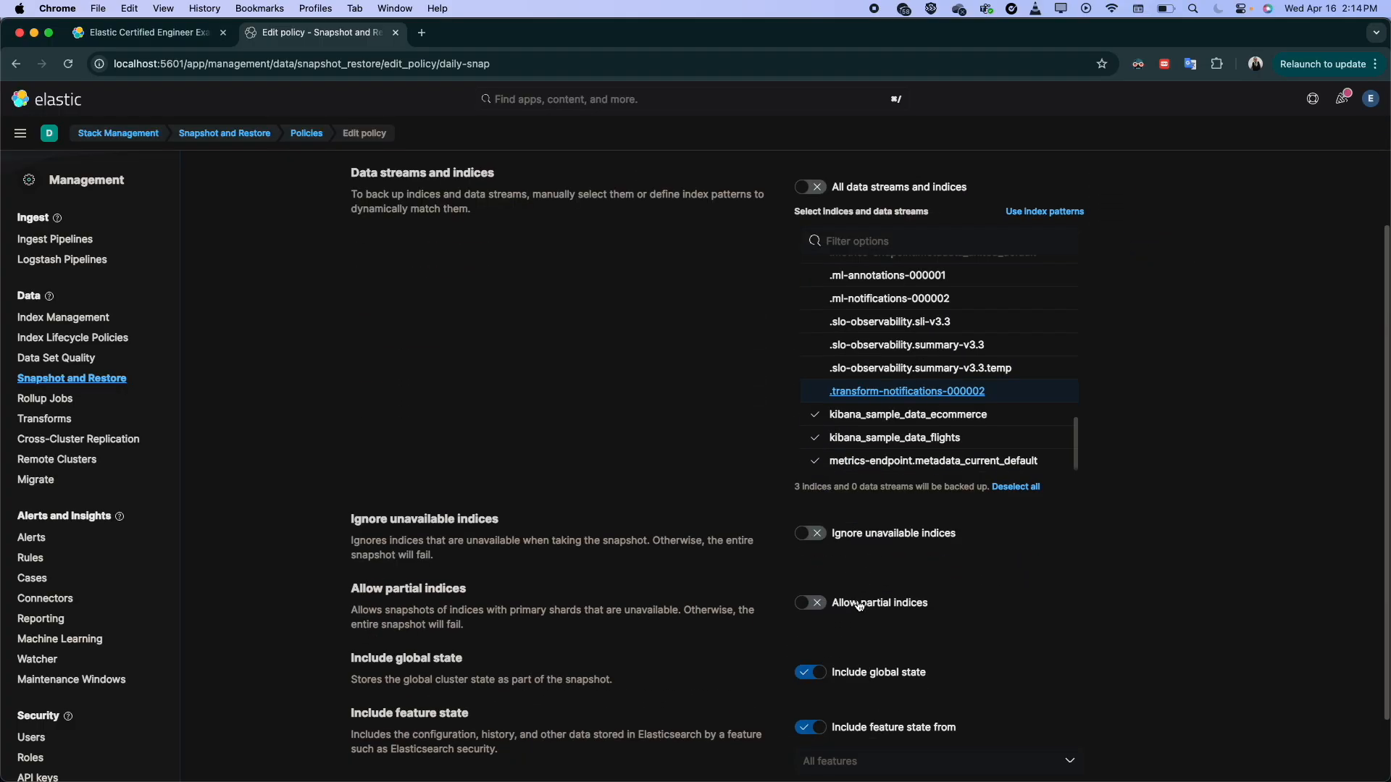
pyautogui.scroll(-3)
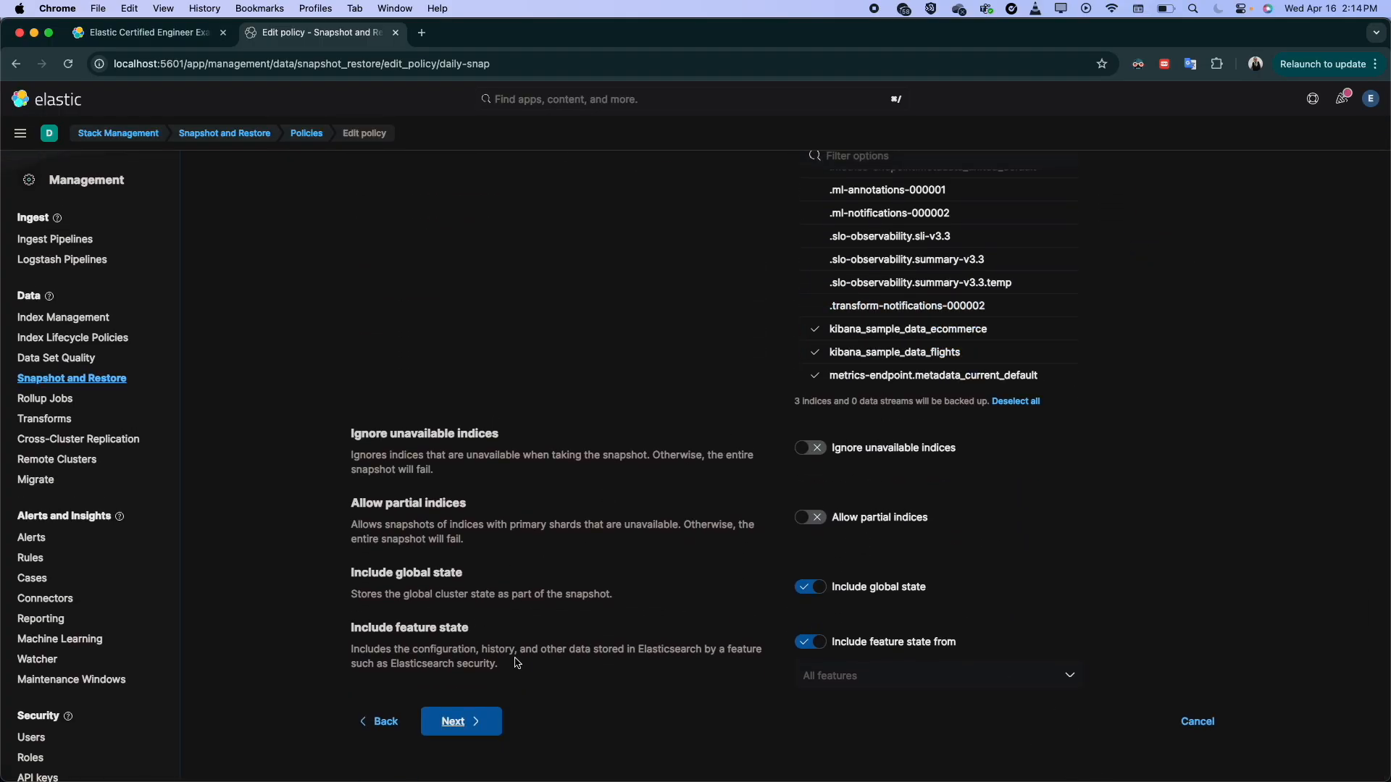
pyautogui.click(461, 722)
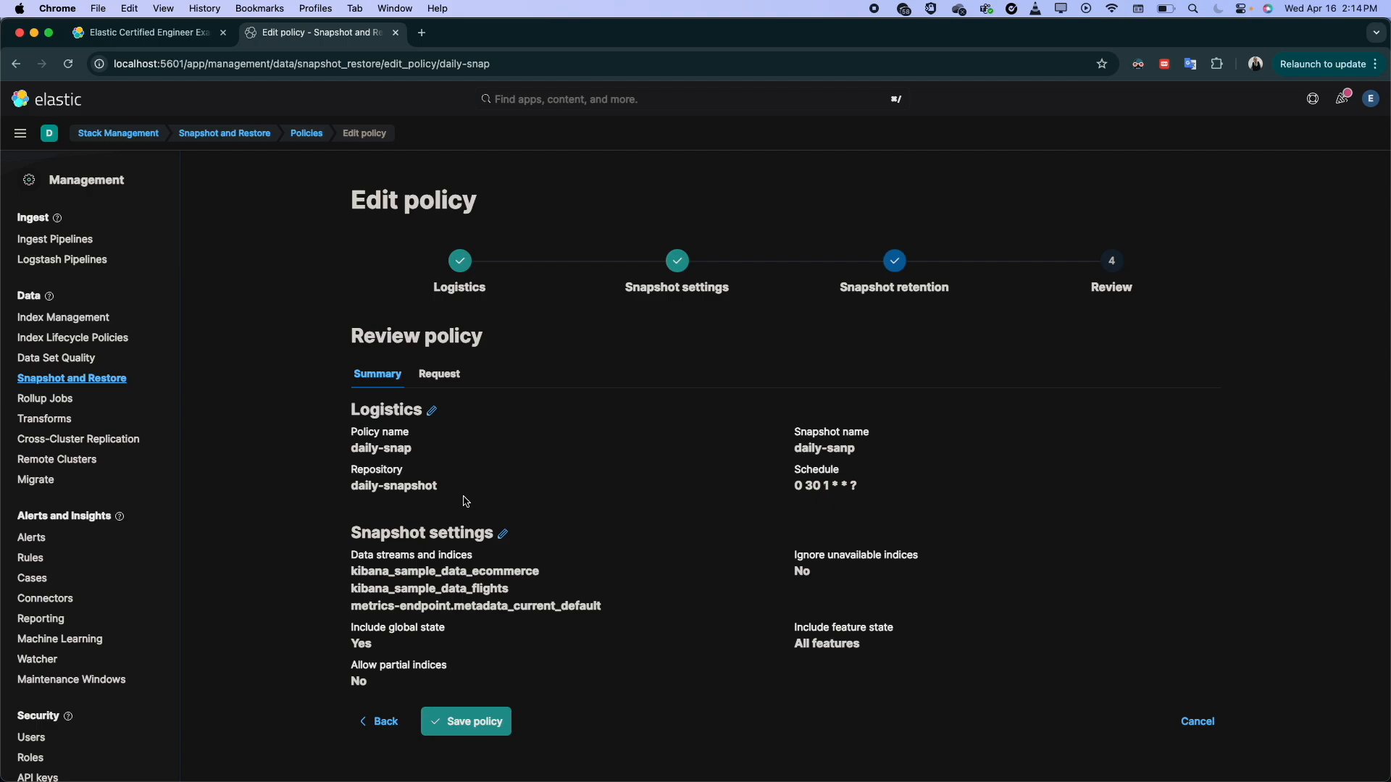
pyautogui.click(466, 721)
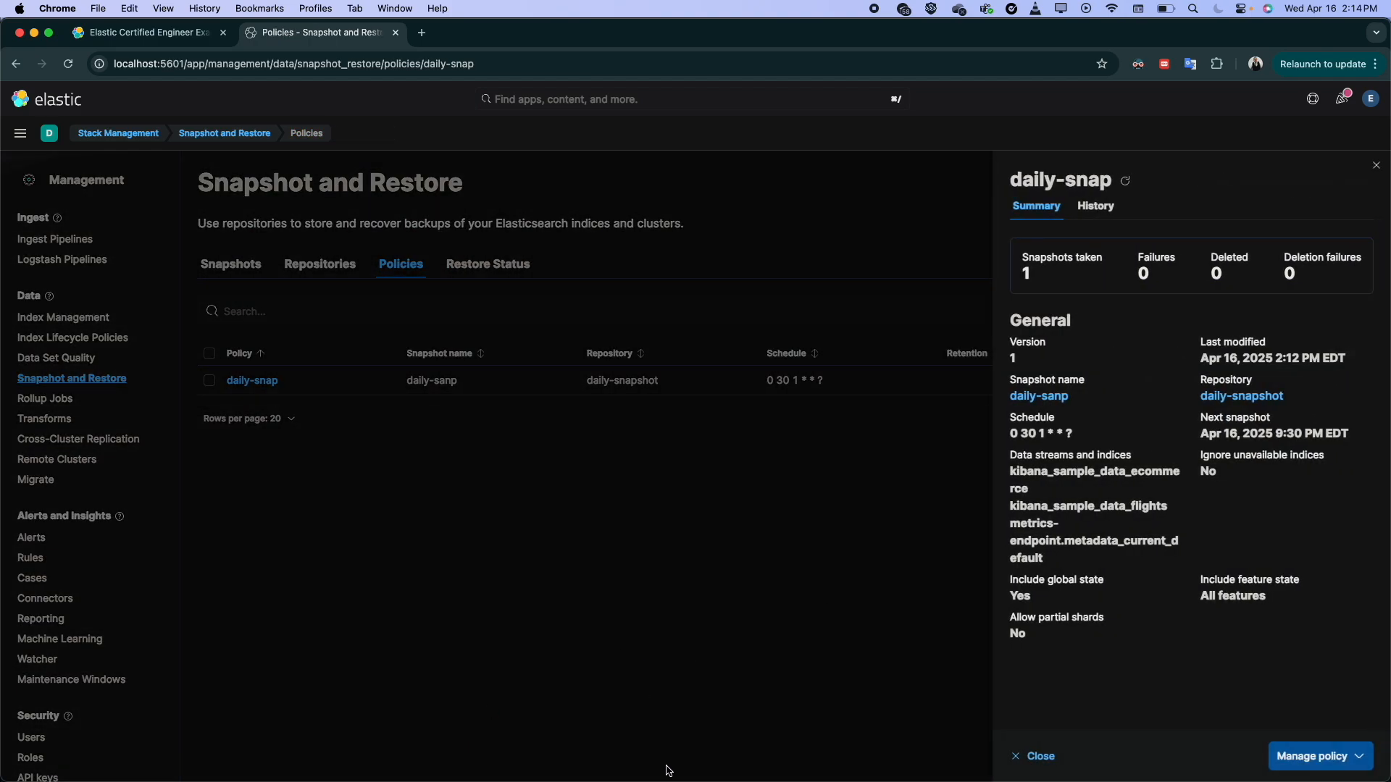
pyautogui.moveTo(916, 614)
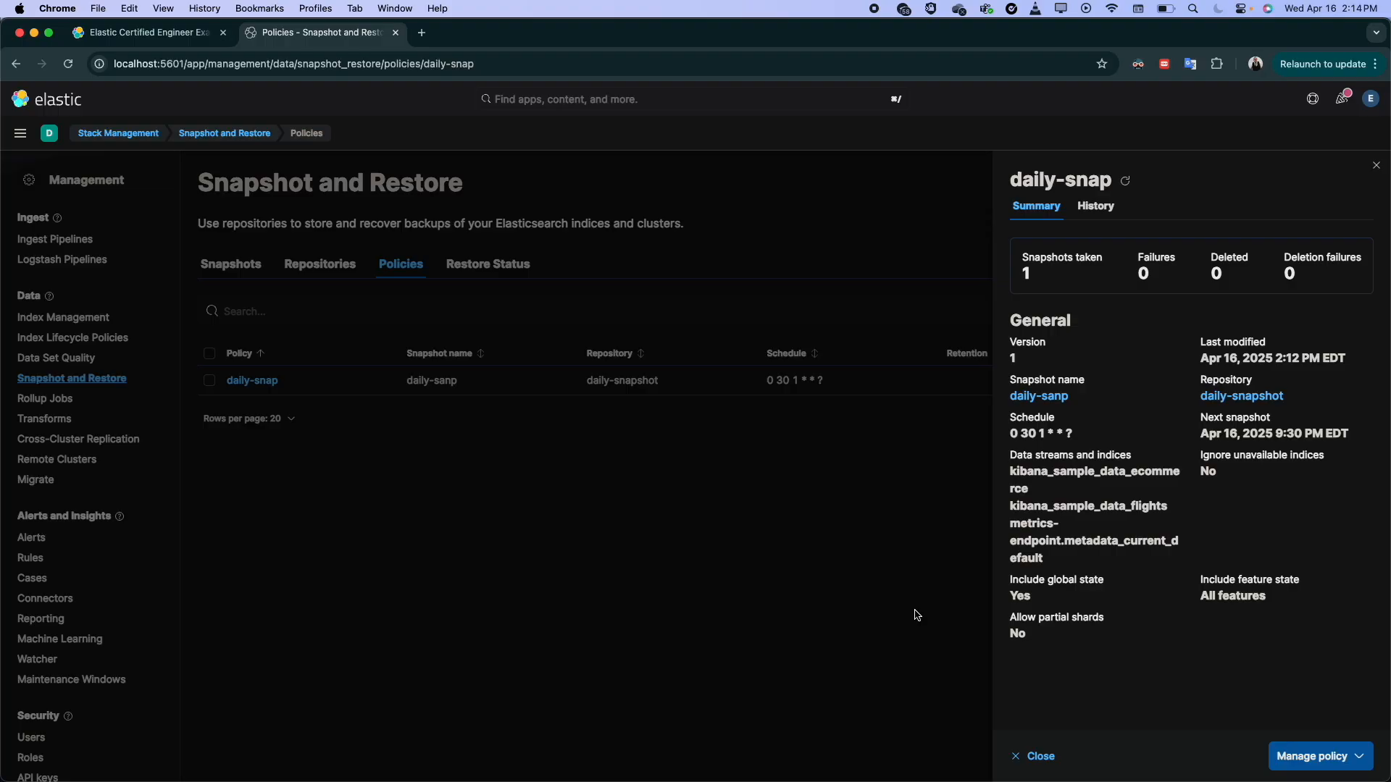
pyautogui.moveTo(937, 296)
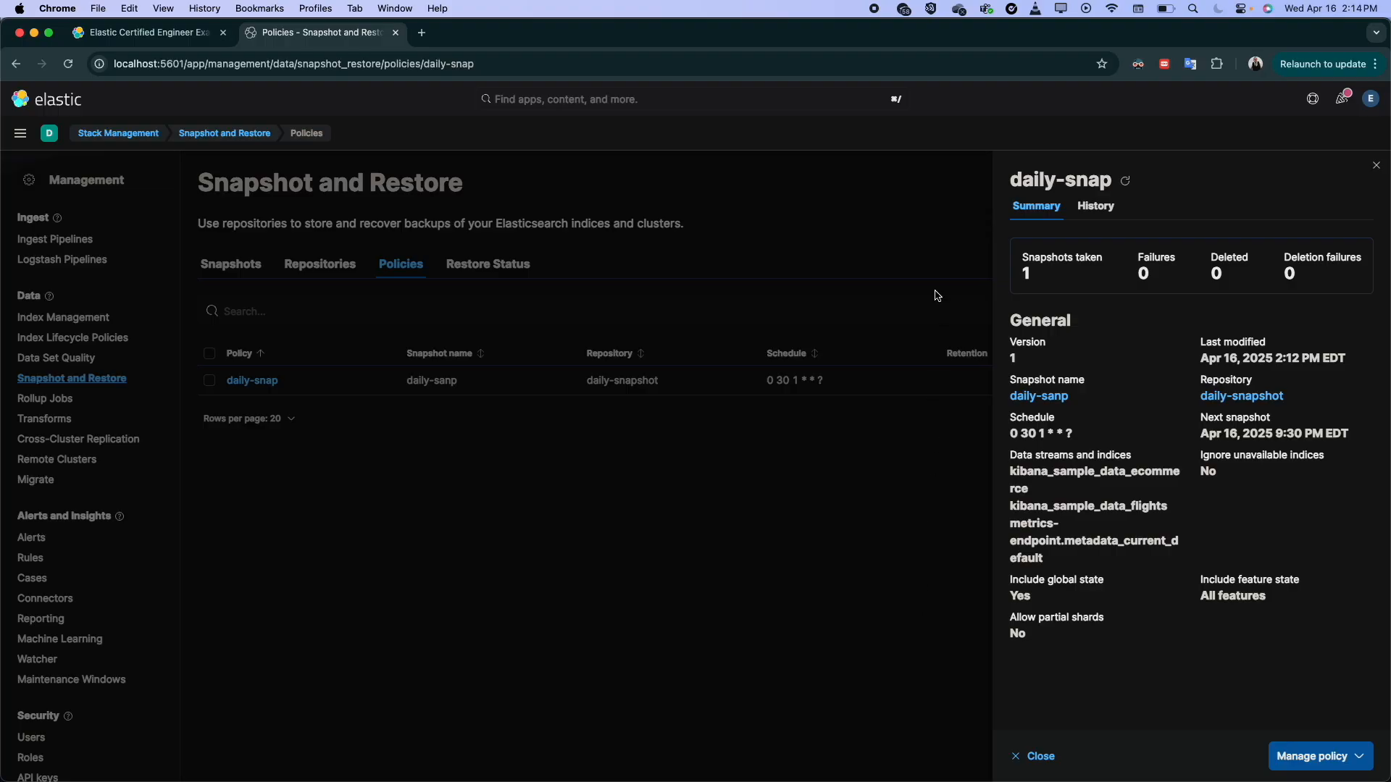